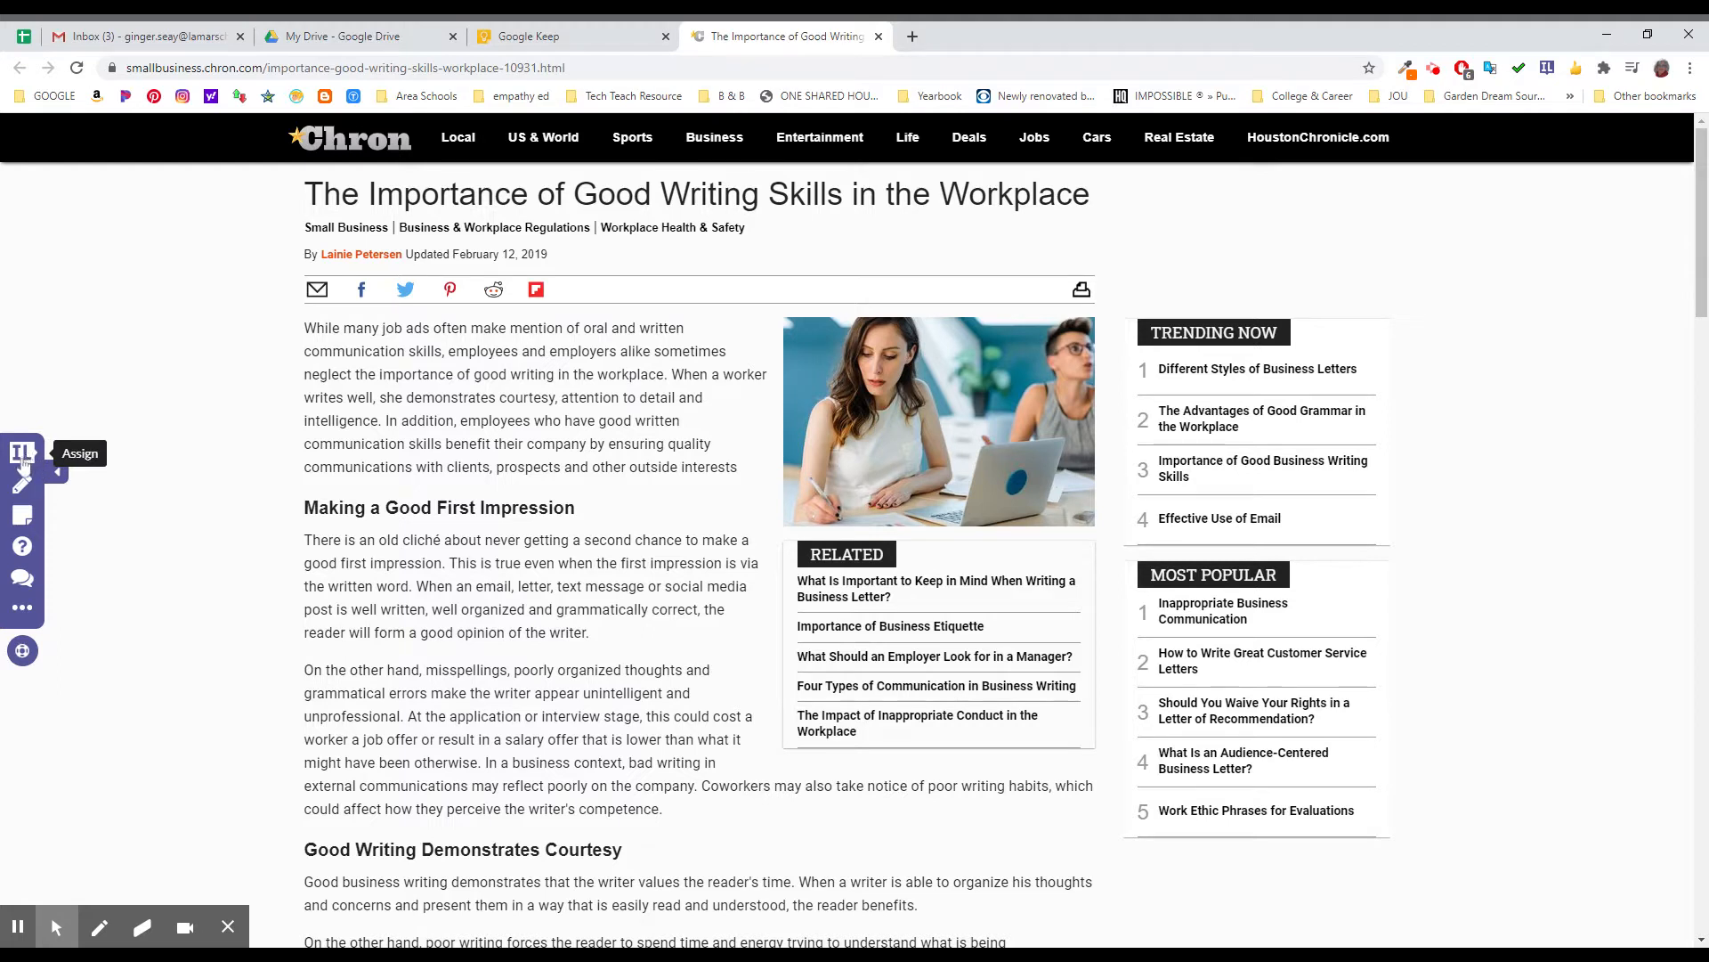
mouse_move(21, 452)
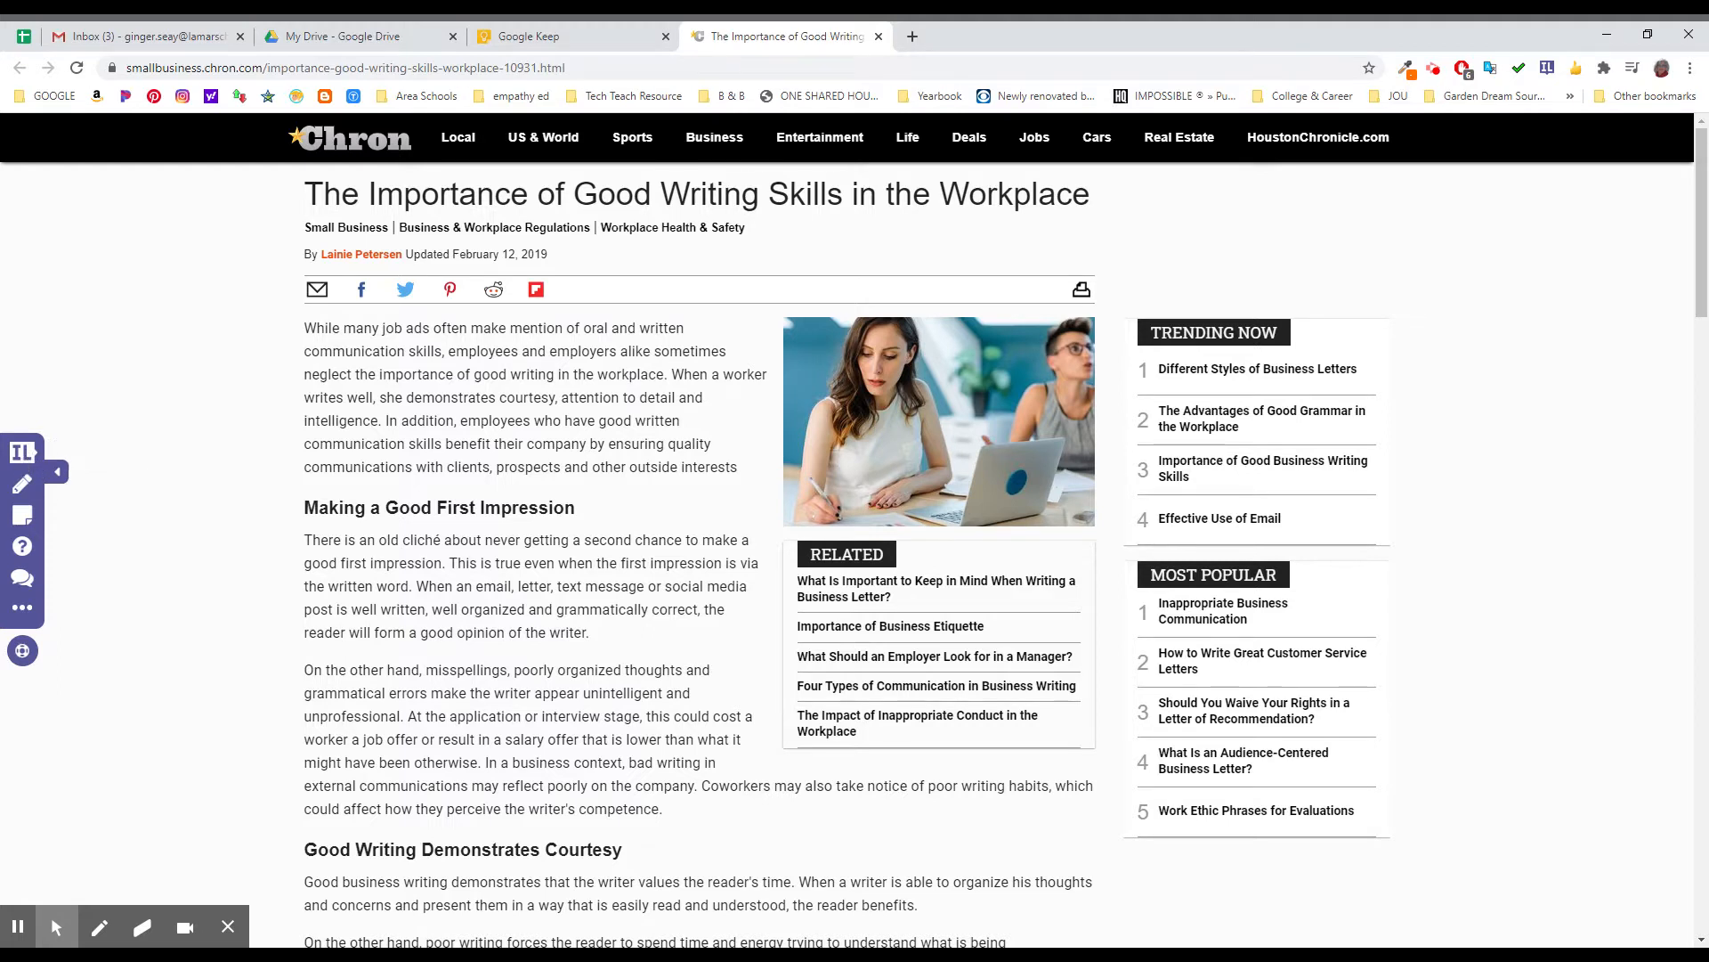
mouse_move(21, 485)
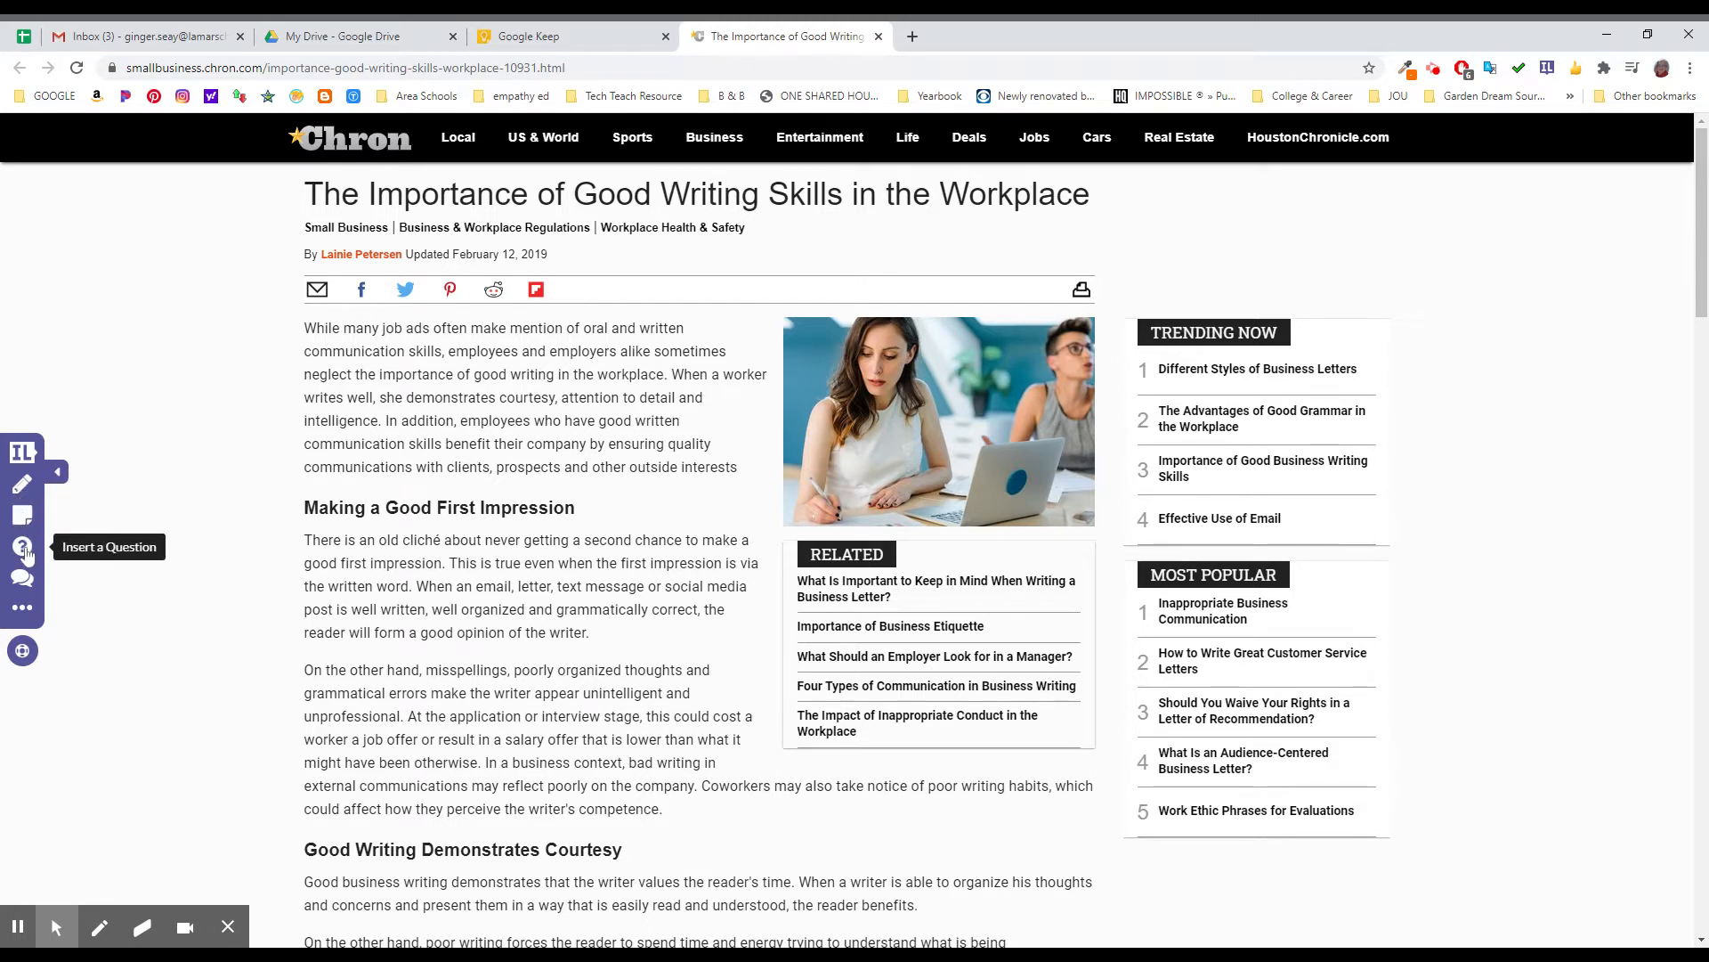
mouse_move(21, 577)
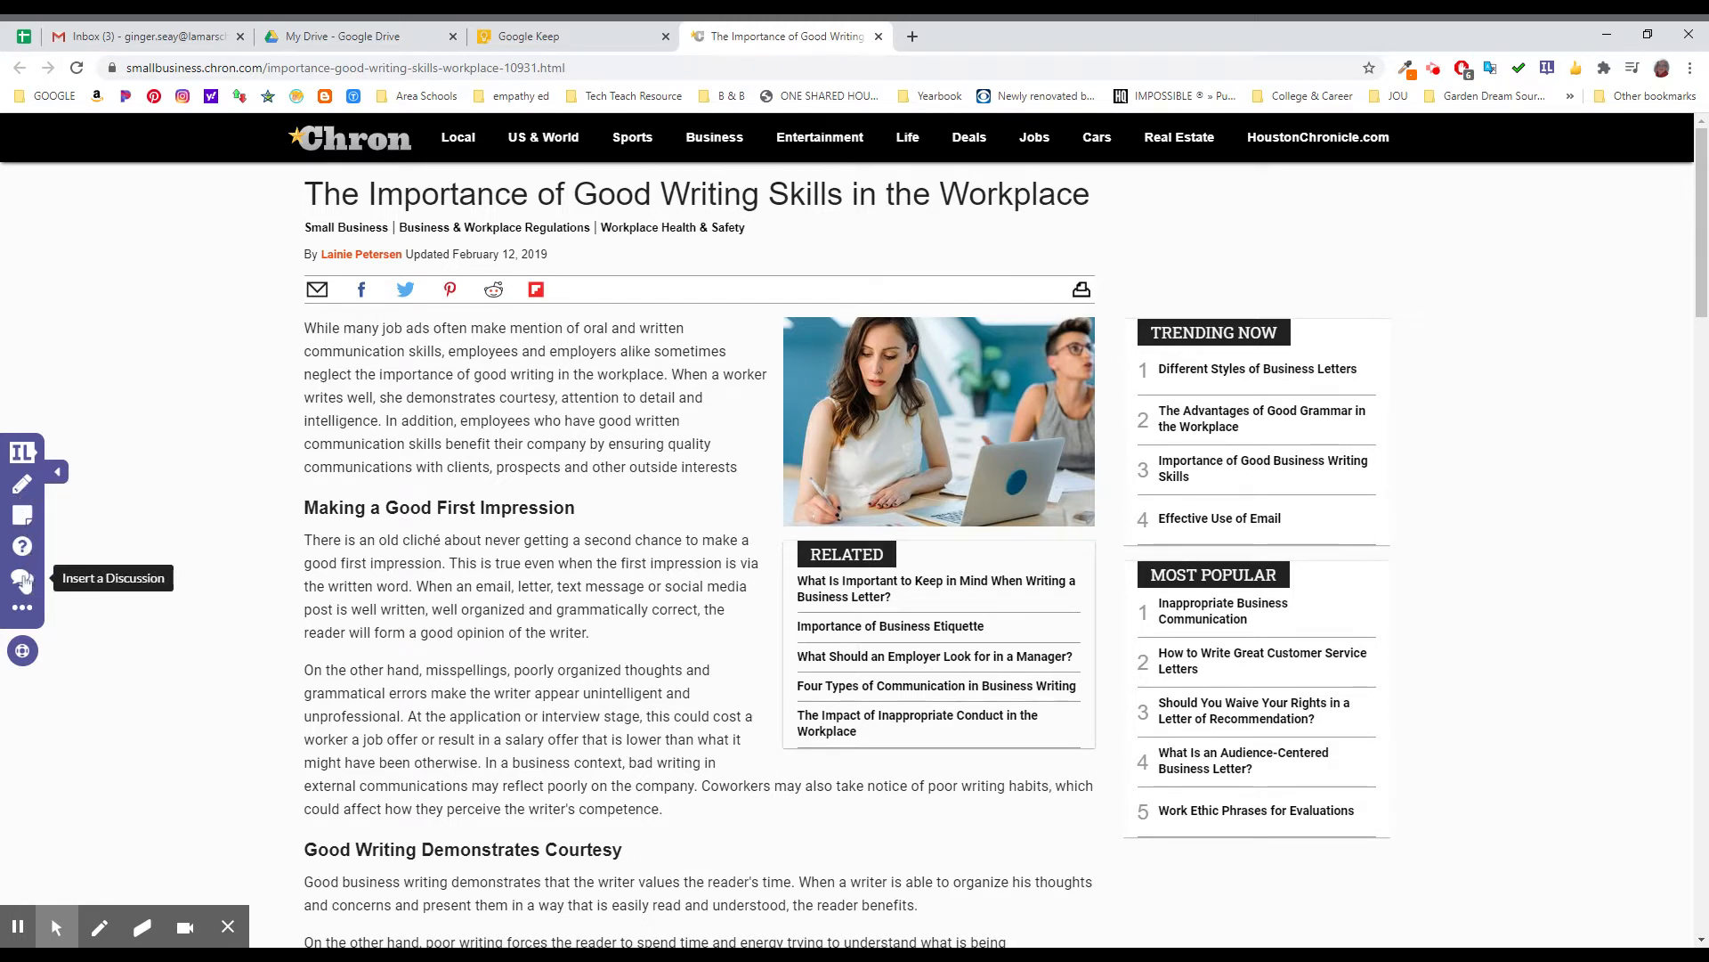
mouse_move(21, 618)
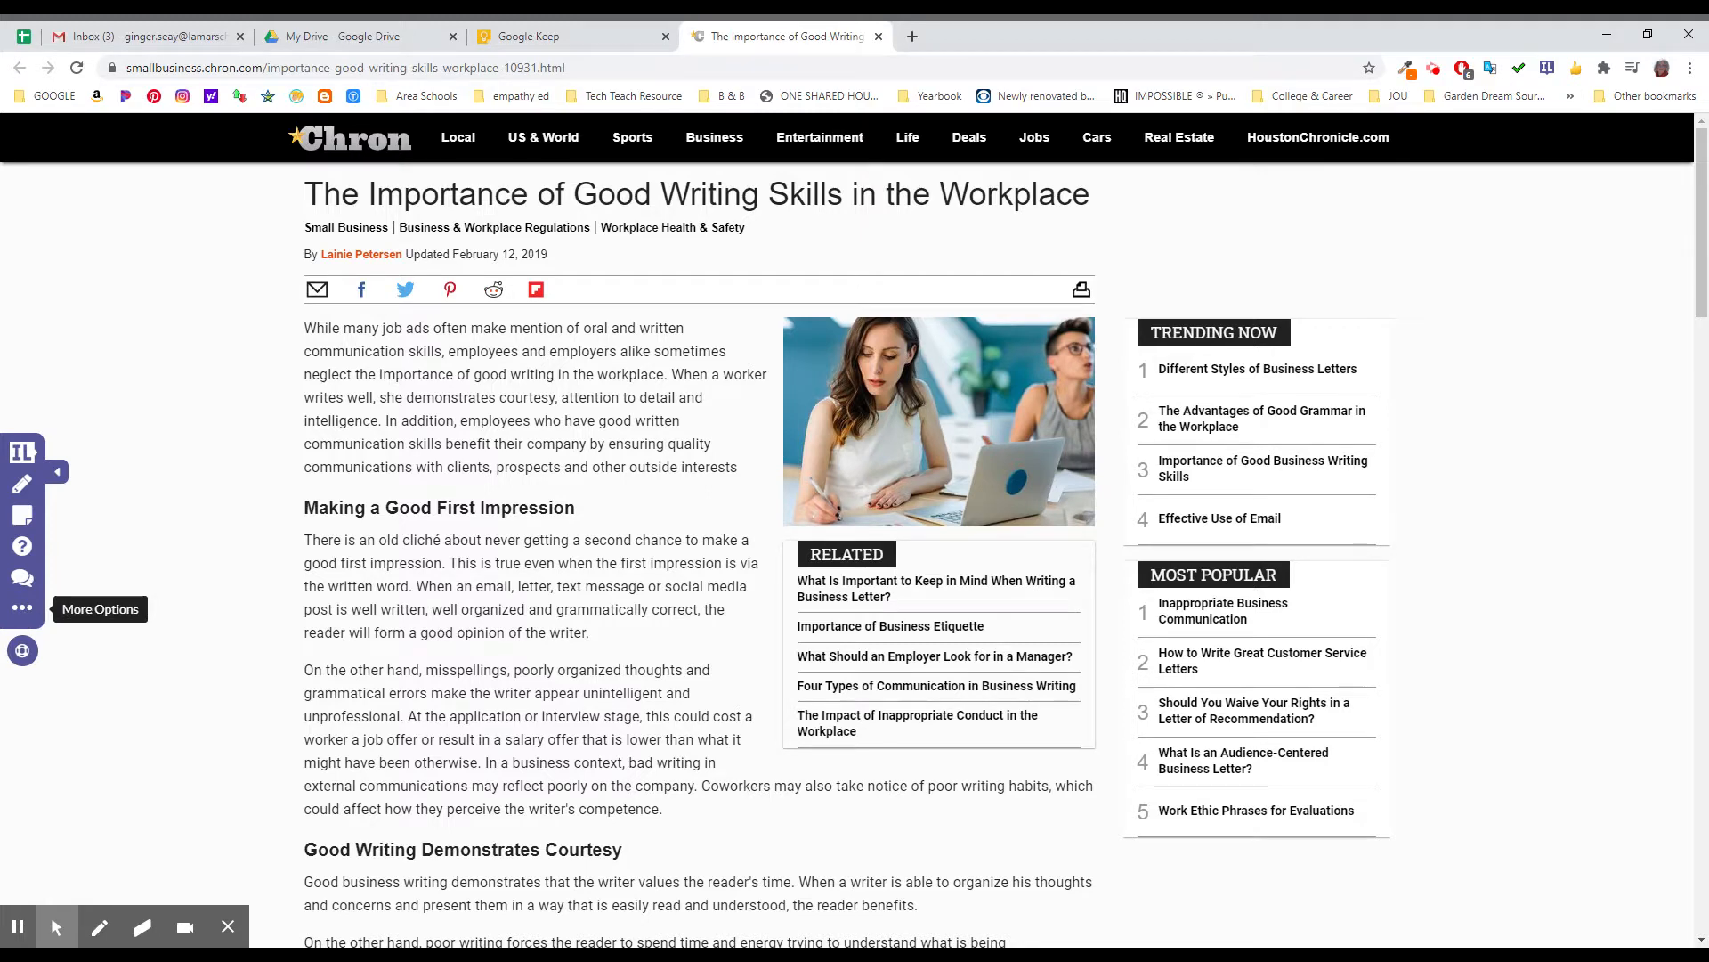
Step: Open the InsertLearning teacher dashboard from the sidebar's More Options menu
click(21, 608)
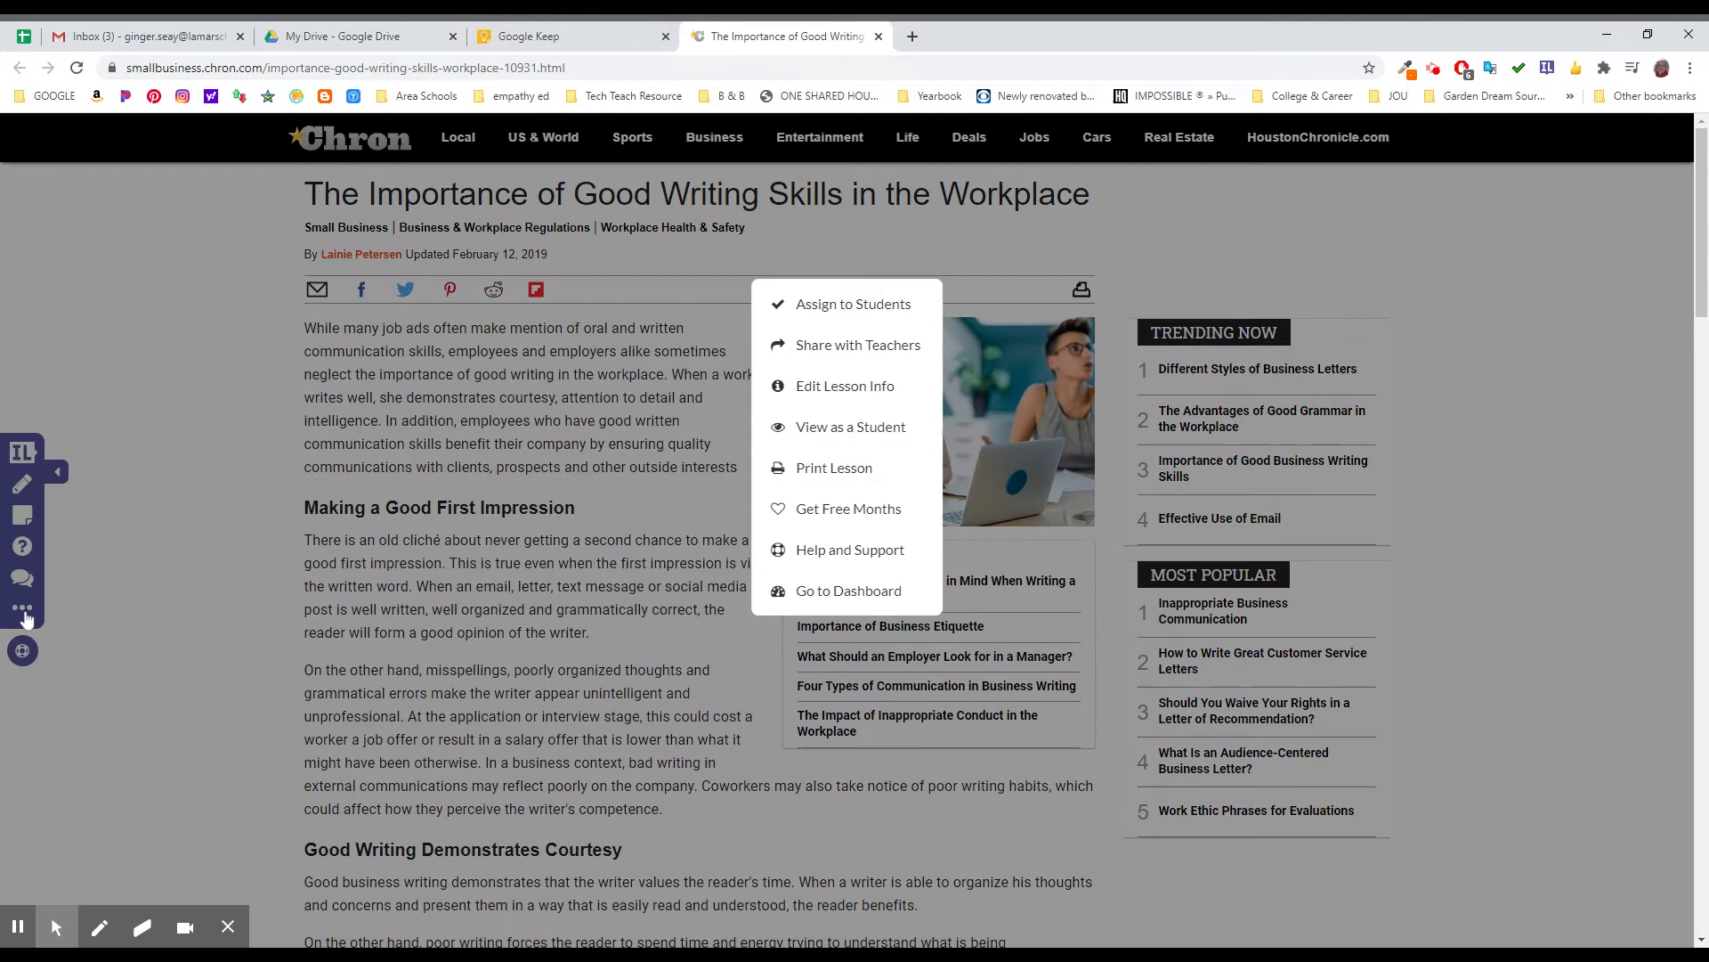
mouse_move(822, 311)
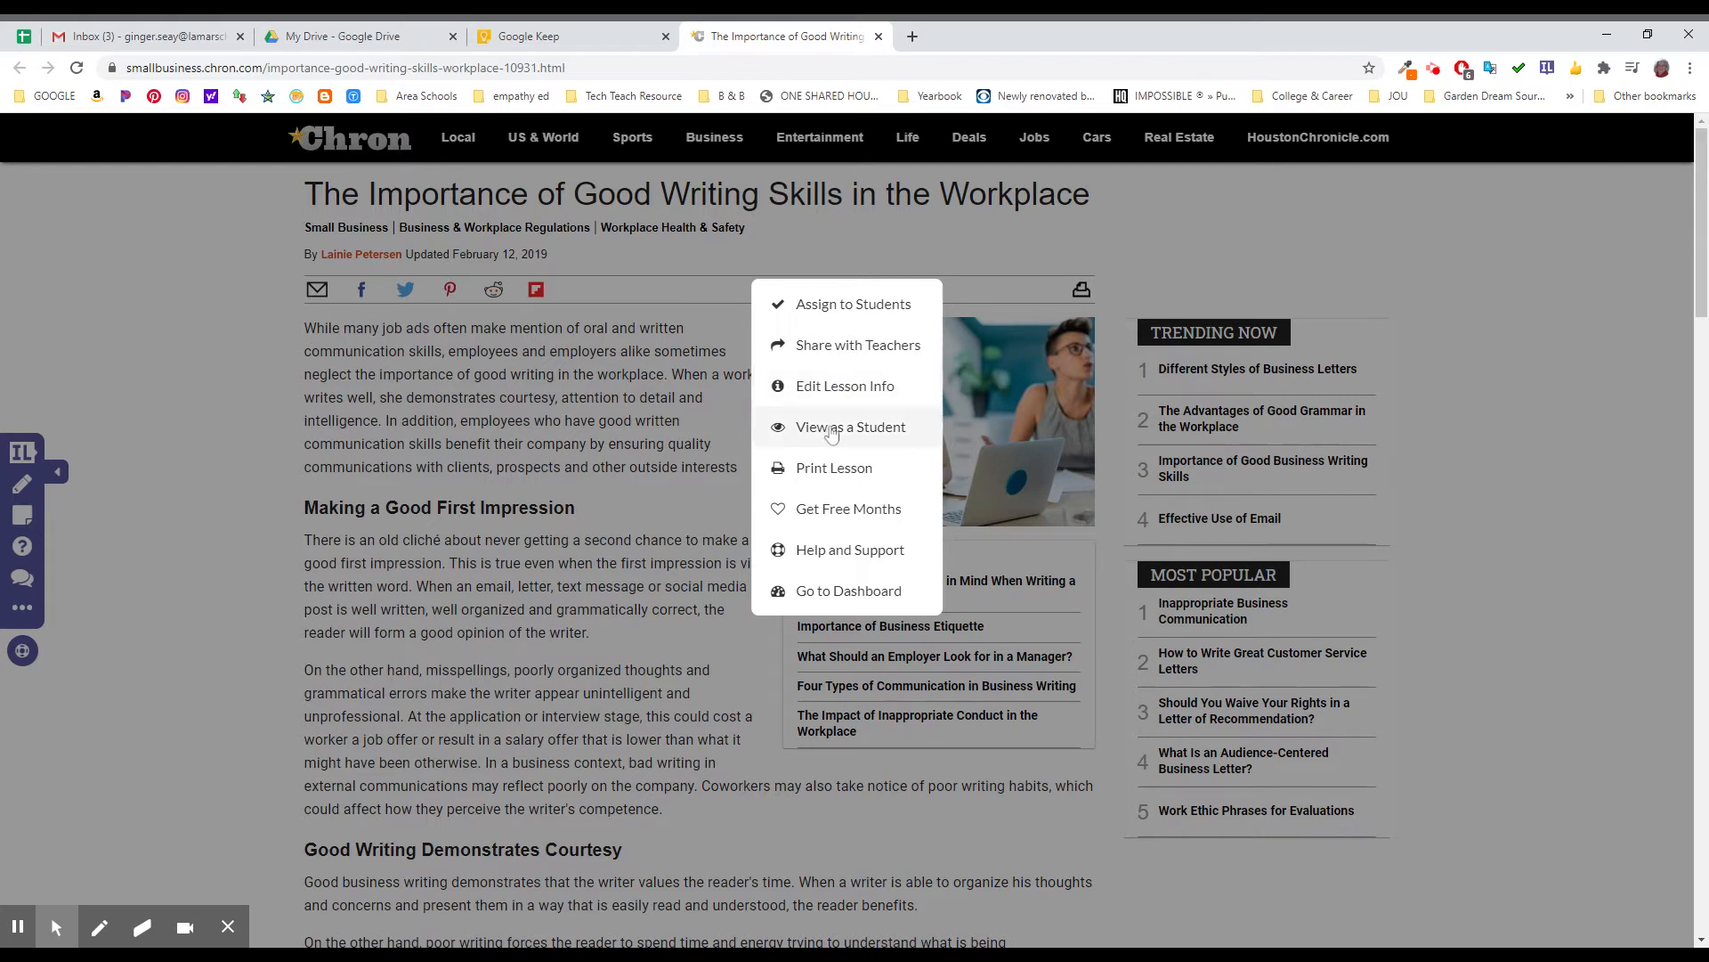
mouse_move(831, 467)
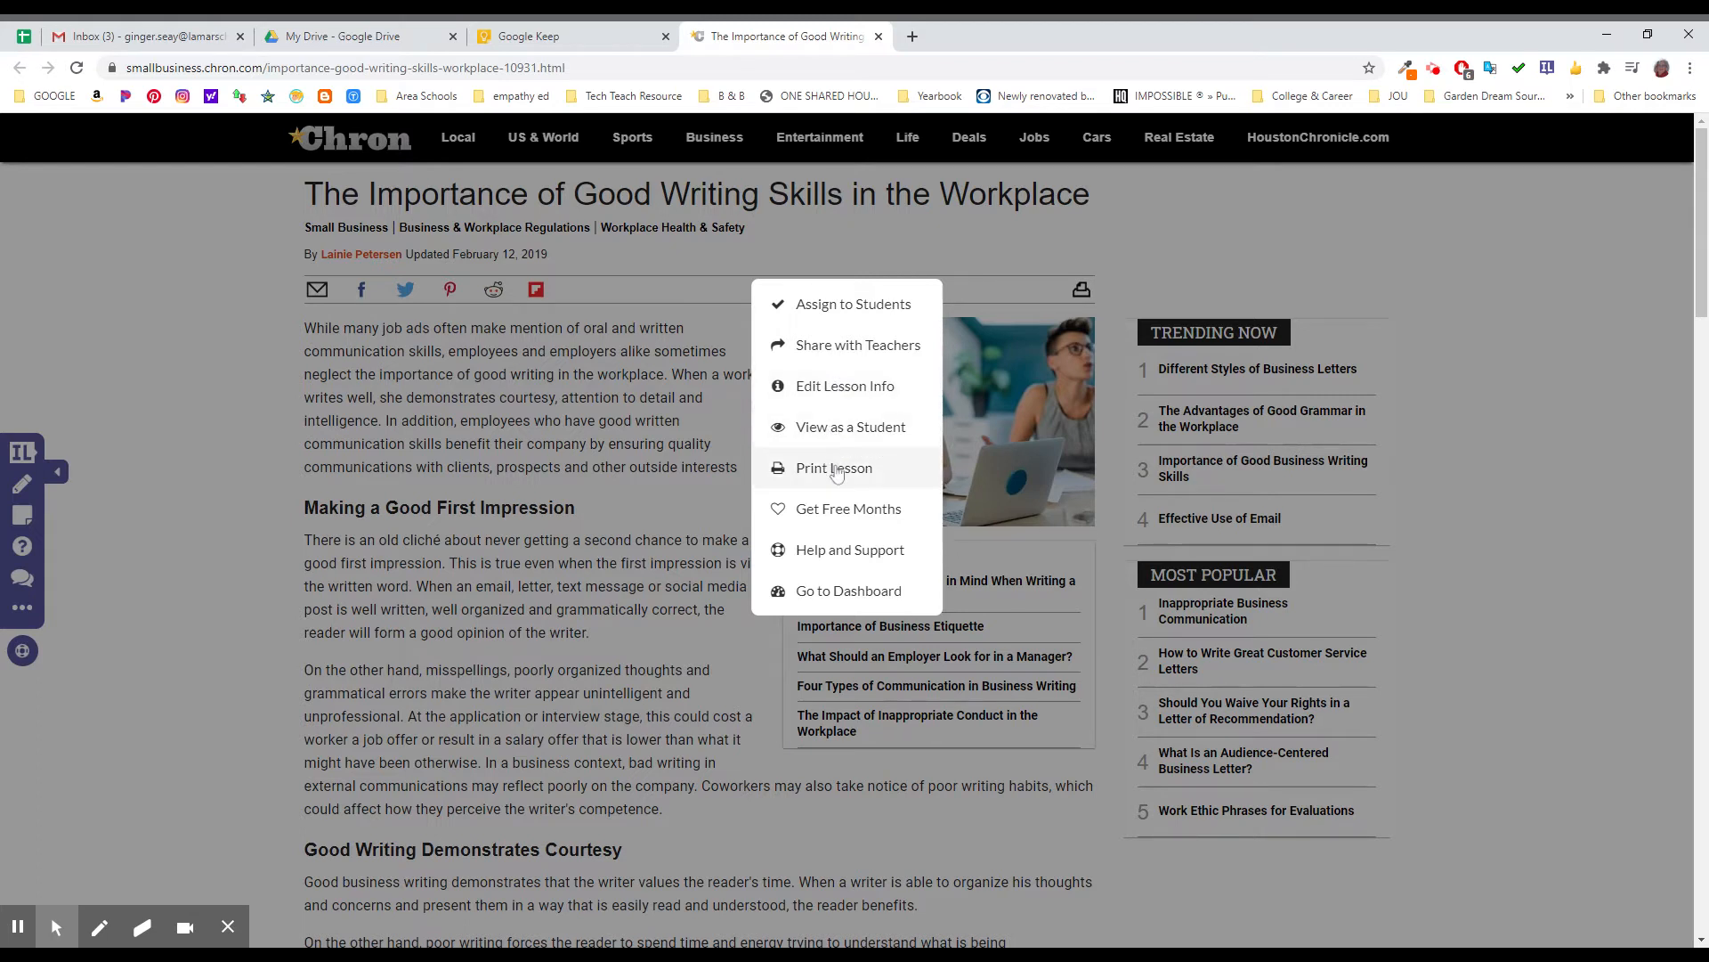
mouse_move(846, 508)
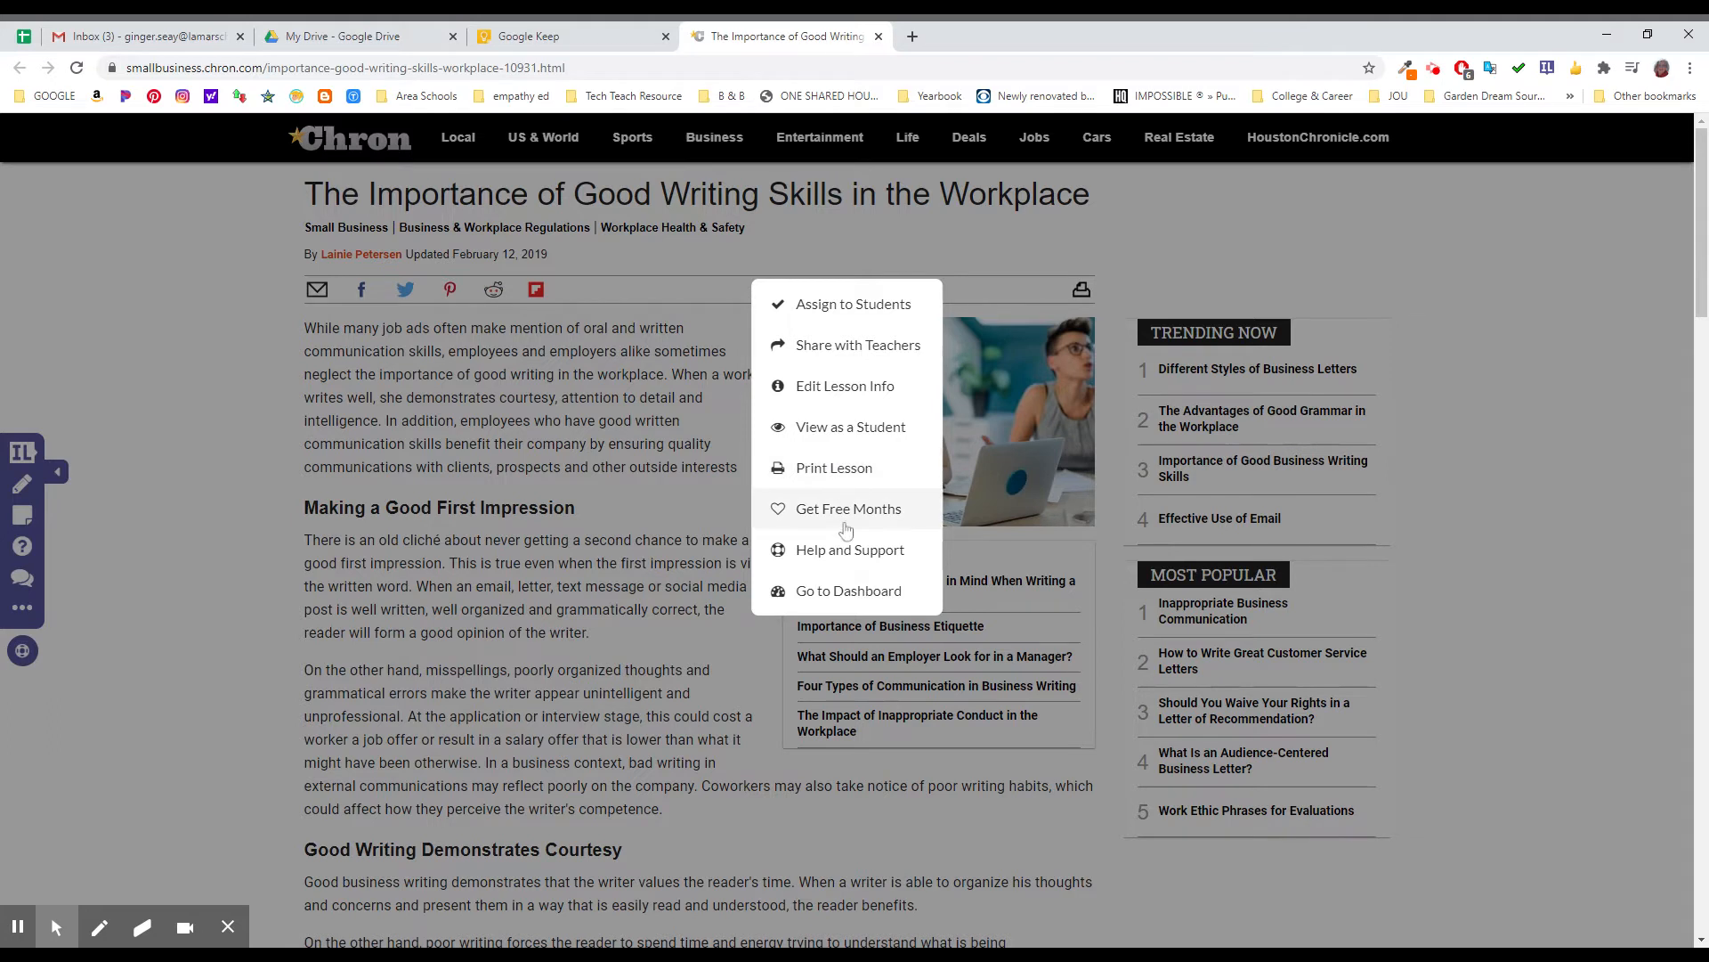
mouse_move(848, 590)
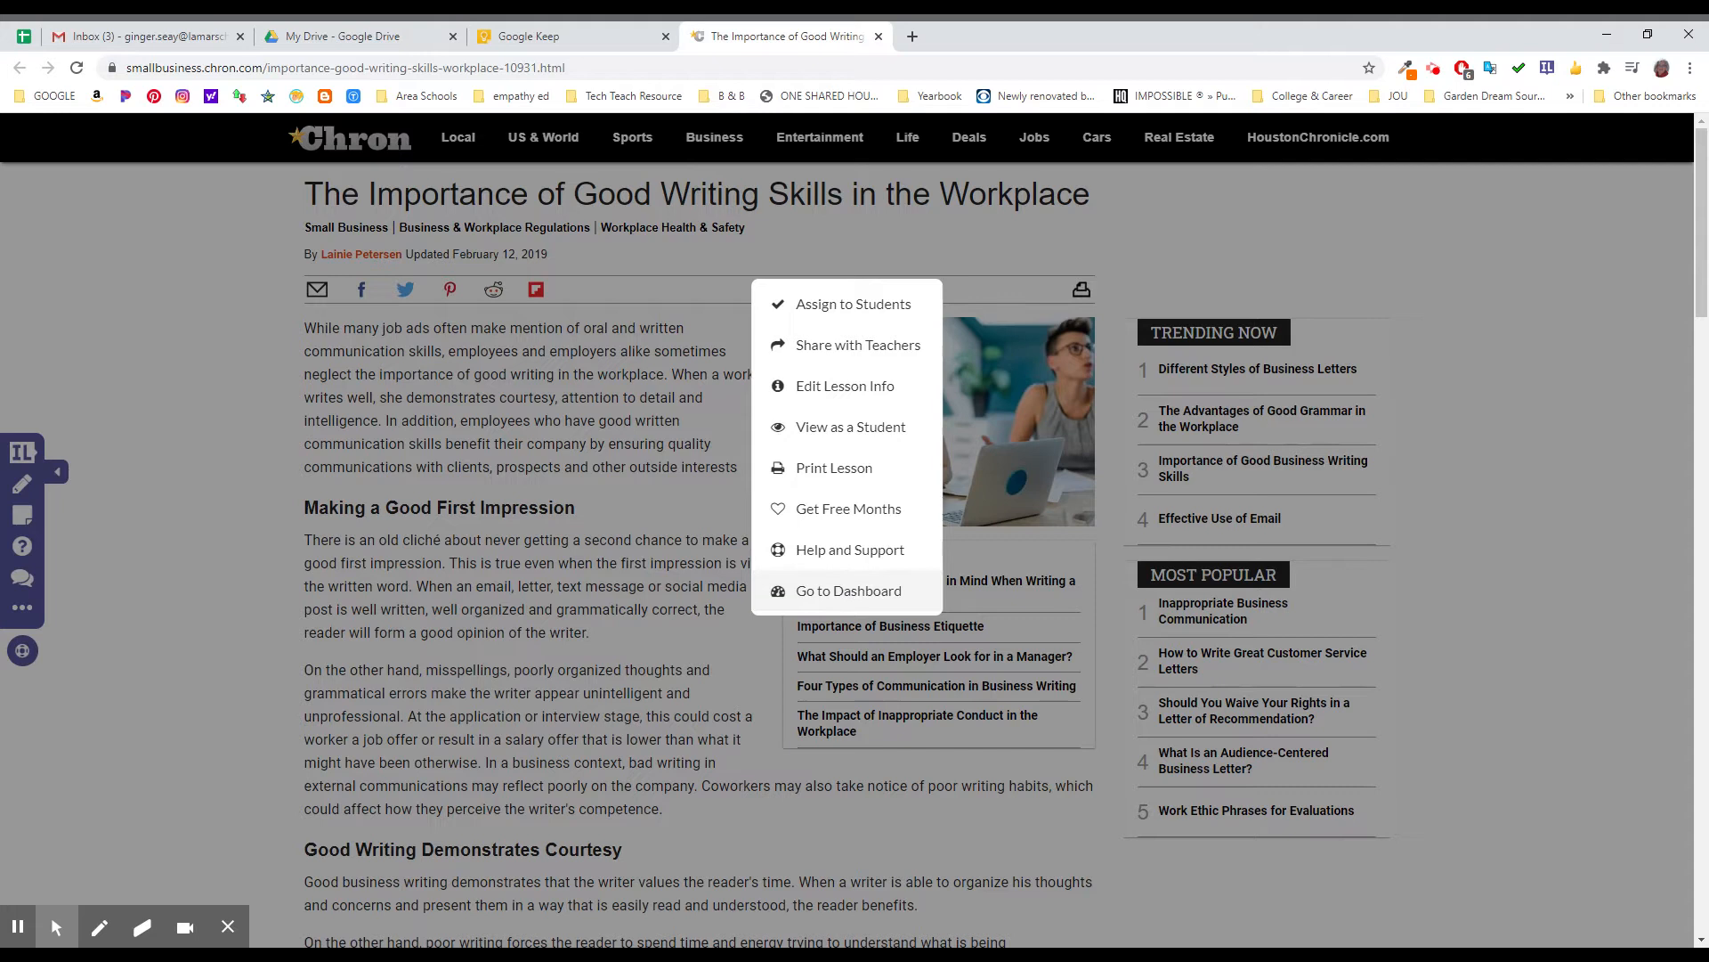
click(848, 589)
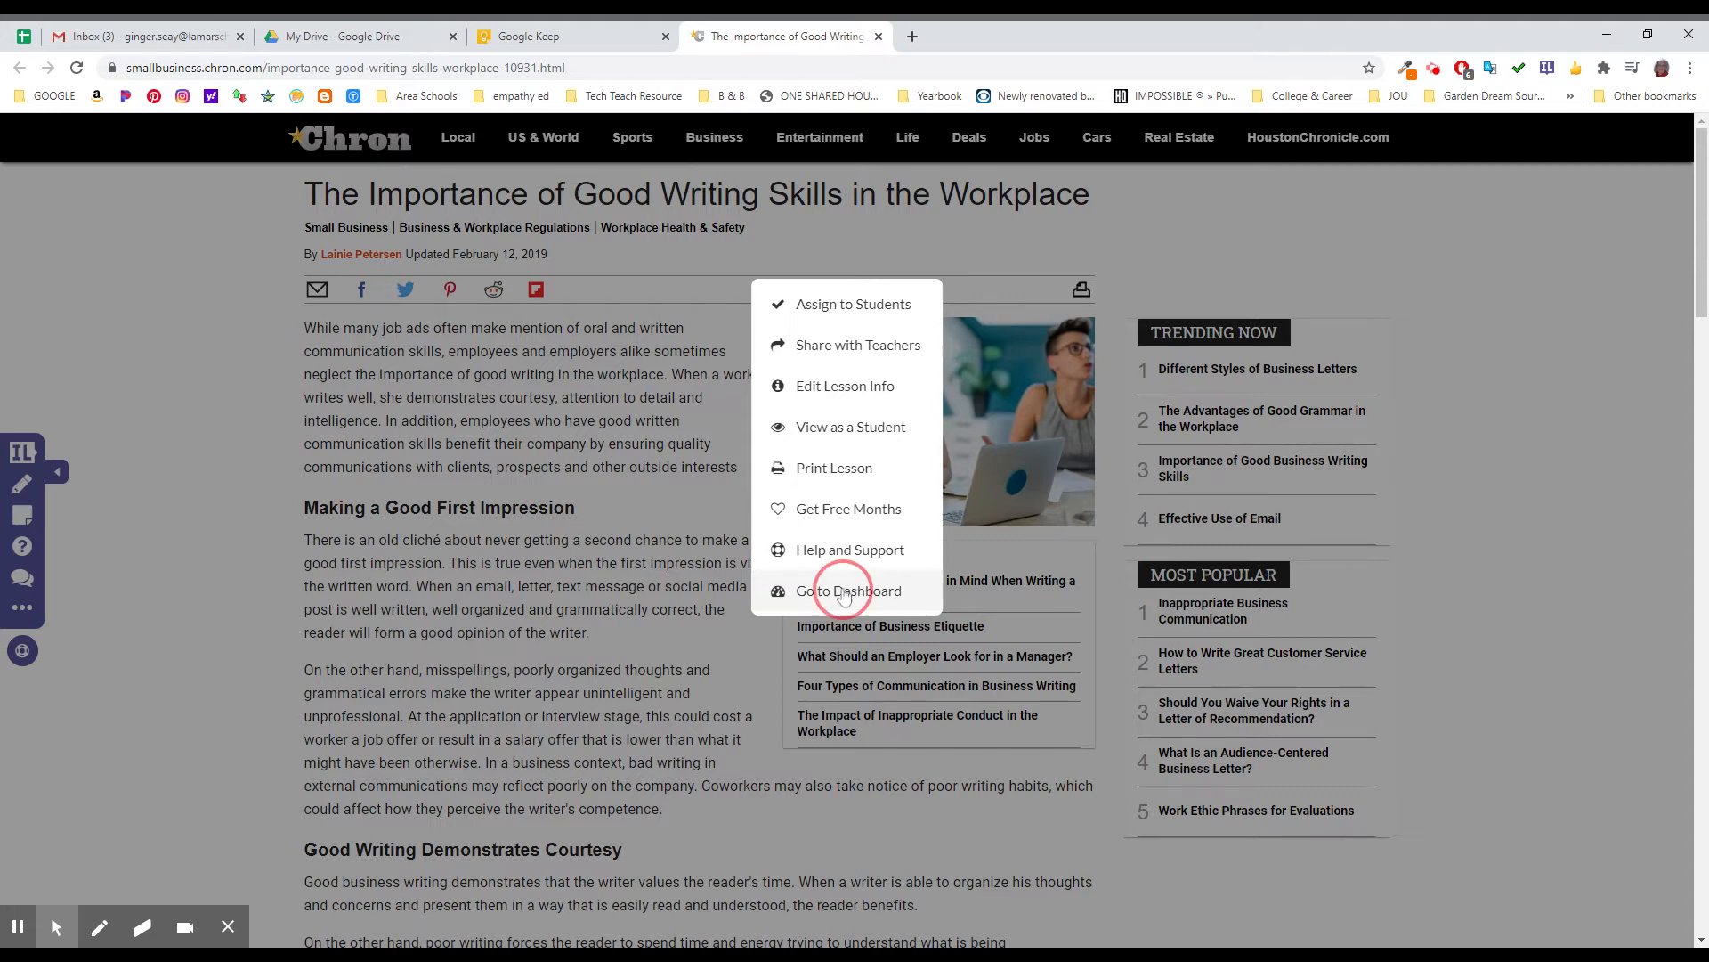
click(848, 589)
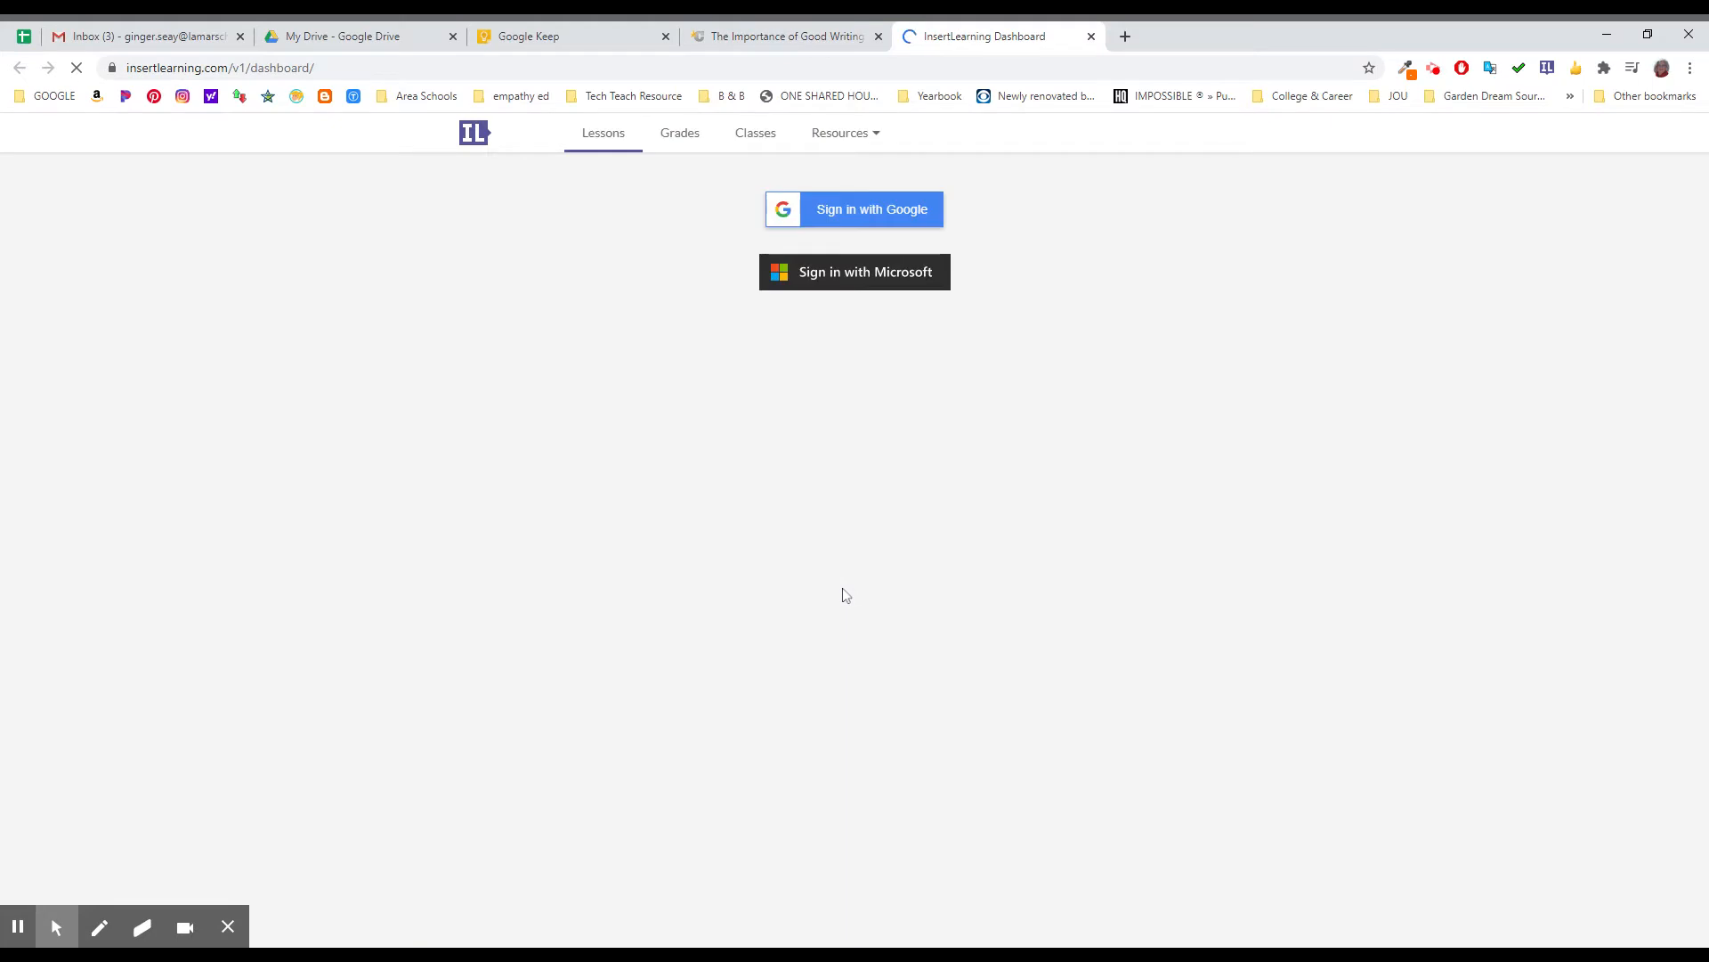
Step: Sign in, then move from the Lessons page through Grades to the Classes list
click(854, 208)
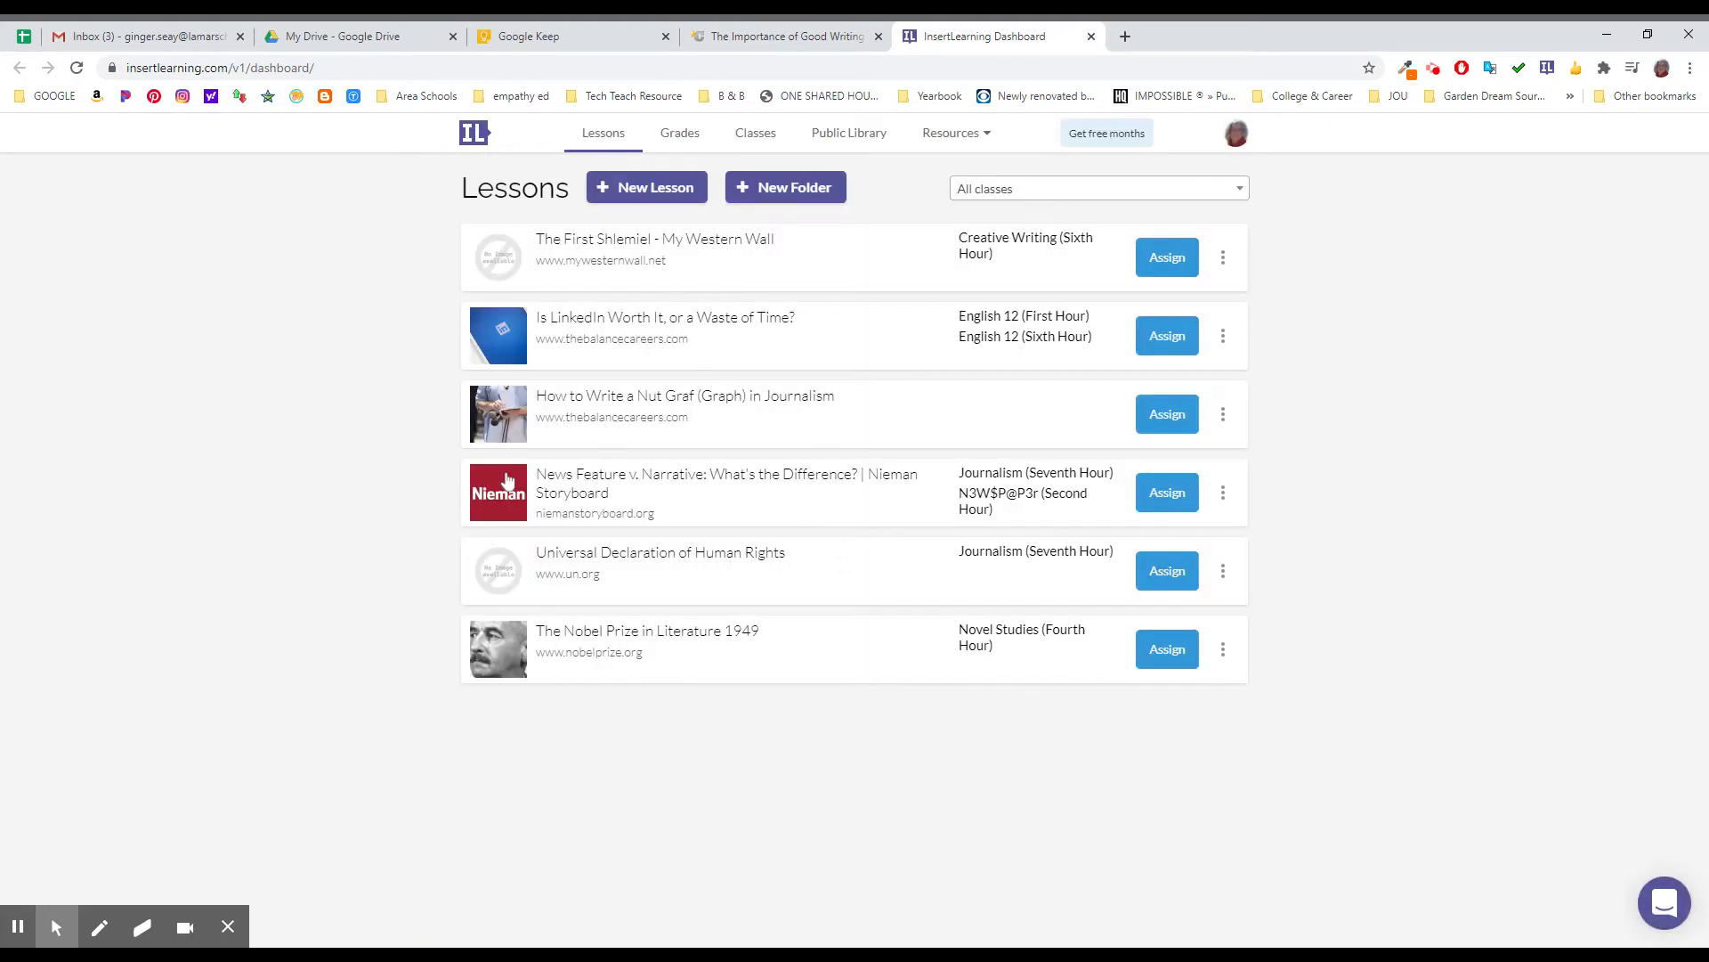
mouse_move(507, 253)
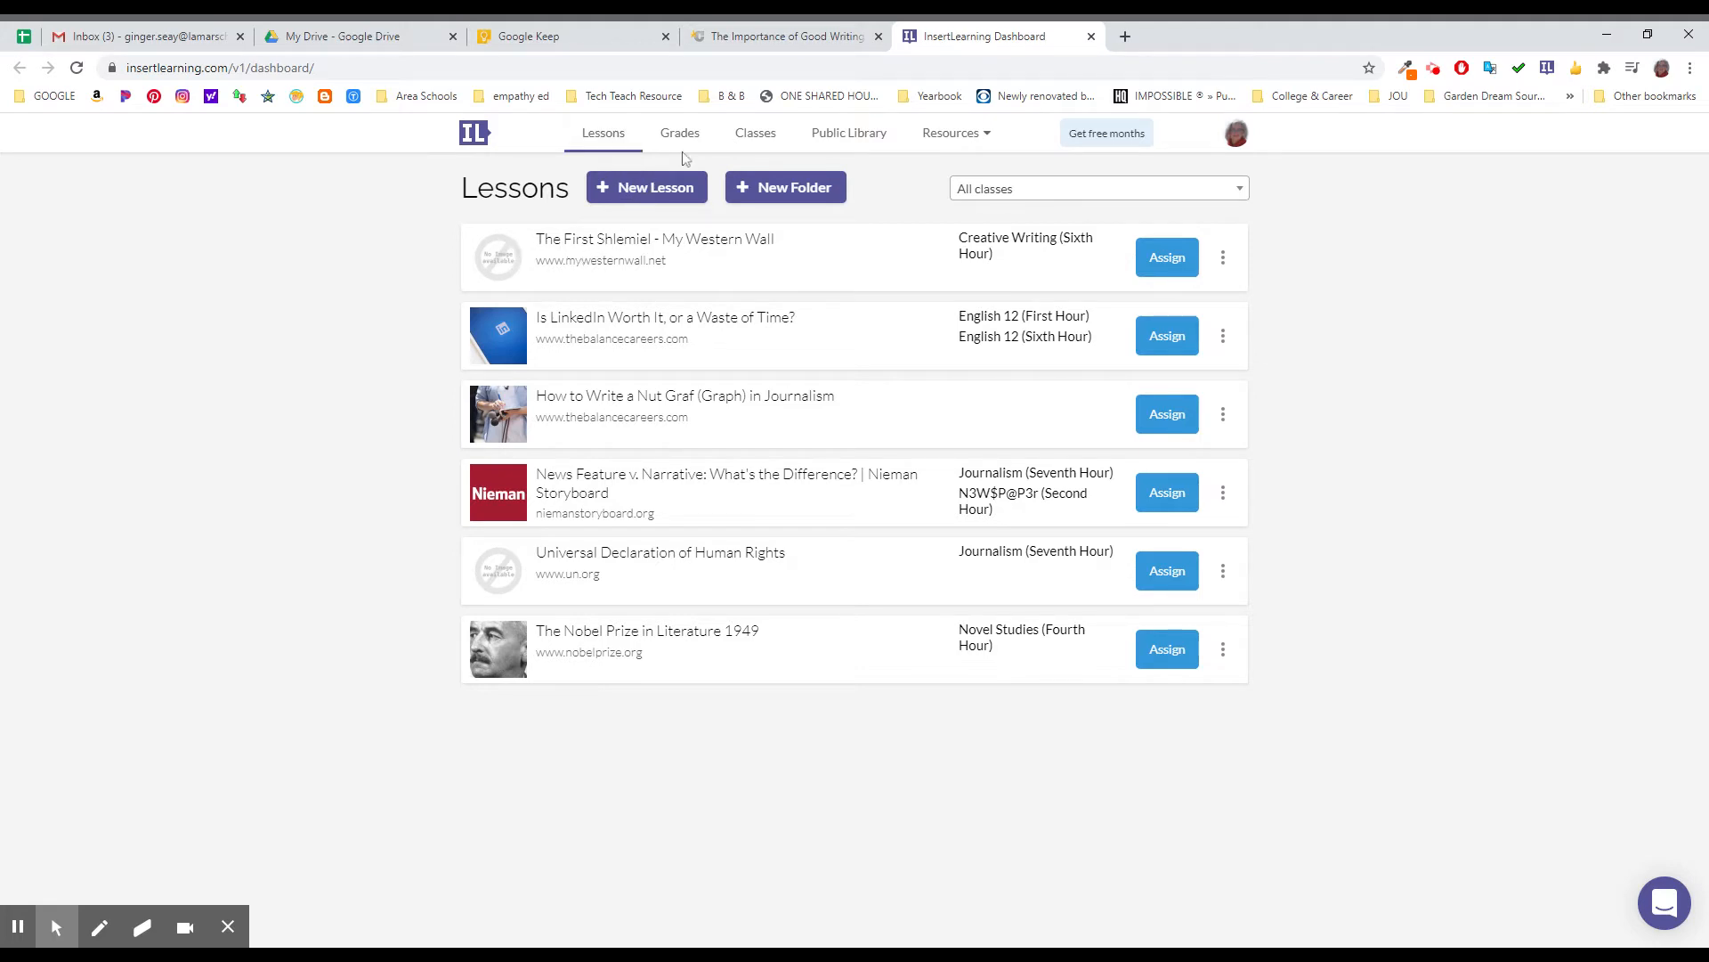
mouse_move(559, 668)
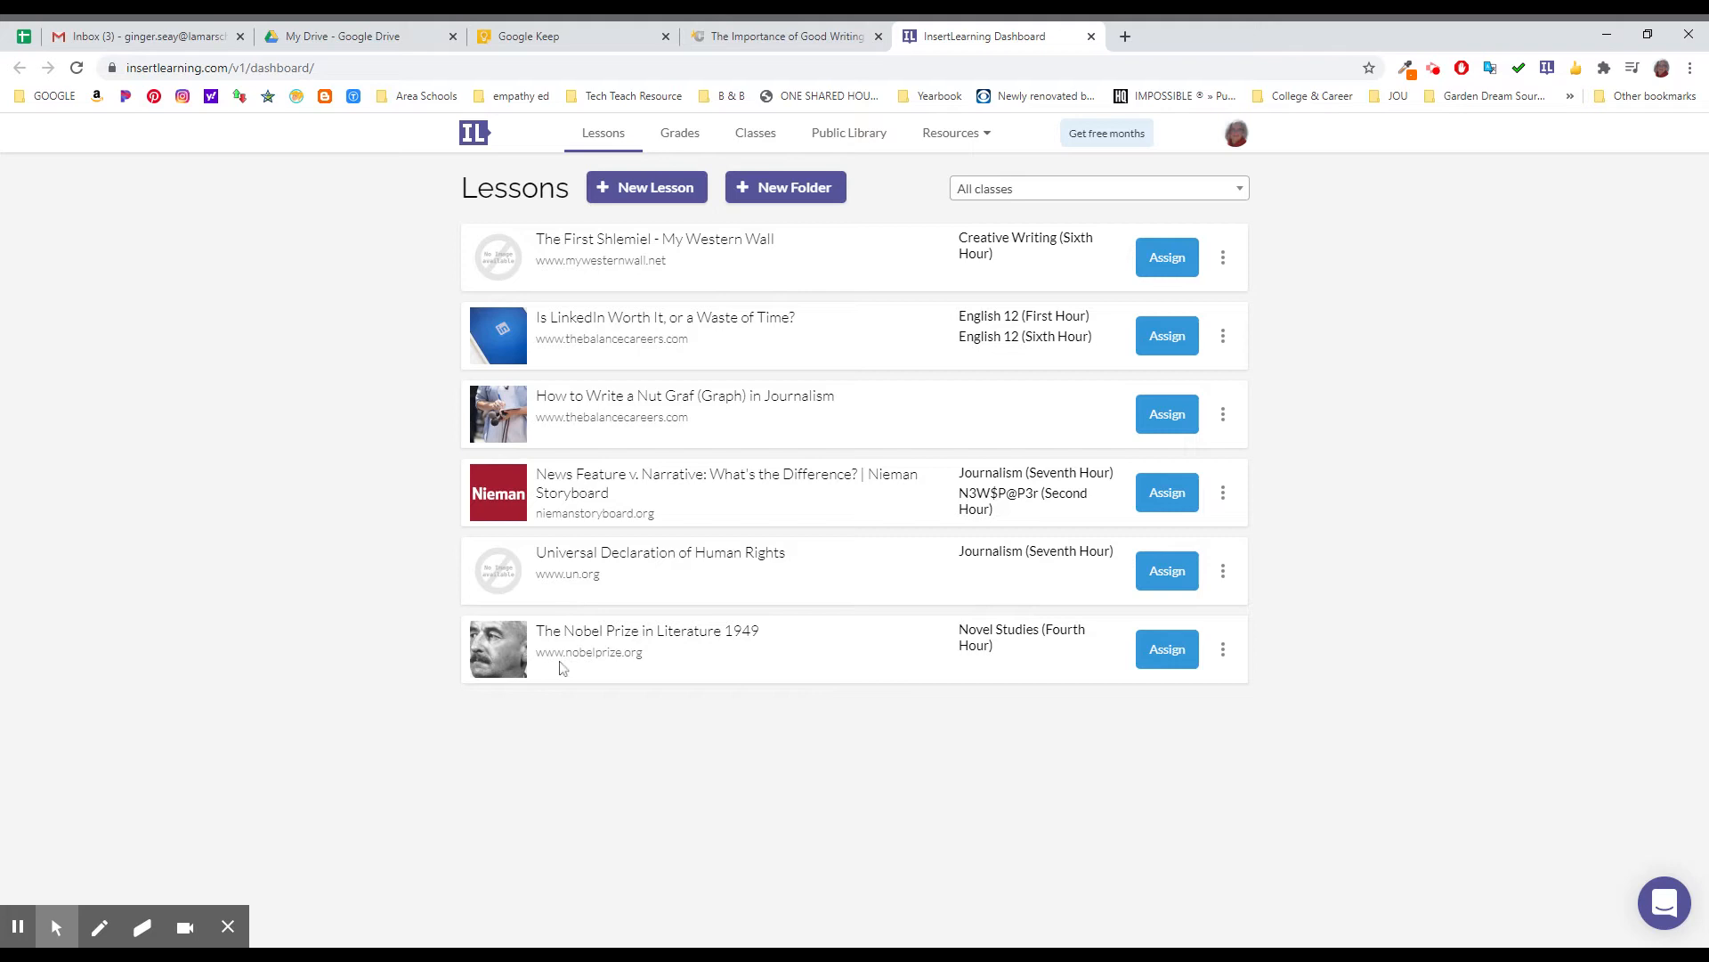
mouse_move(497, 540)
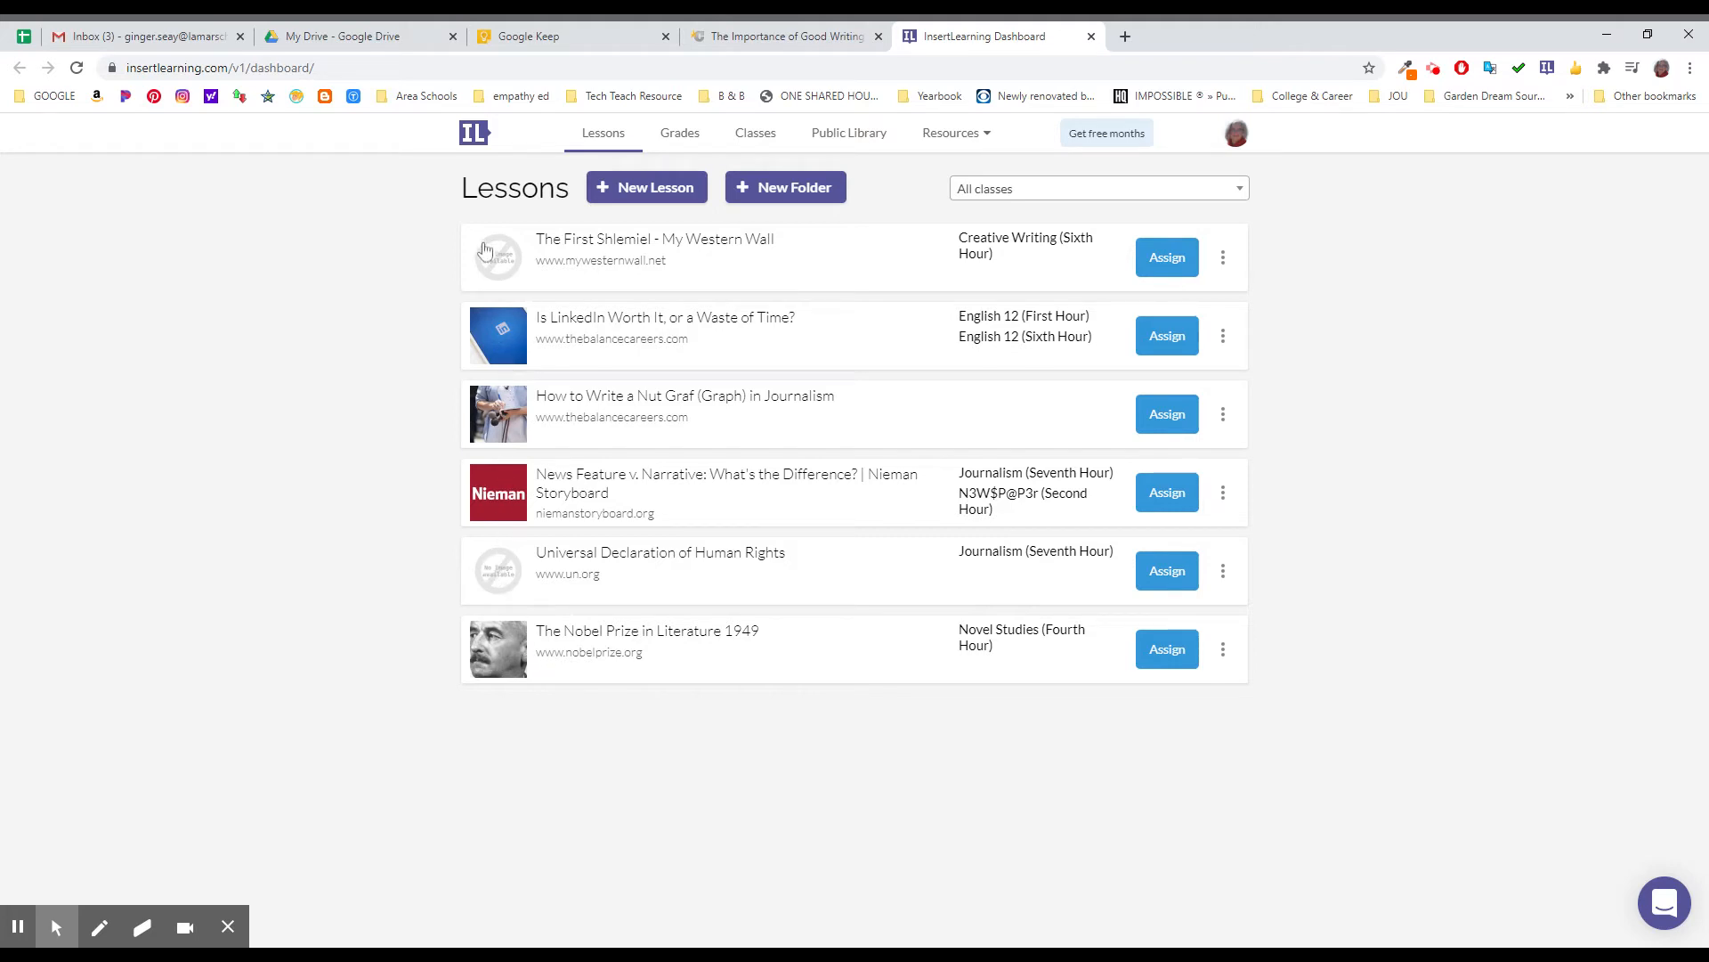
mouse_move(463, 352)
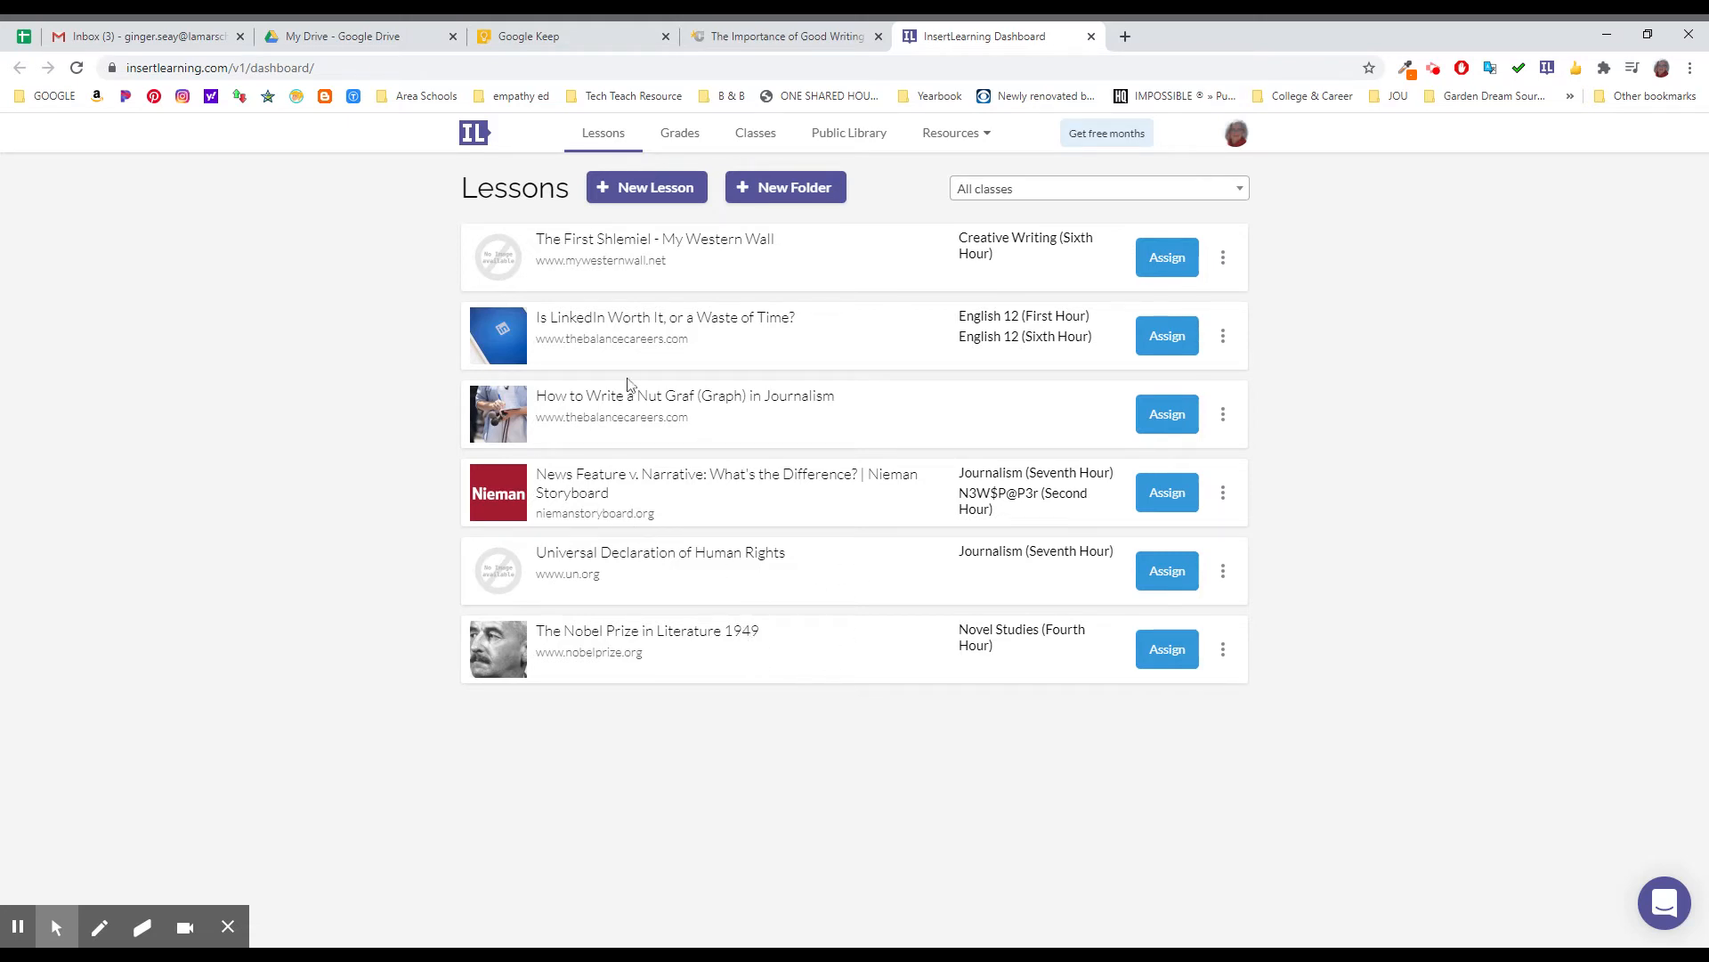
mouse_move(622, 537)
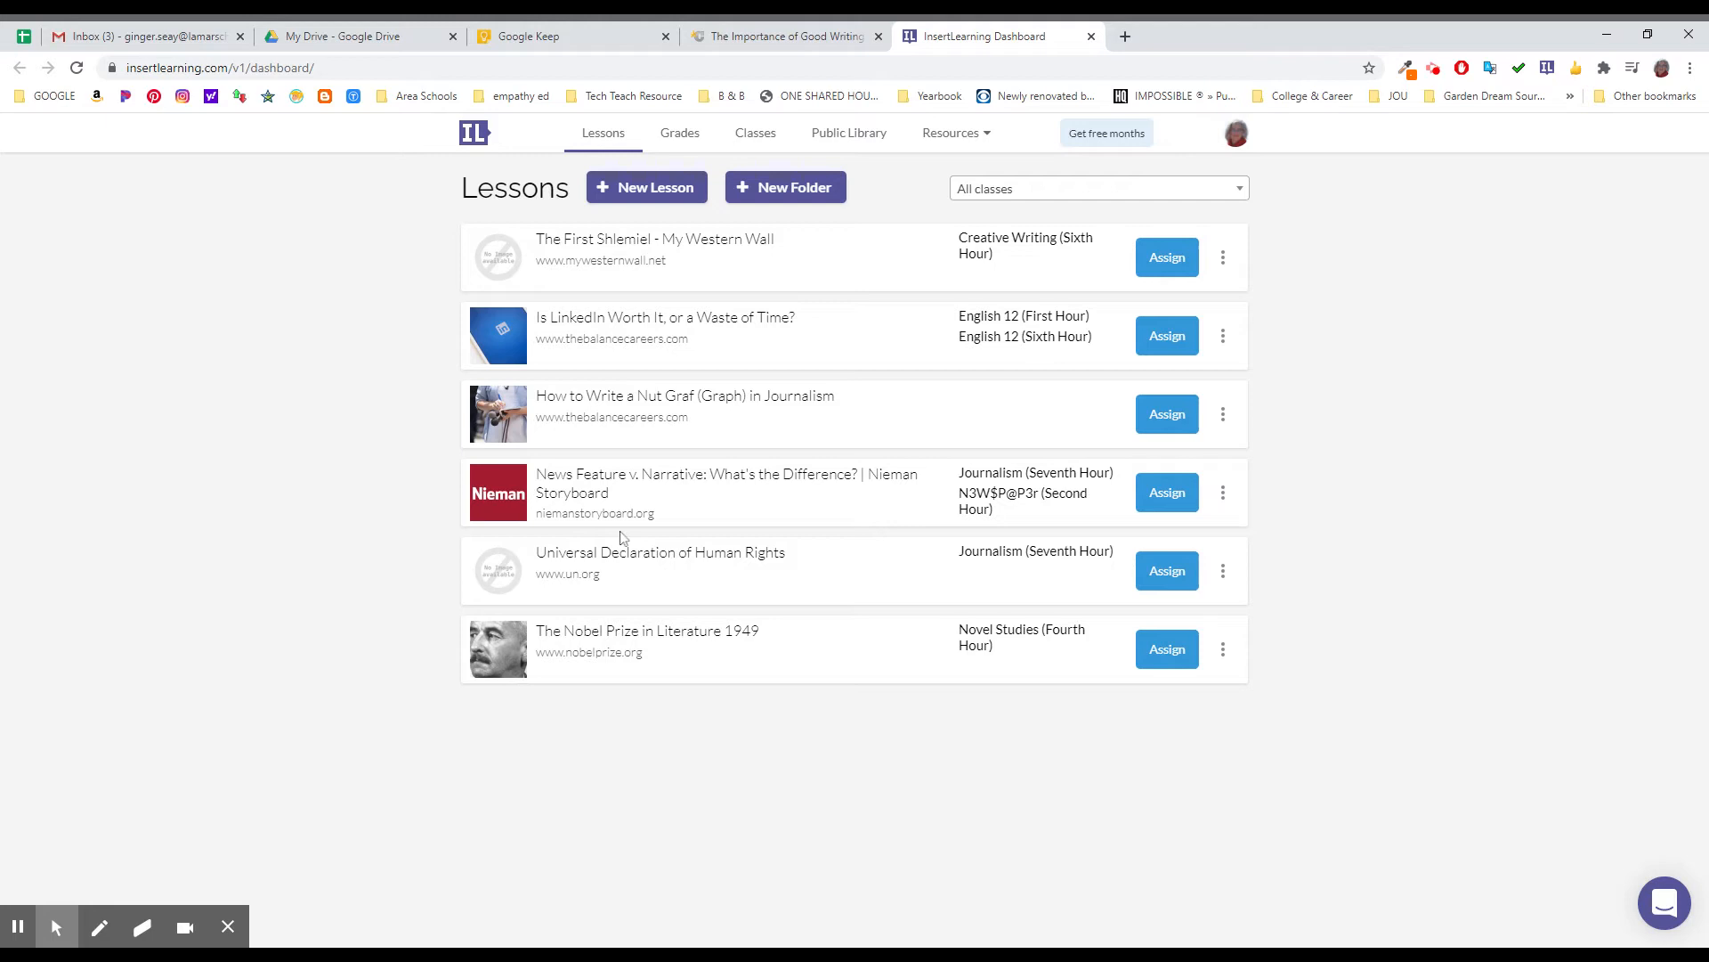
mouse_move(620, 364)
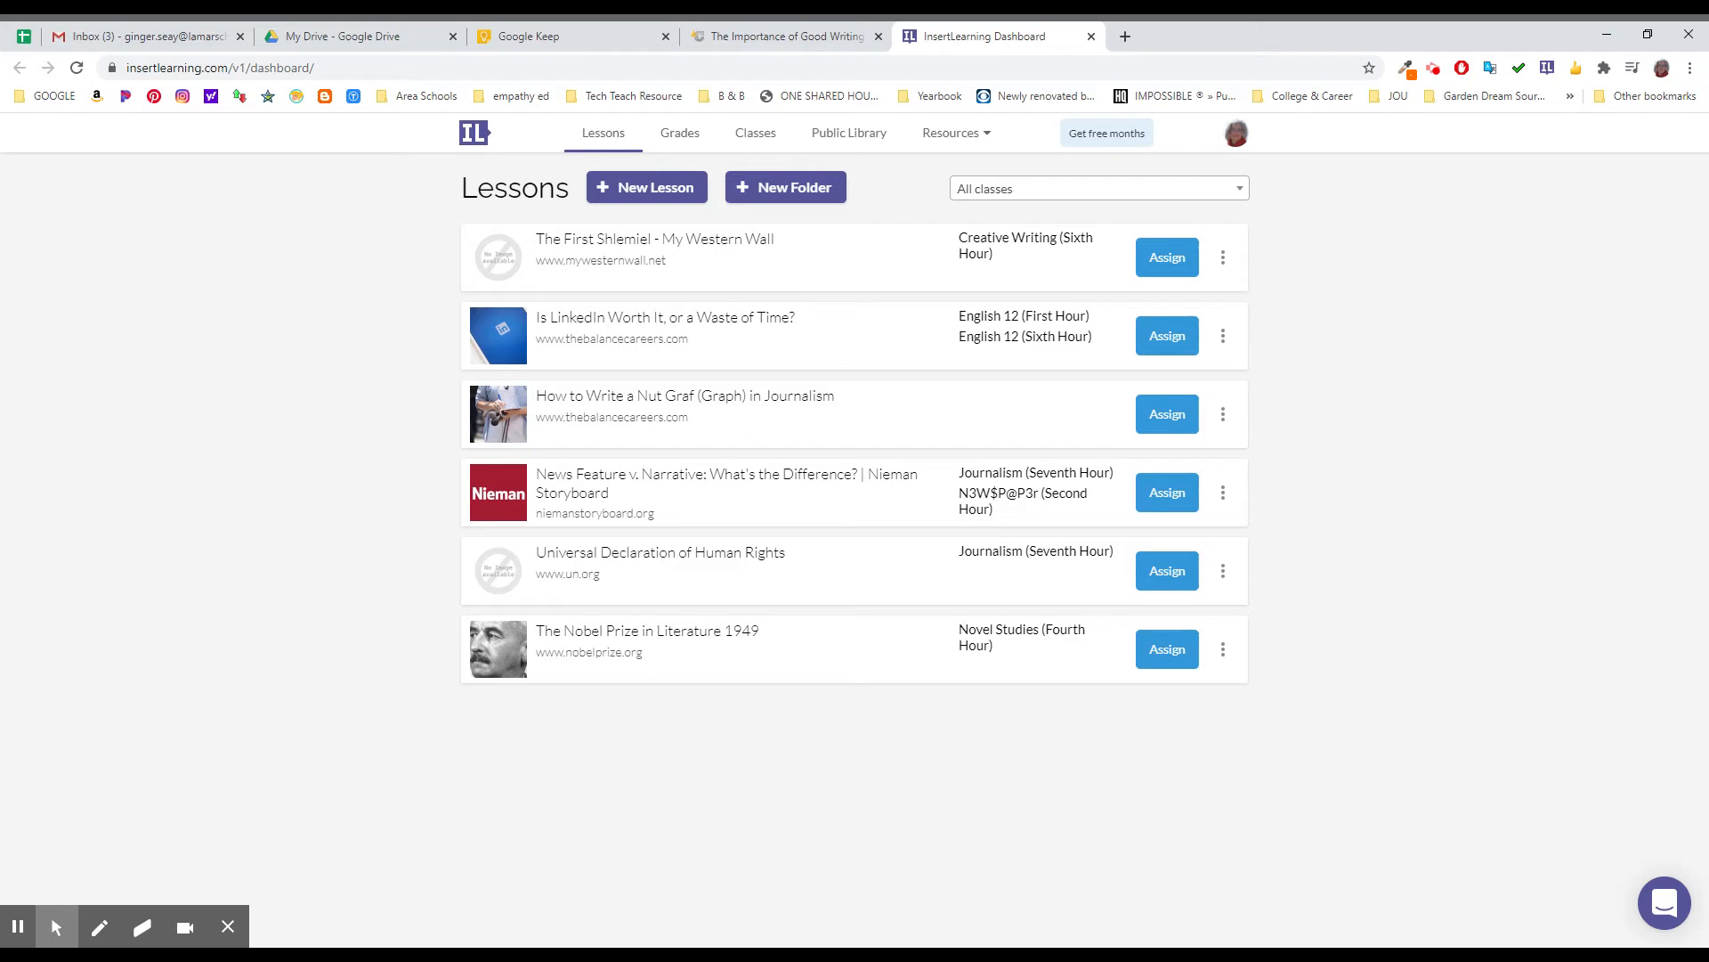
mouse_move(602, 136)
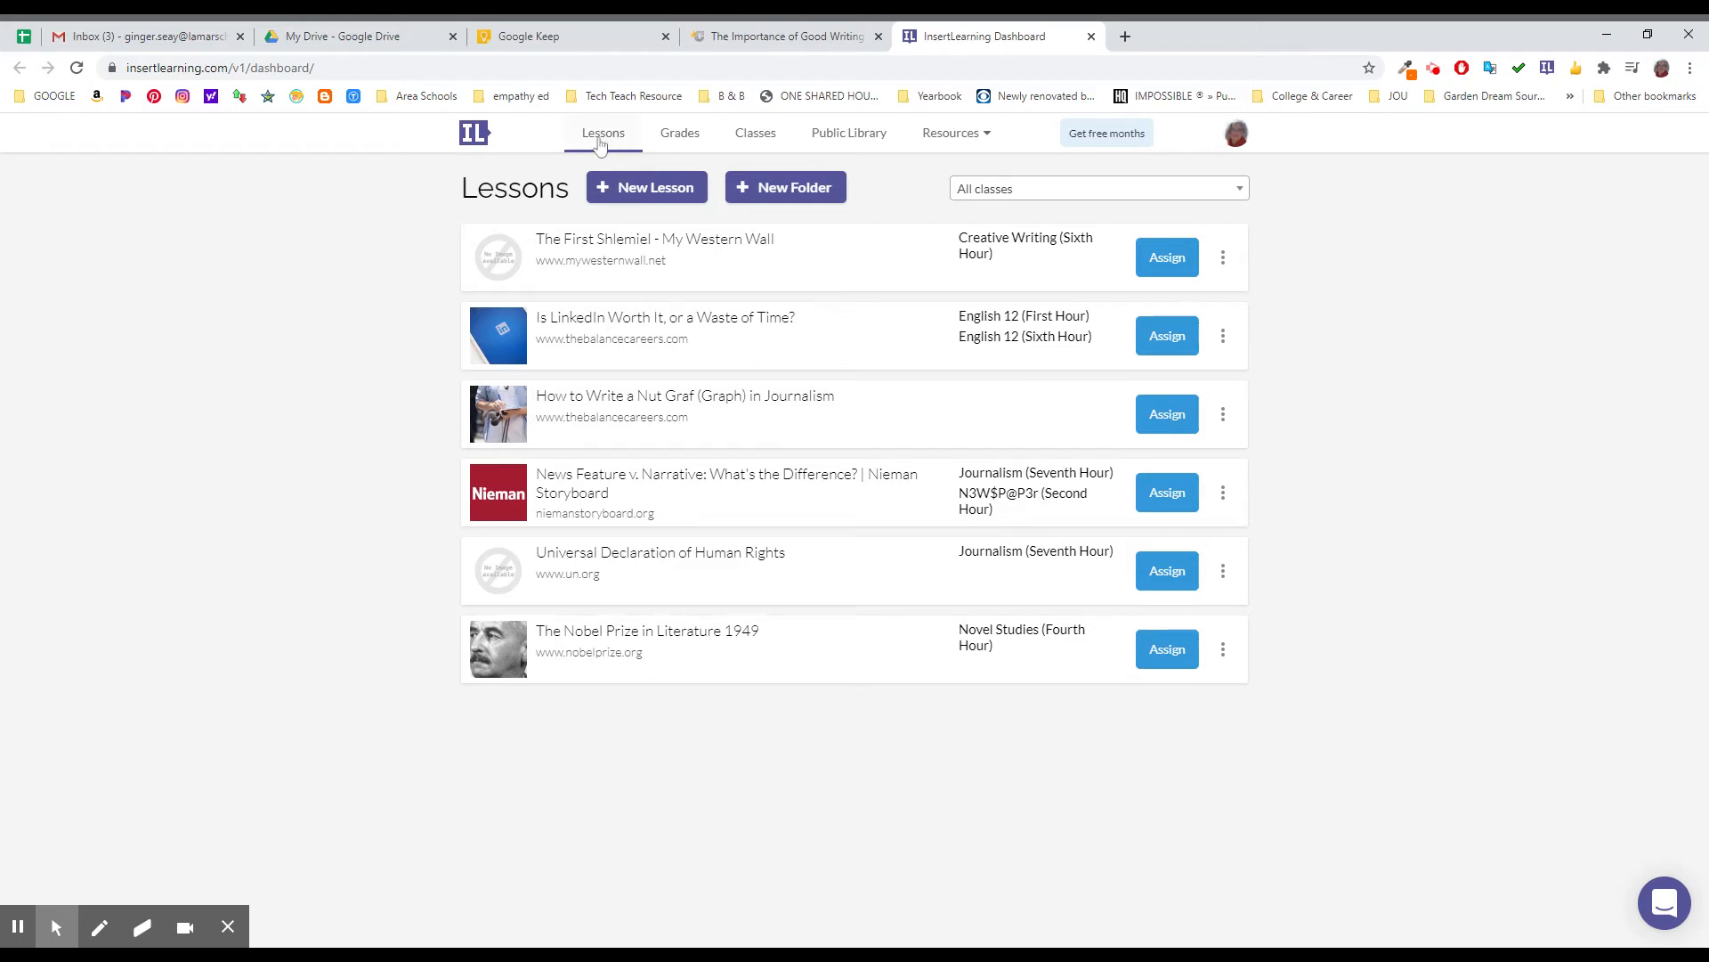
click(679, 131)
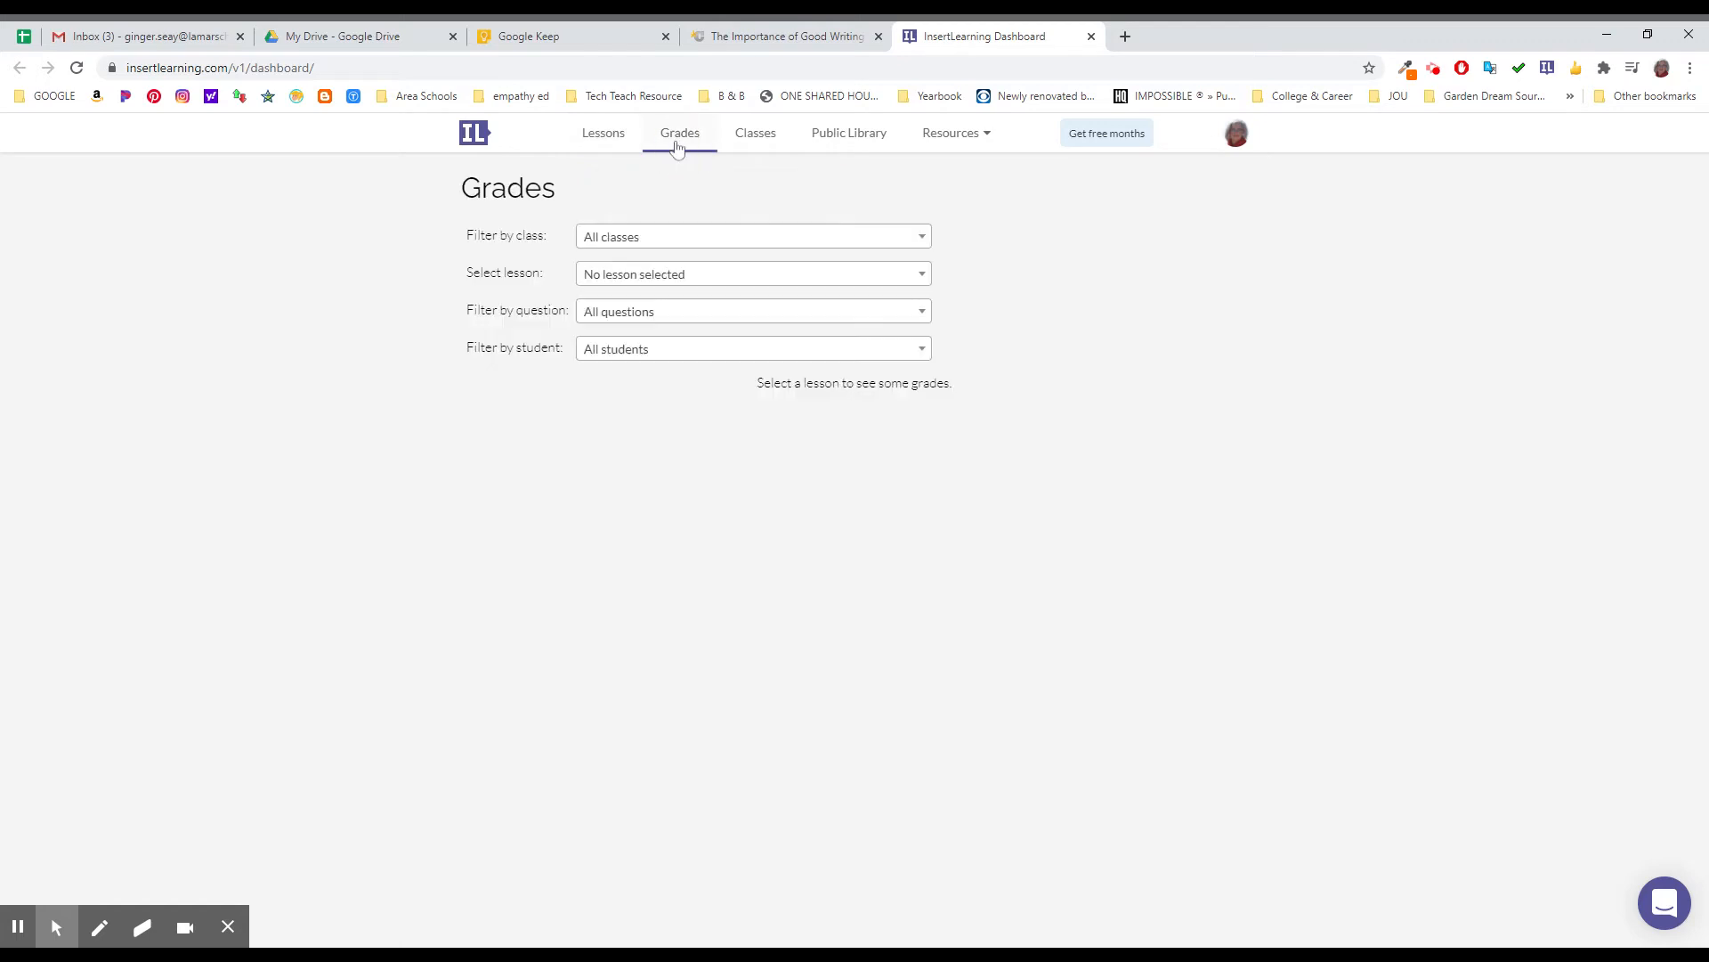
mouse_move(753, 205)
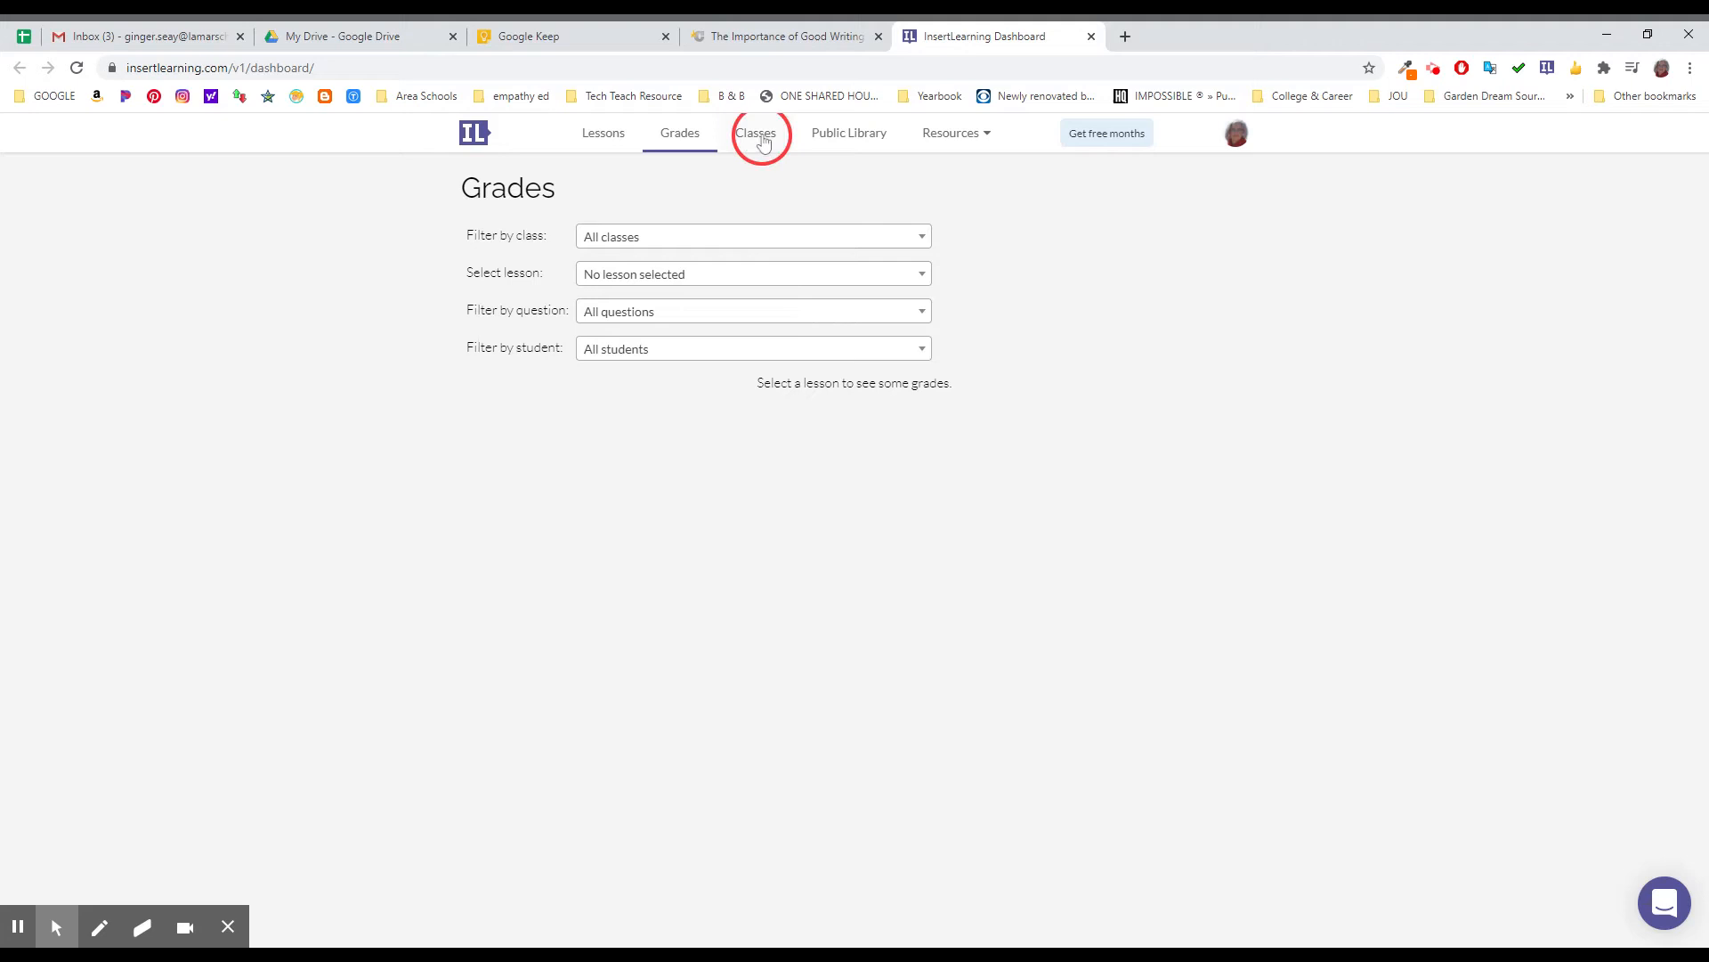
click(754, 132)
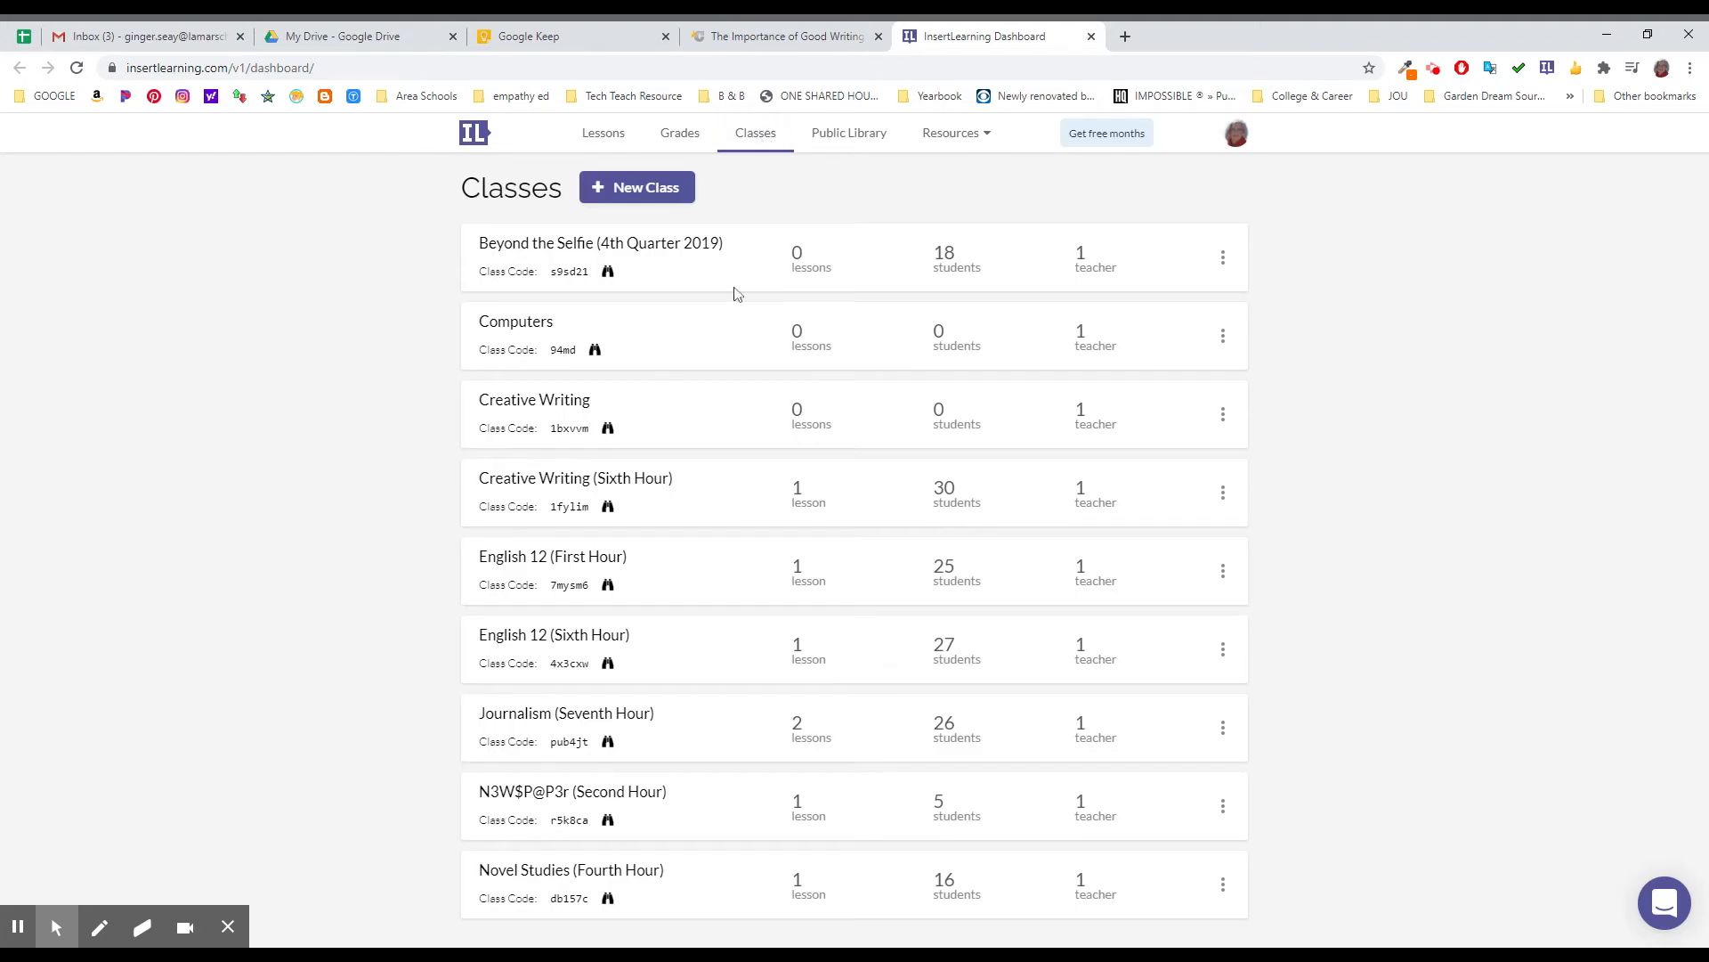
click(1222, 334)
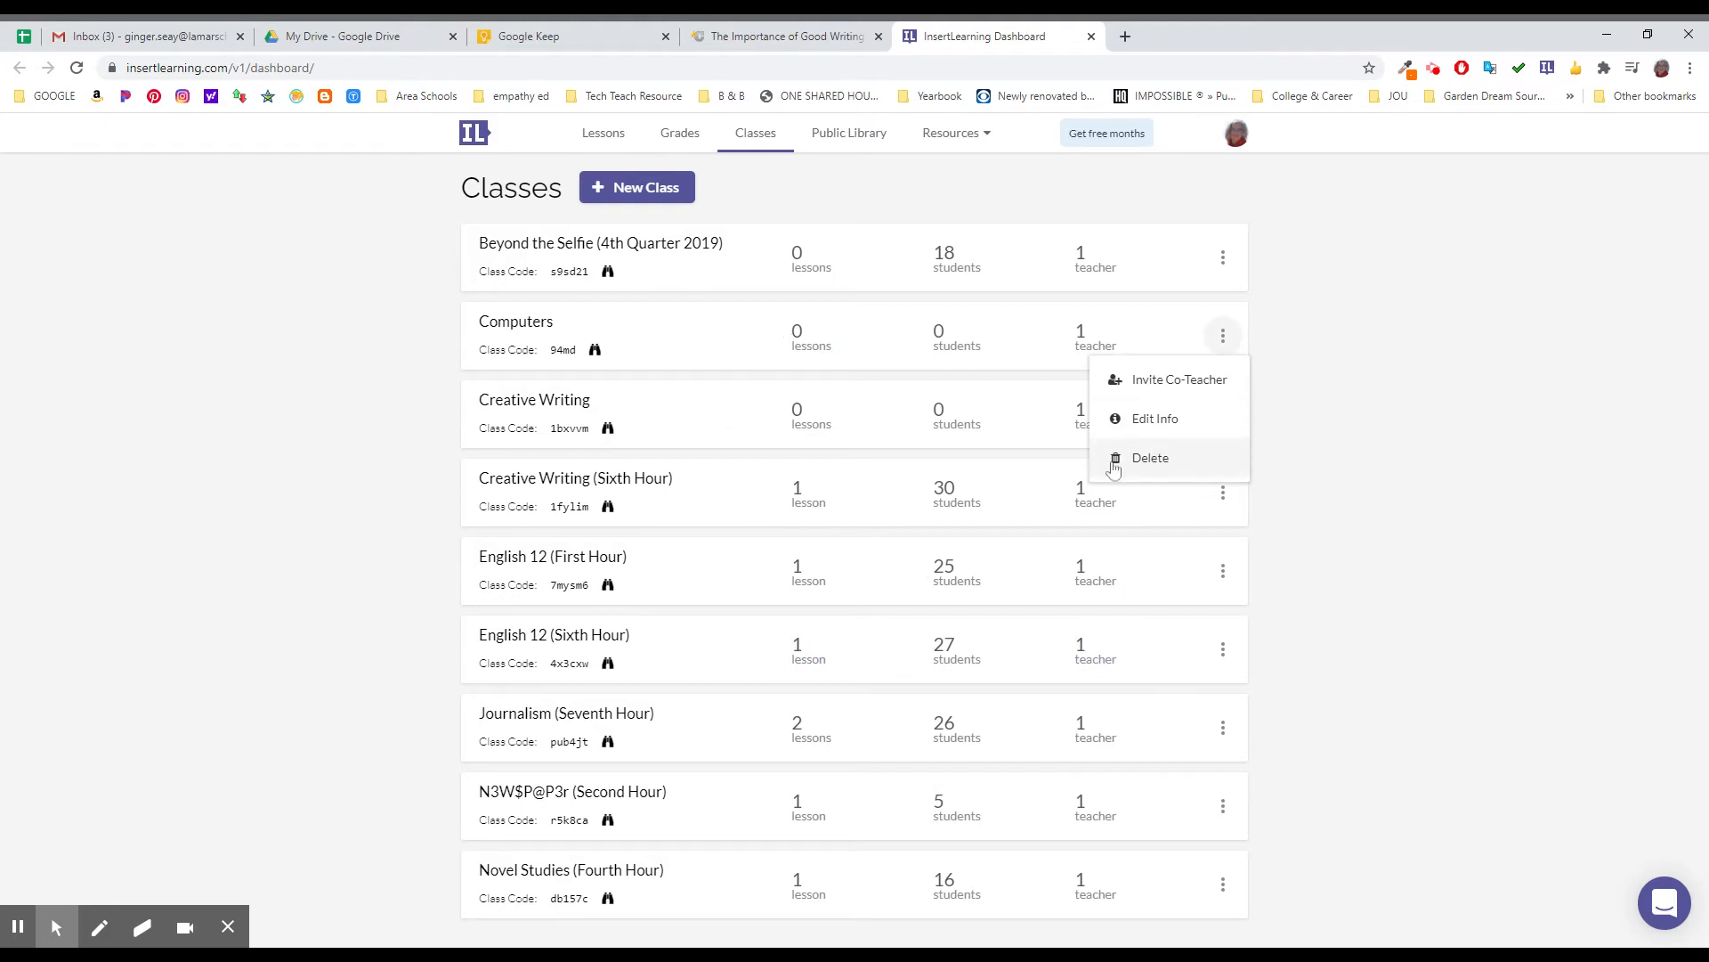
click(1149, 457)
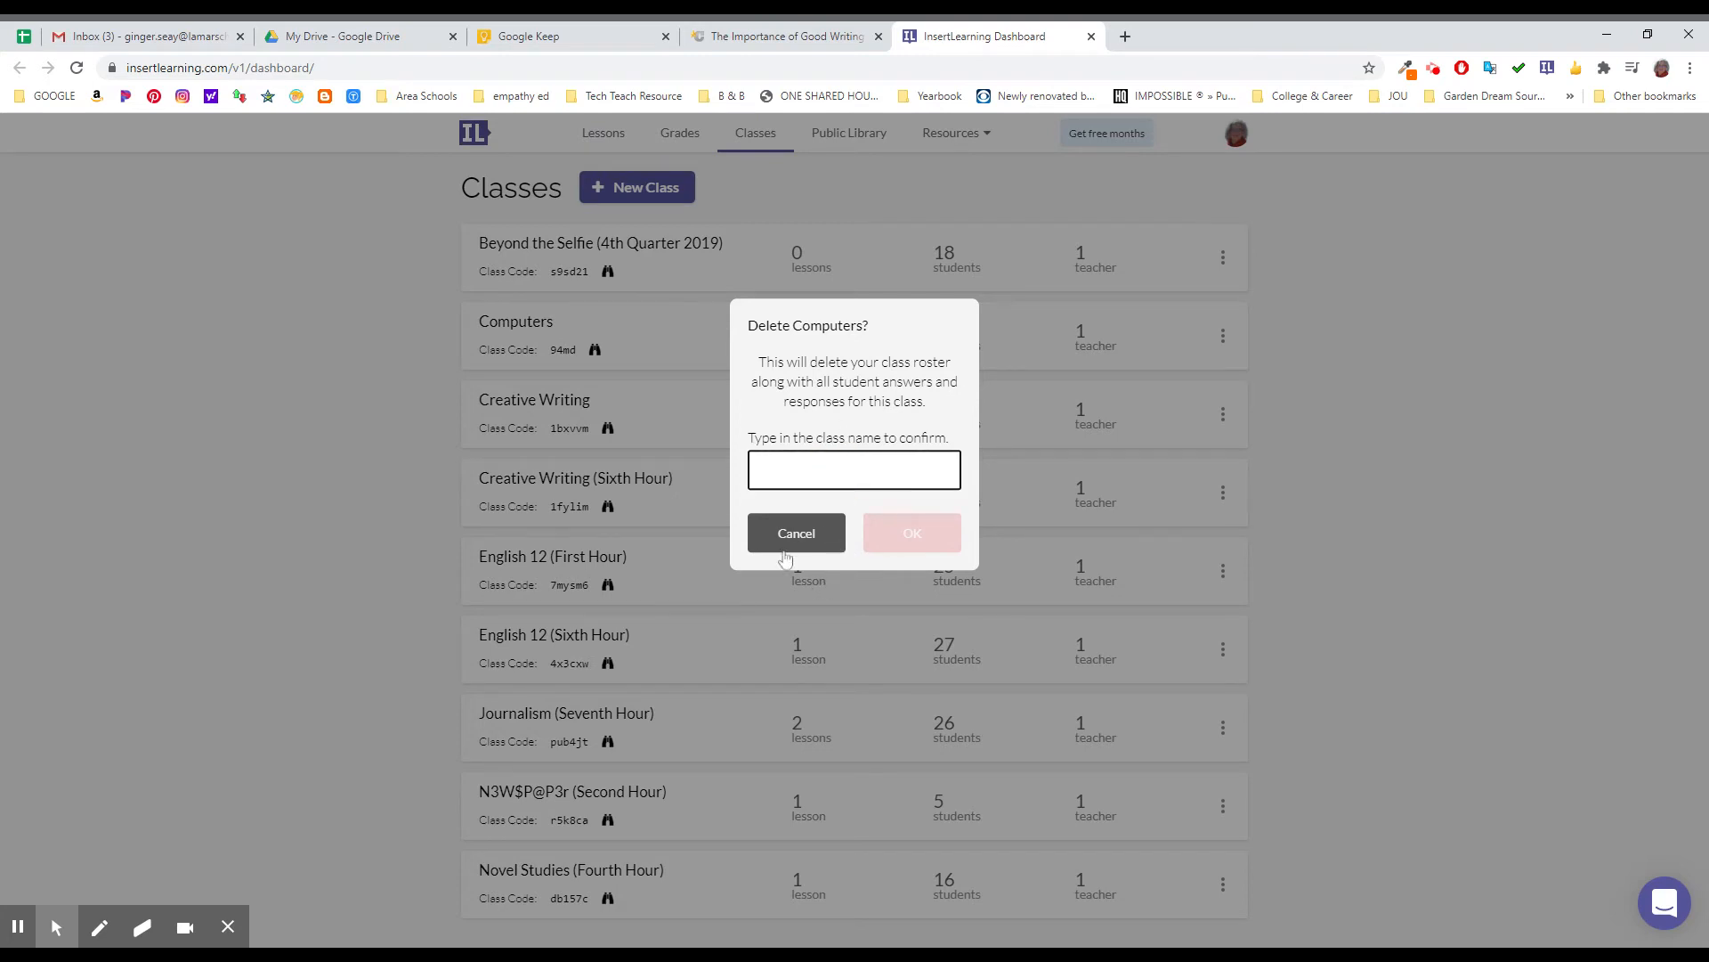
click(796, 533)
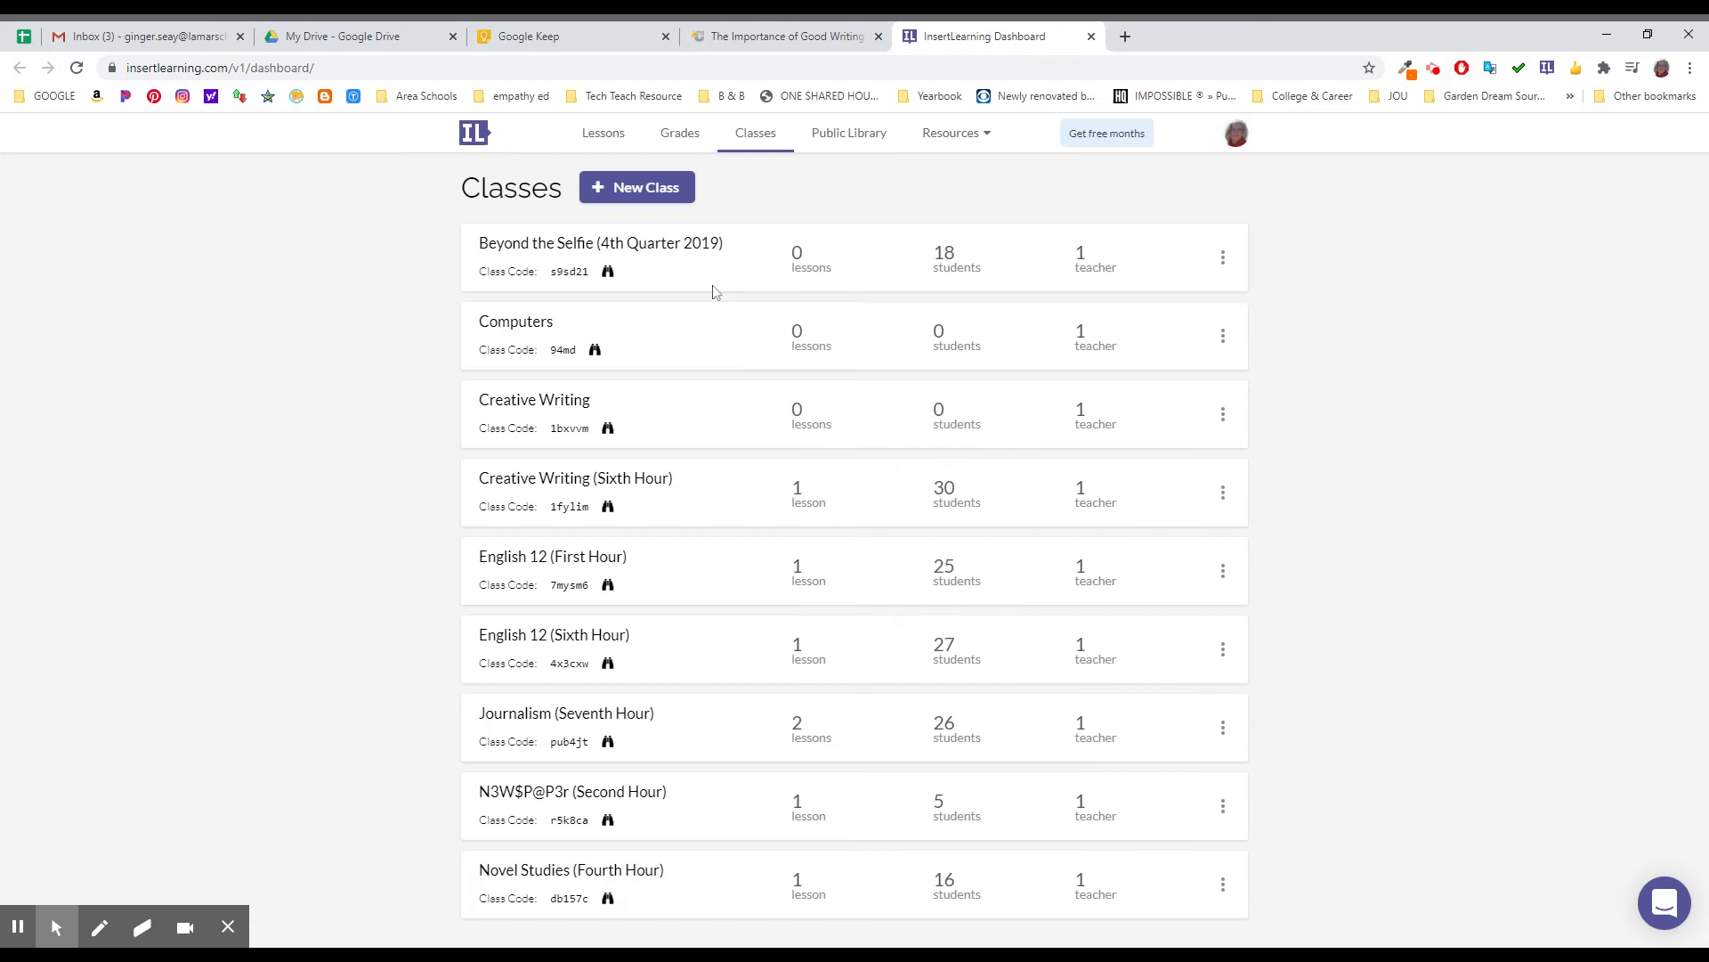
Step: Start a new class named 'ENG 12 First Hour'
click(635, 186)
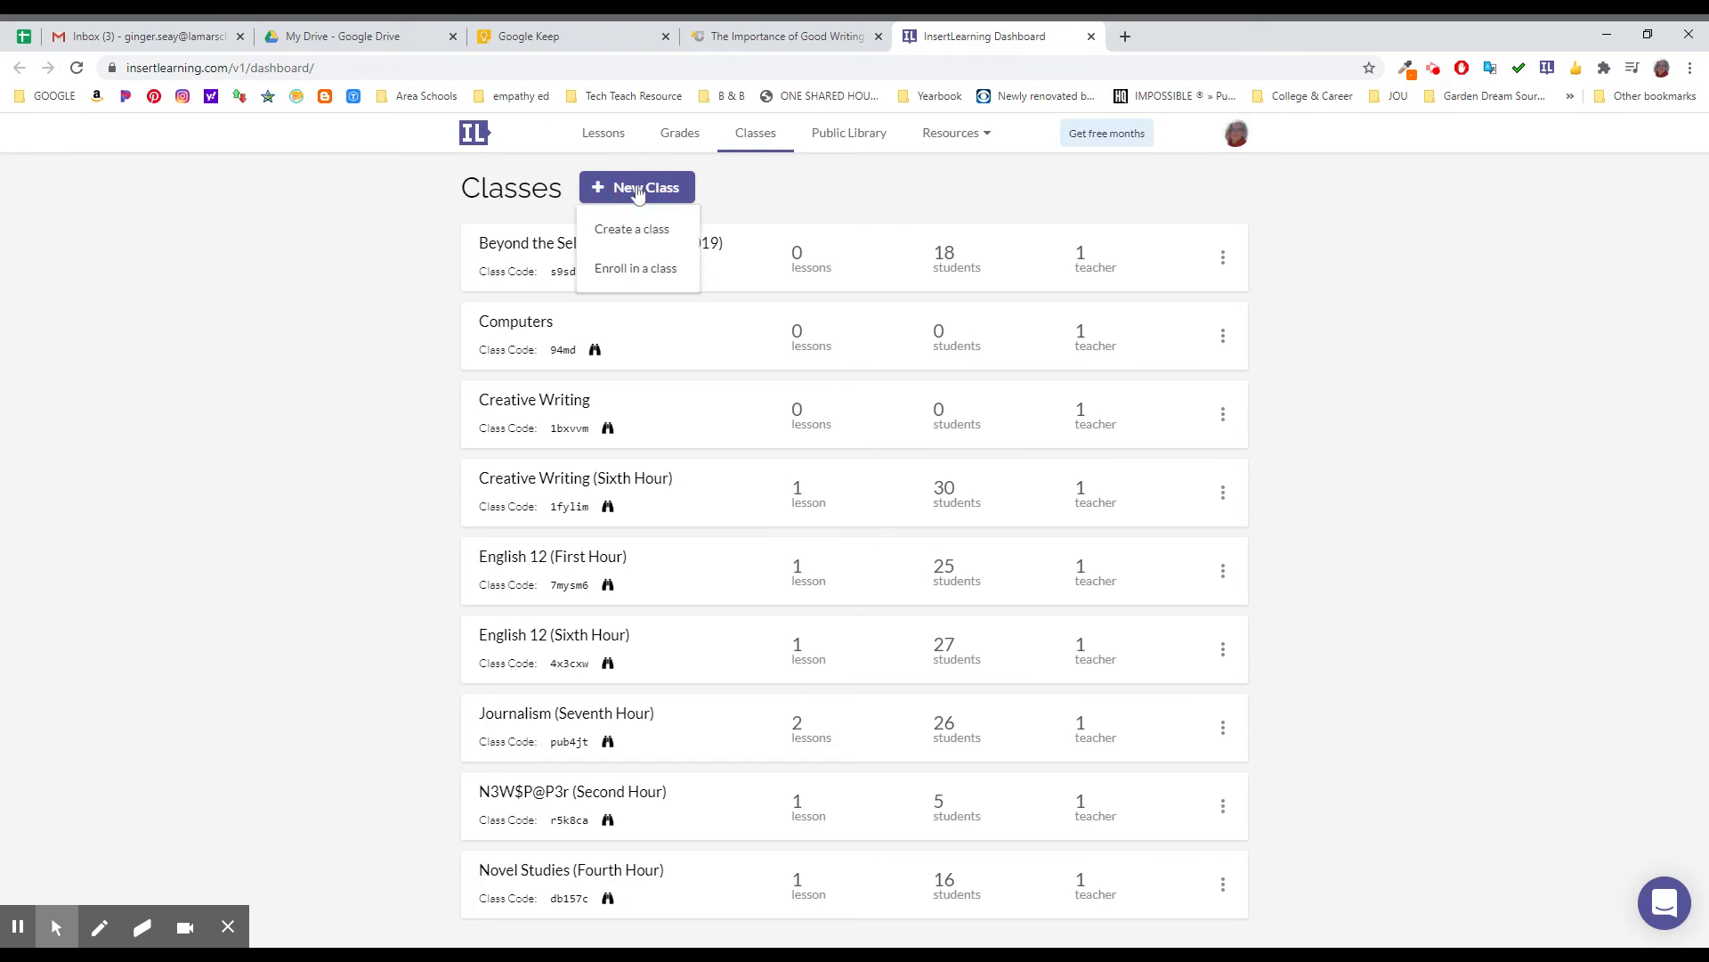
click(632, 229)
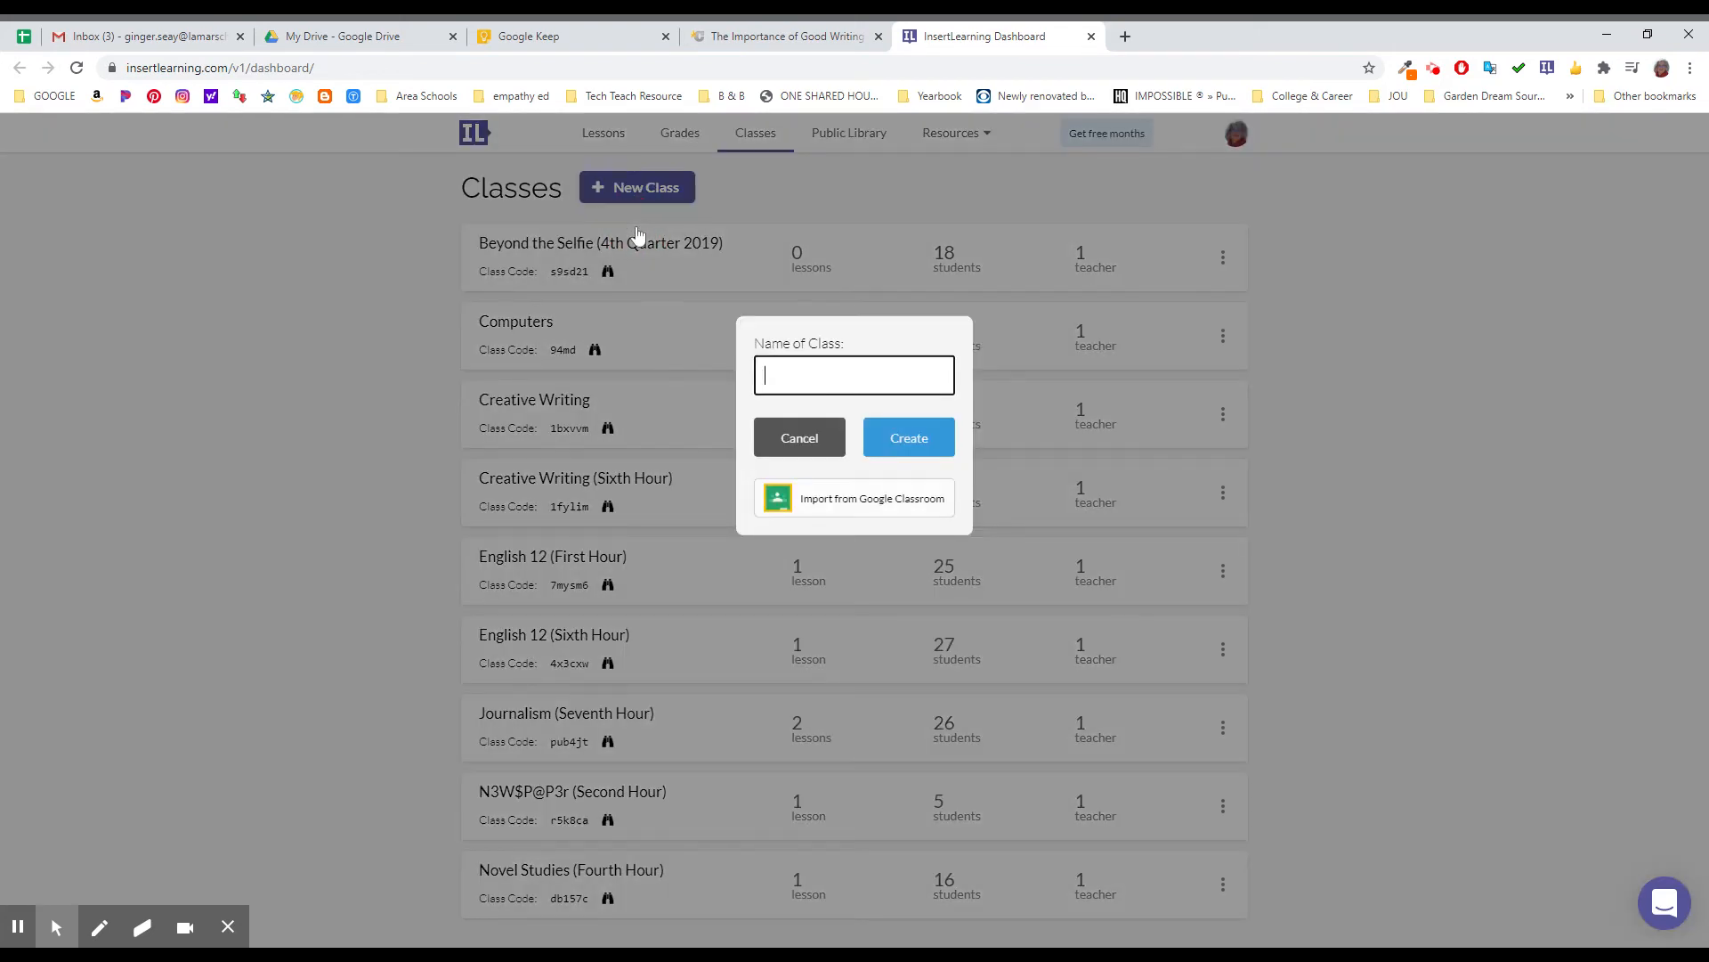
text(E)
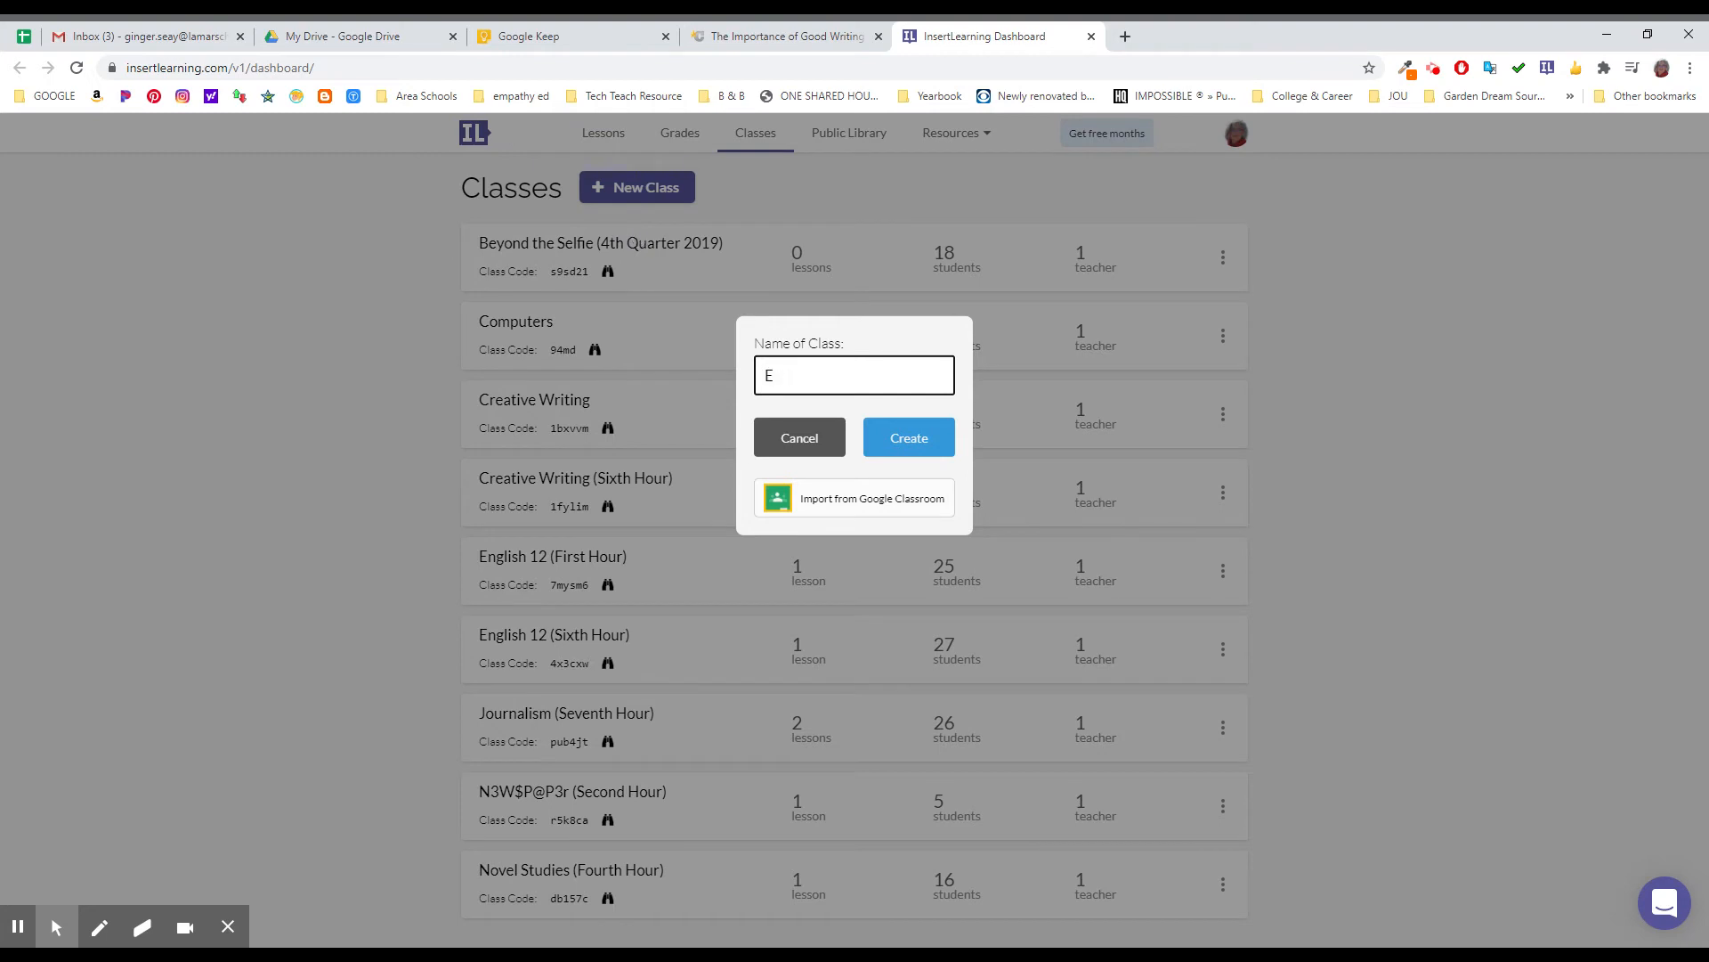
text(NG 12 F)
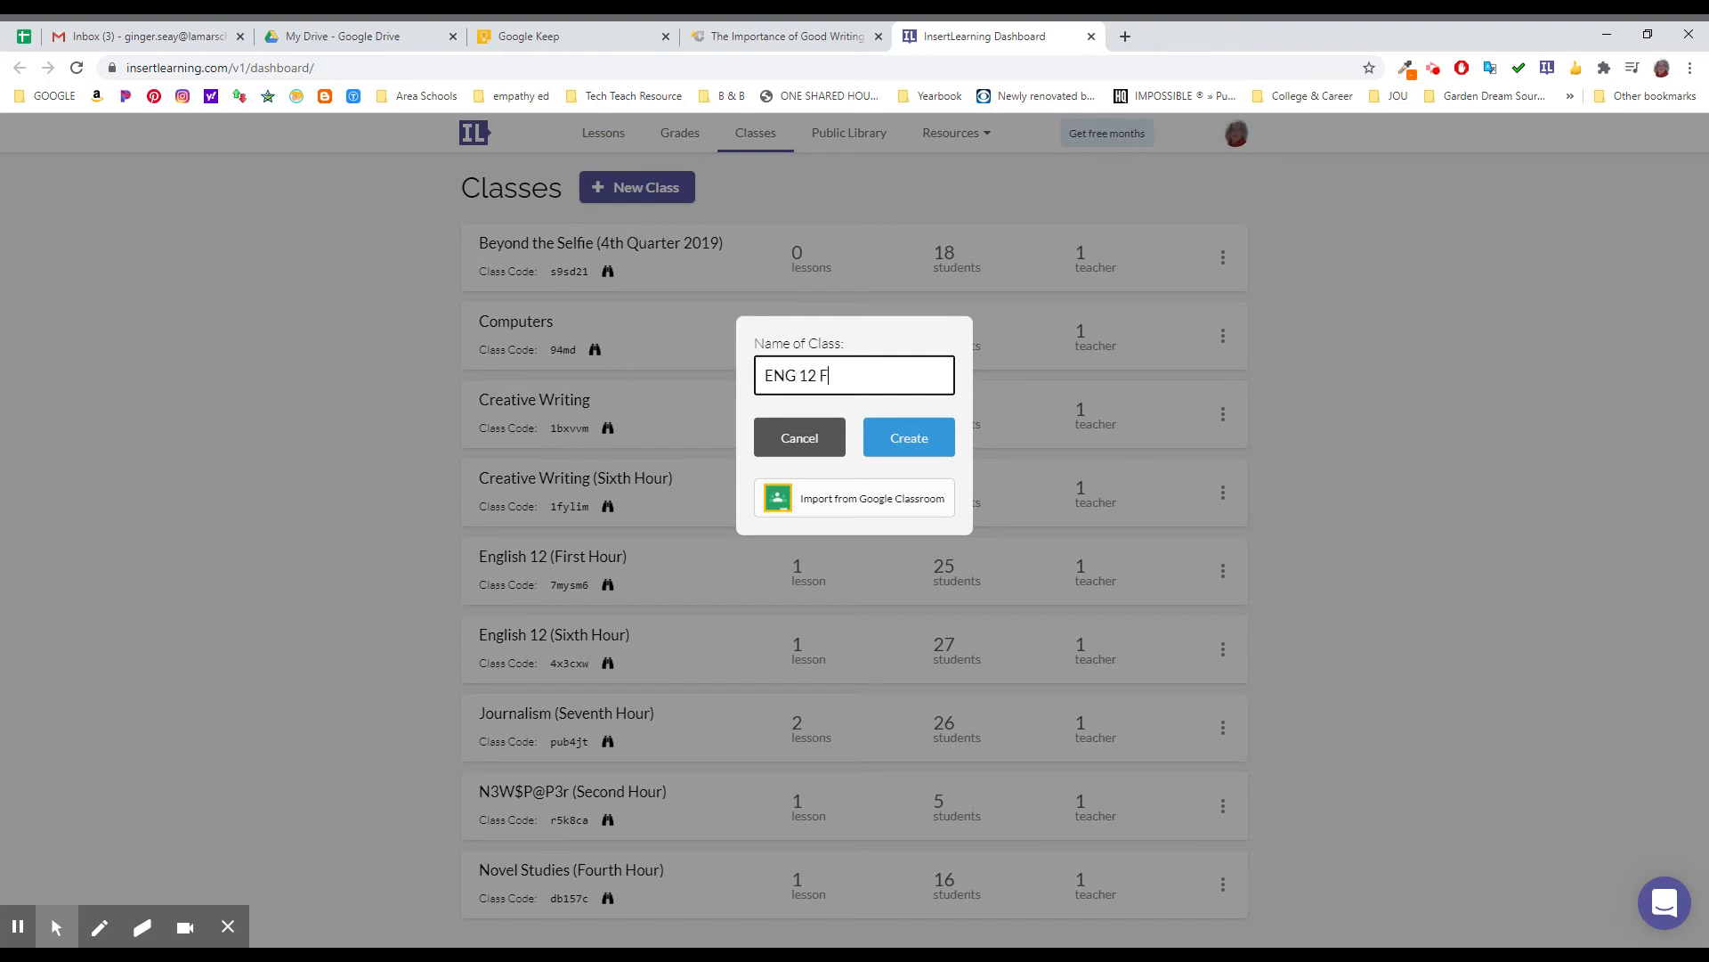
text(irst Hour)
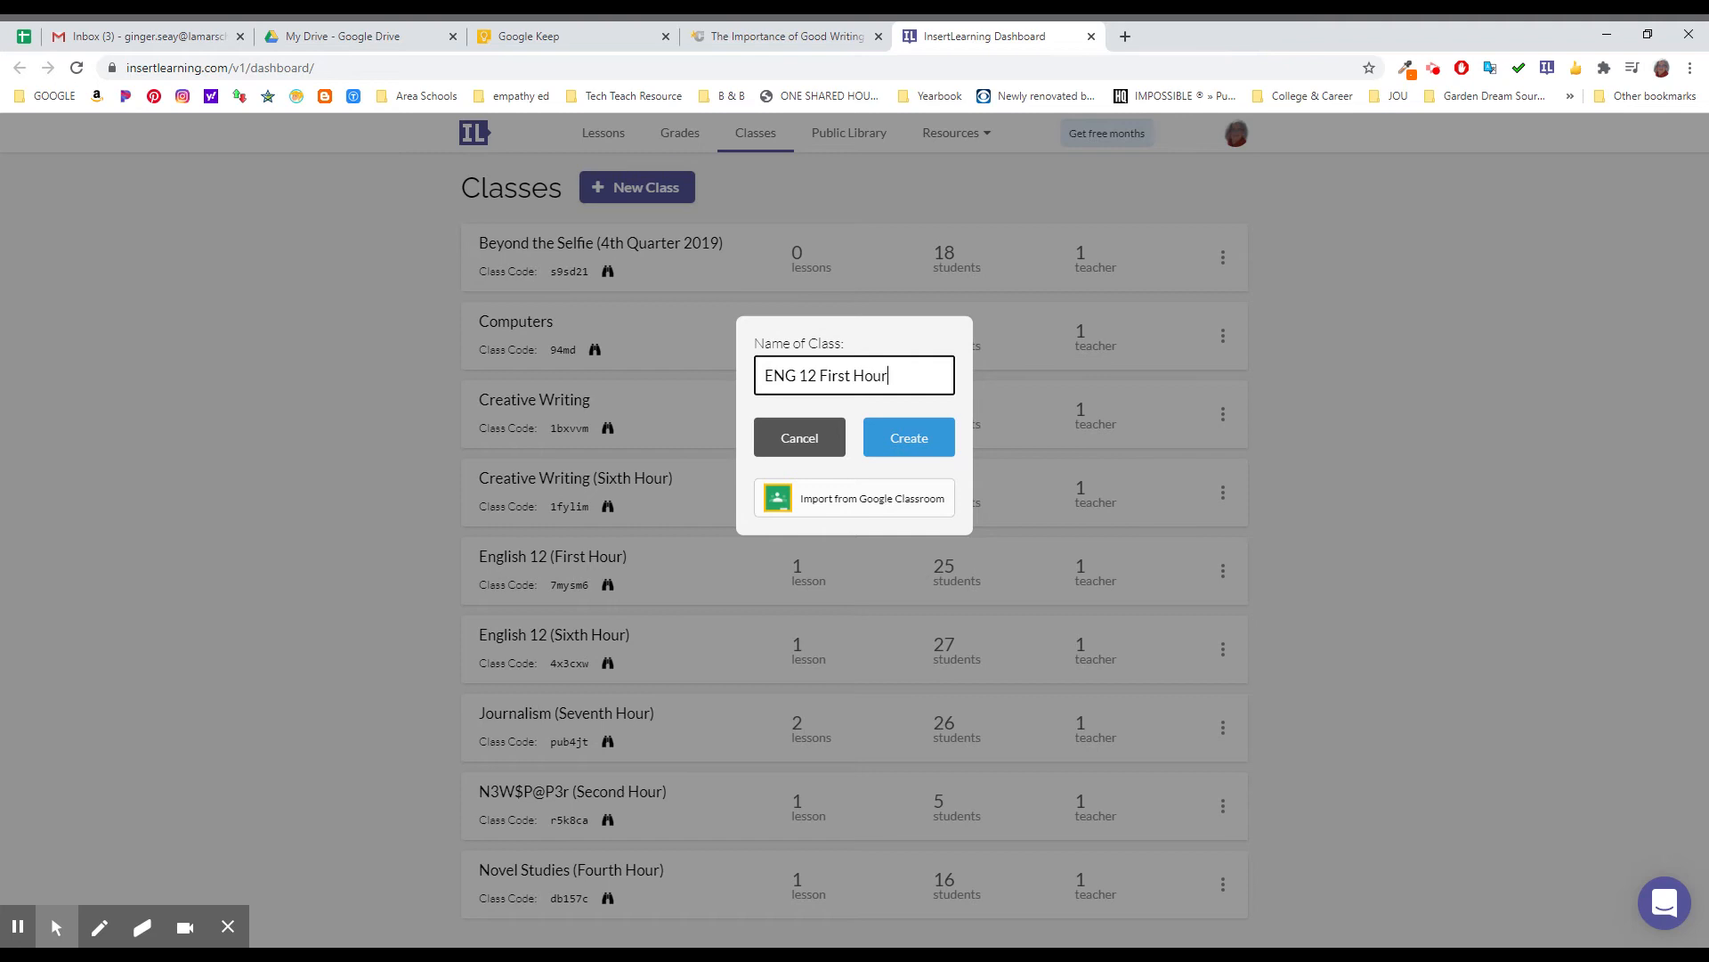
mouse_move(900, 493)
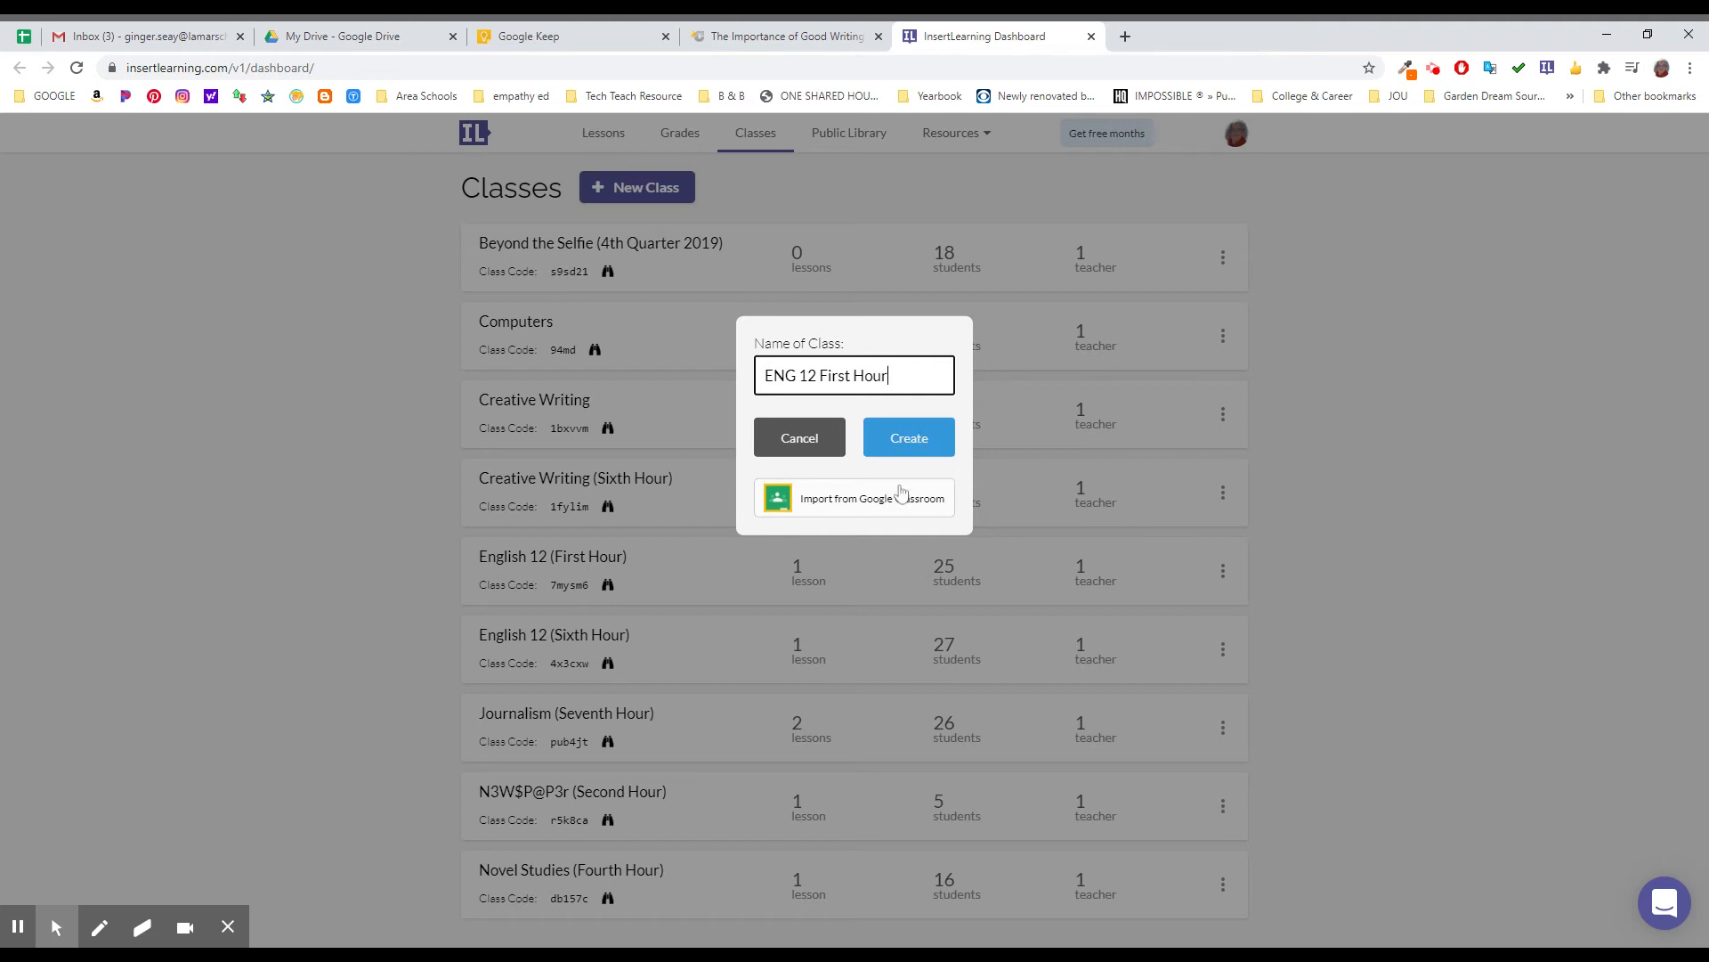
Step: Import from Google Classroom, selecting ENG 12 (First Hour) from the class list
click(908, 437)
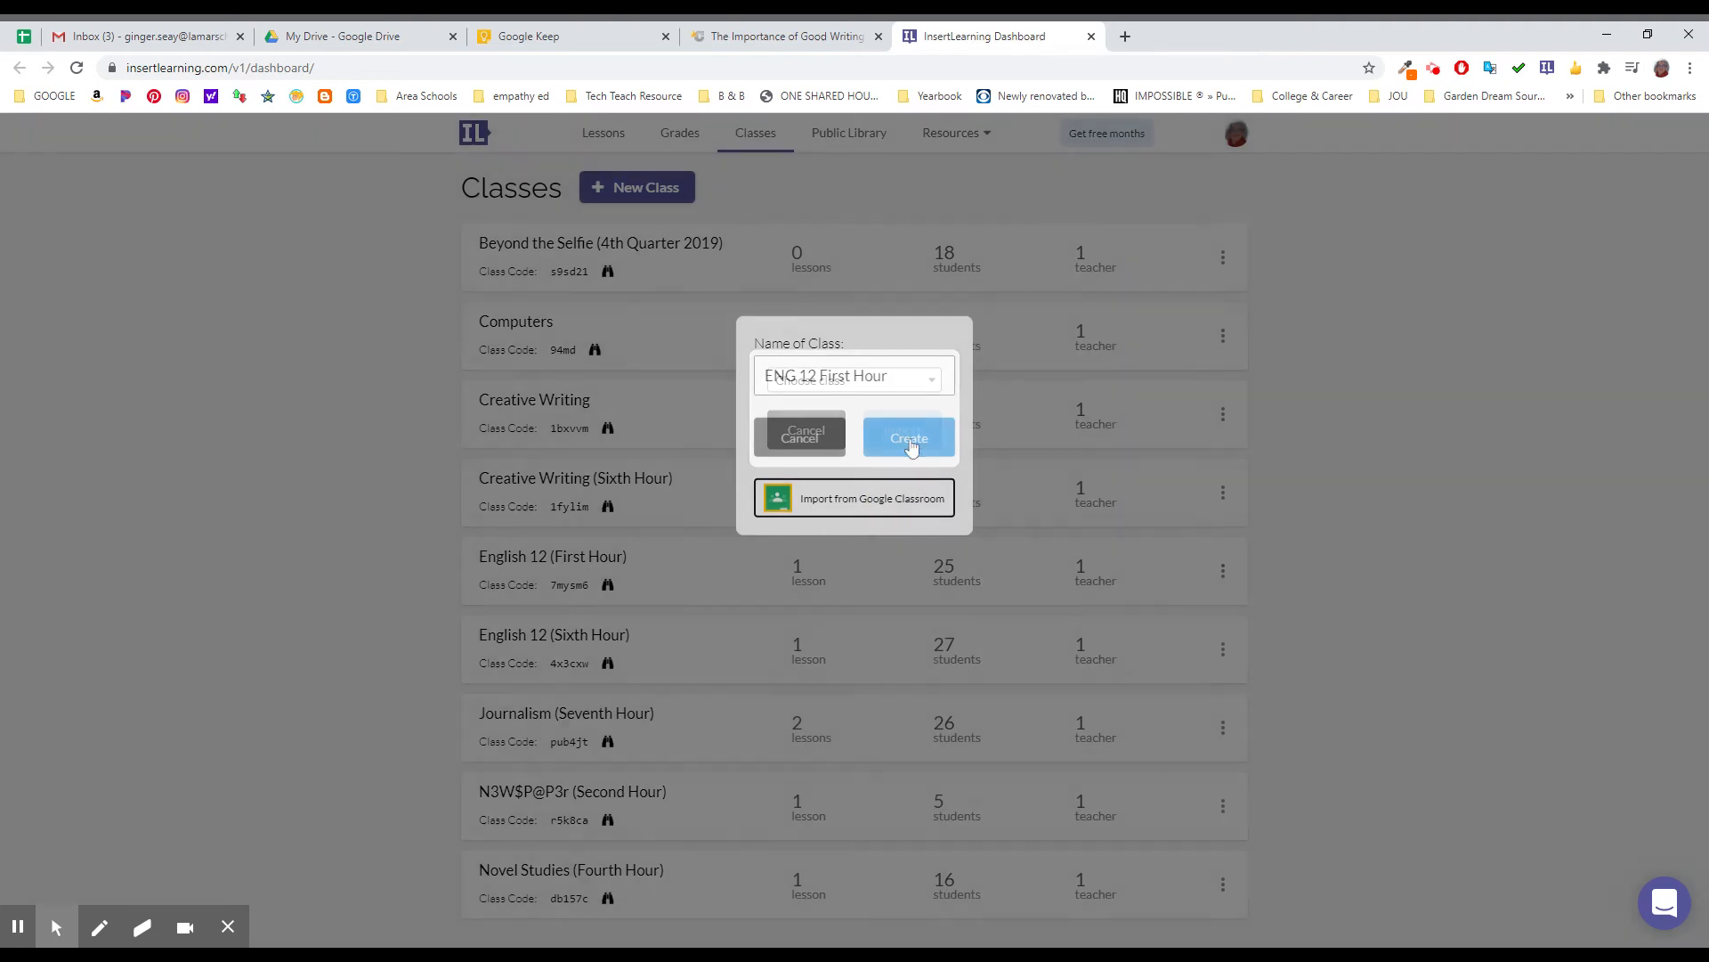
click(853, 375)
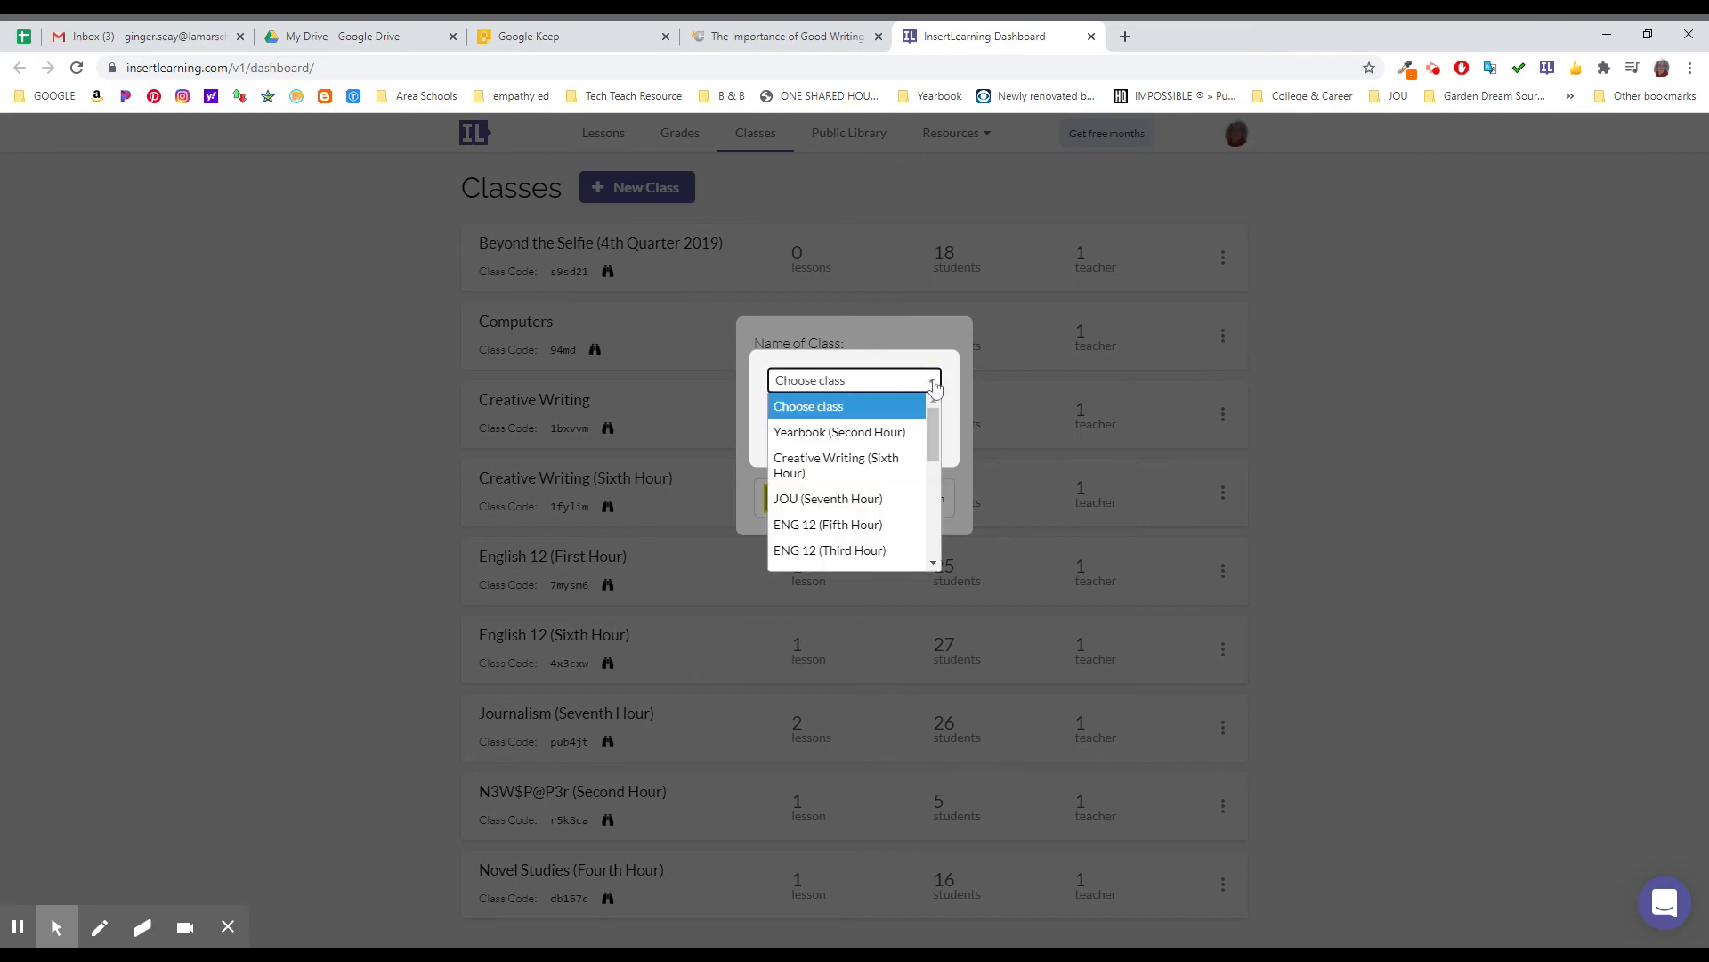
mouse_move(861, 471)
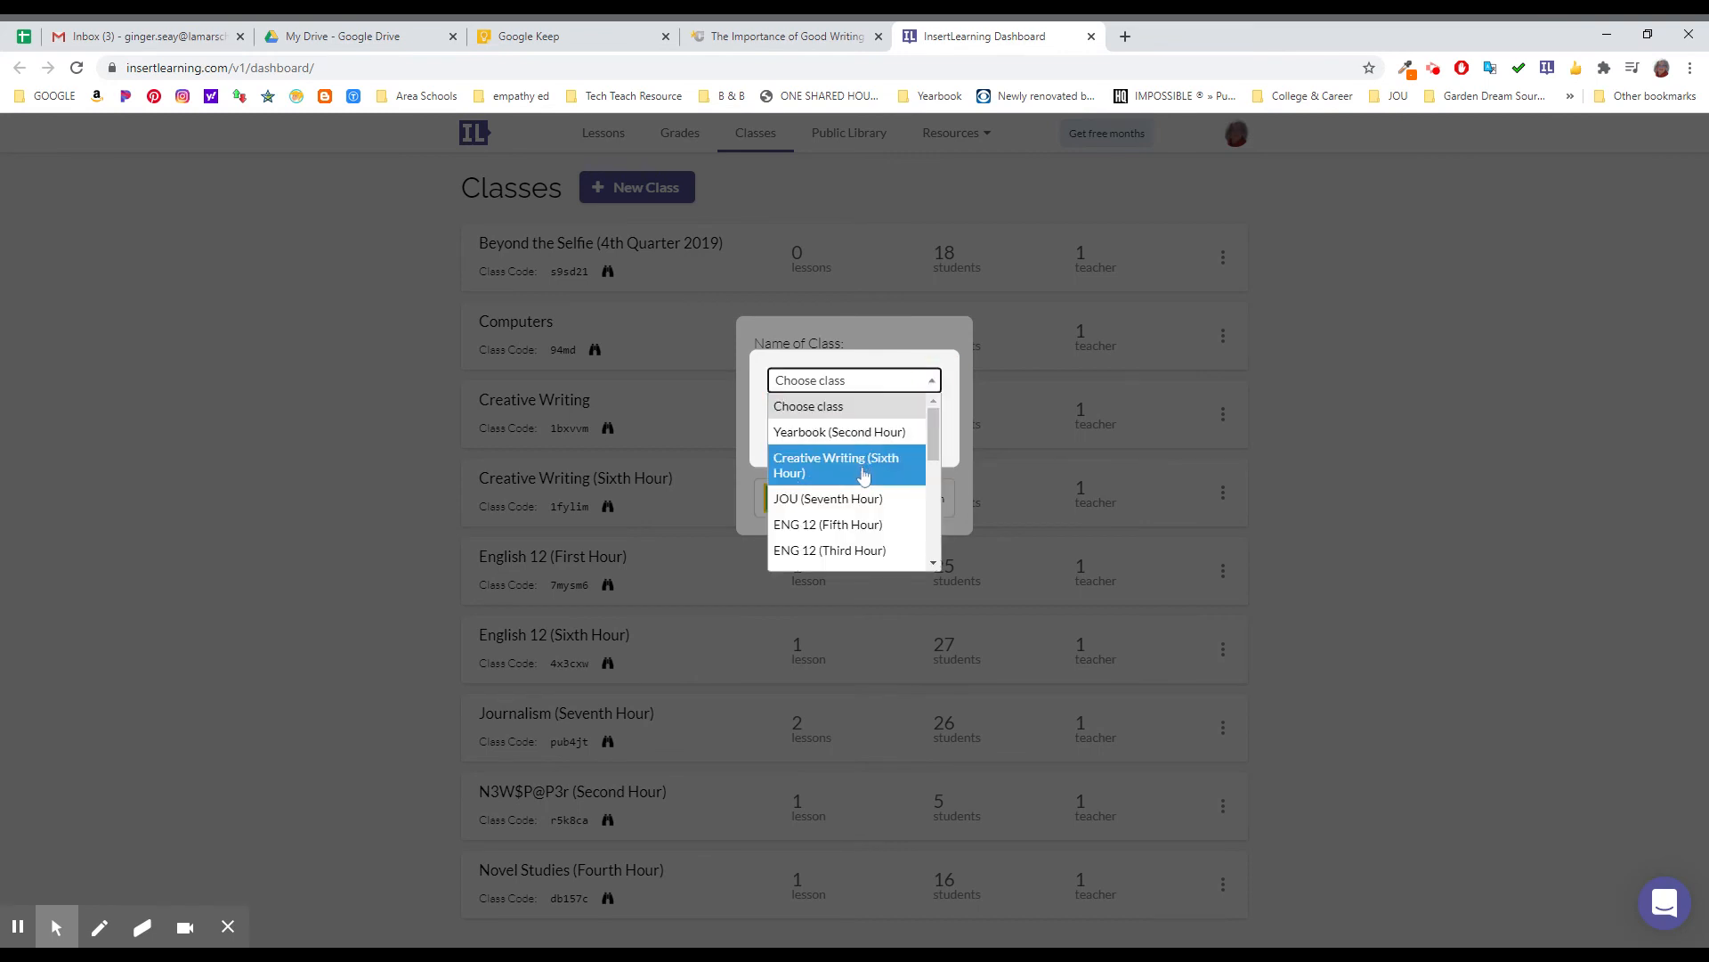
scroll(down, 3)
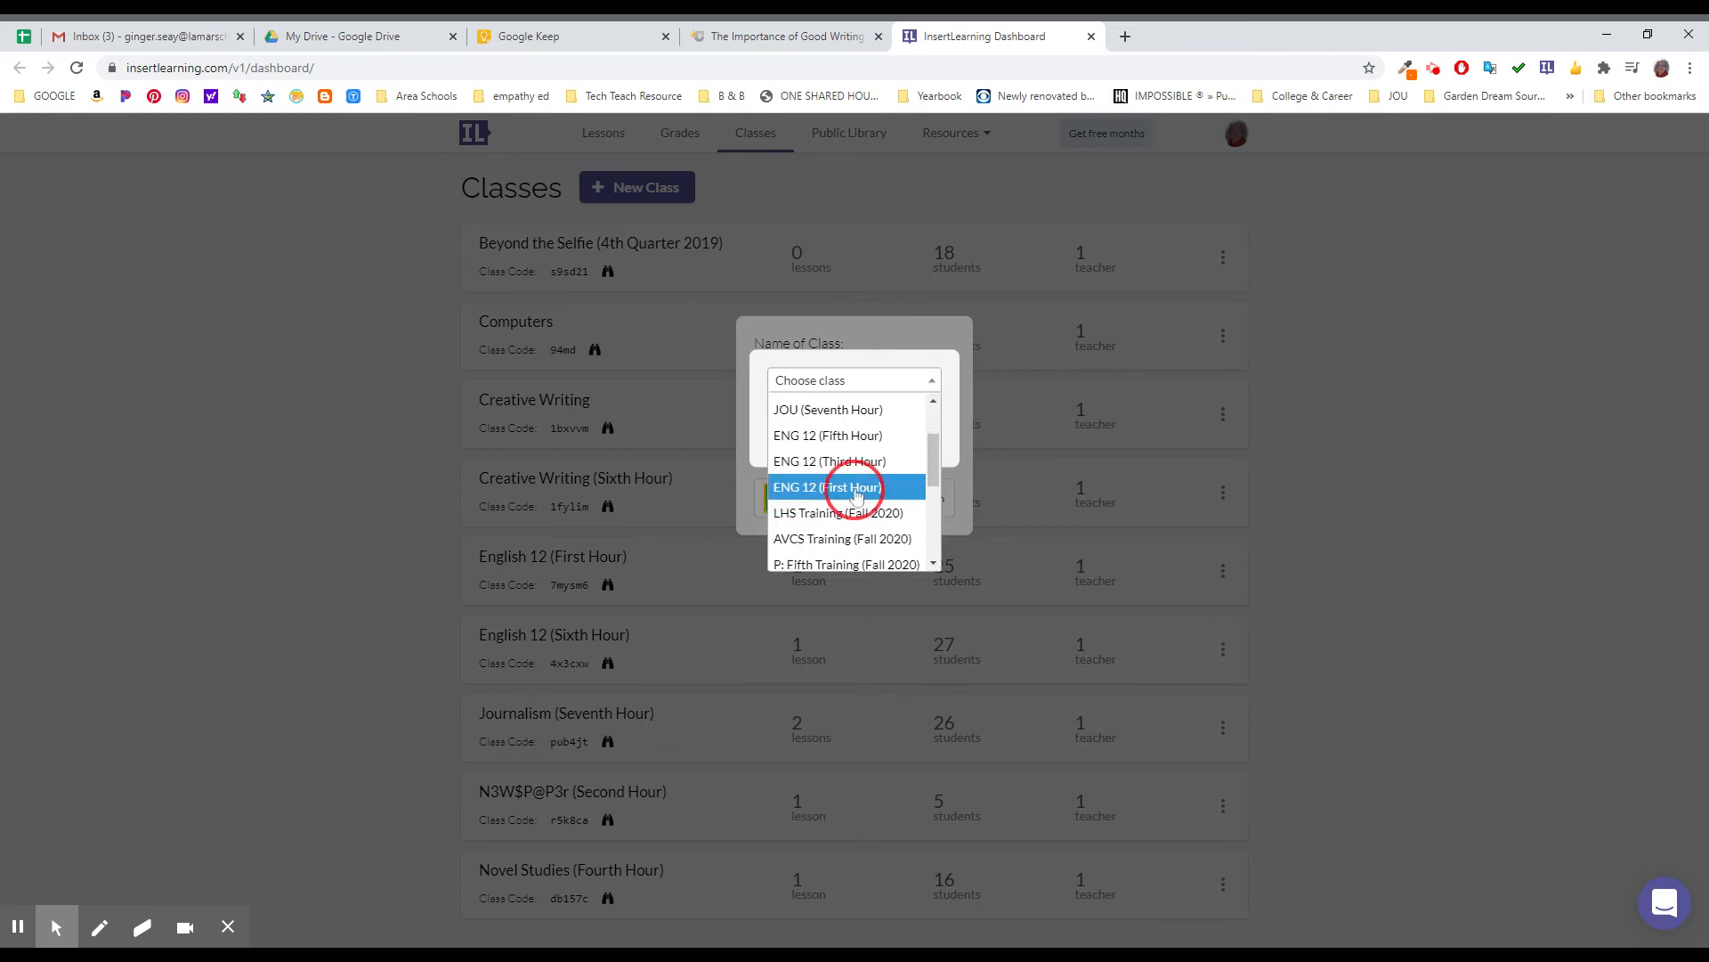
click(854, 486)
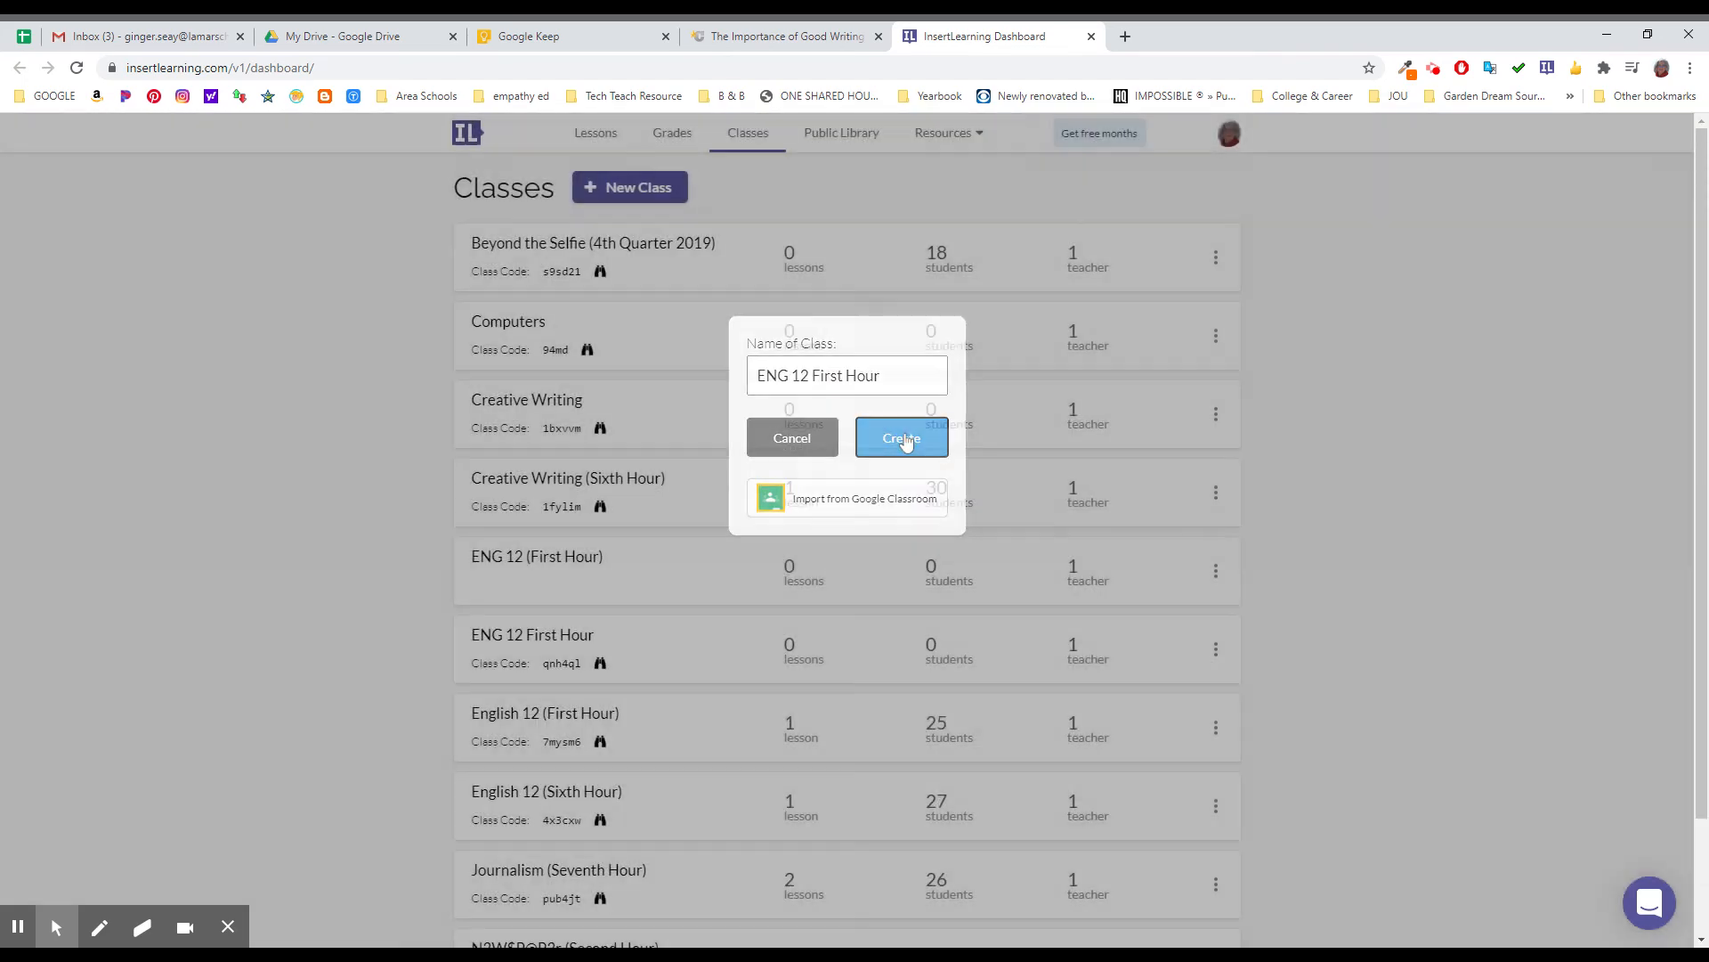
Step: Confirm the import so ENG 12 (First Hour) appears with 14 students and 2 teachers
click(901, 437)
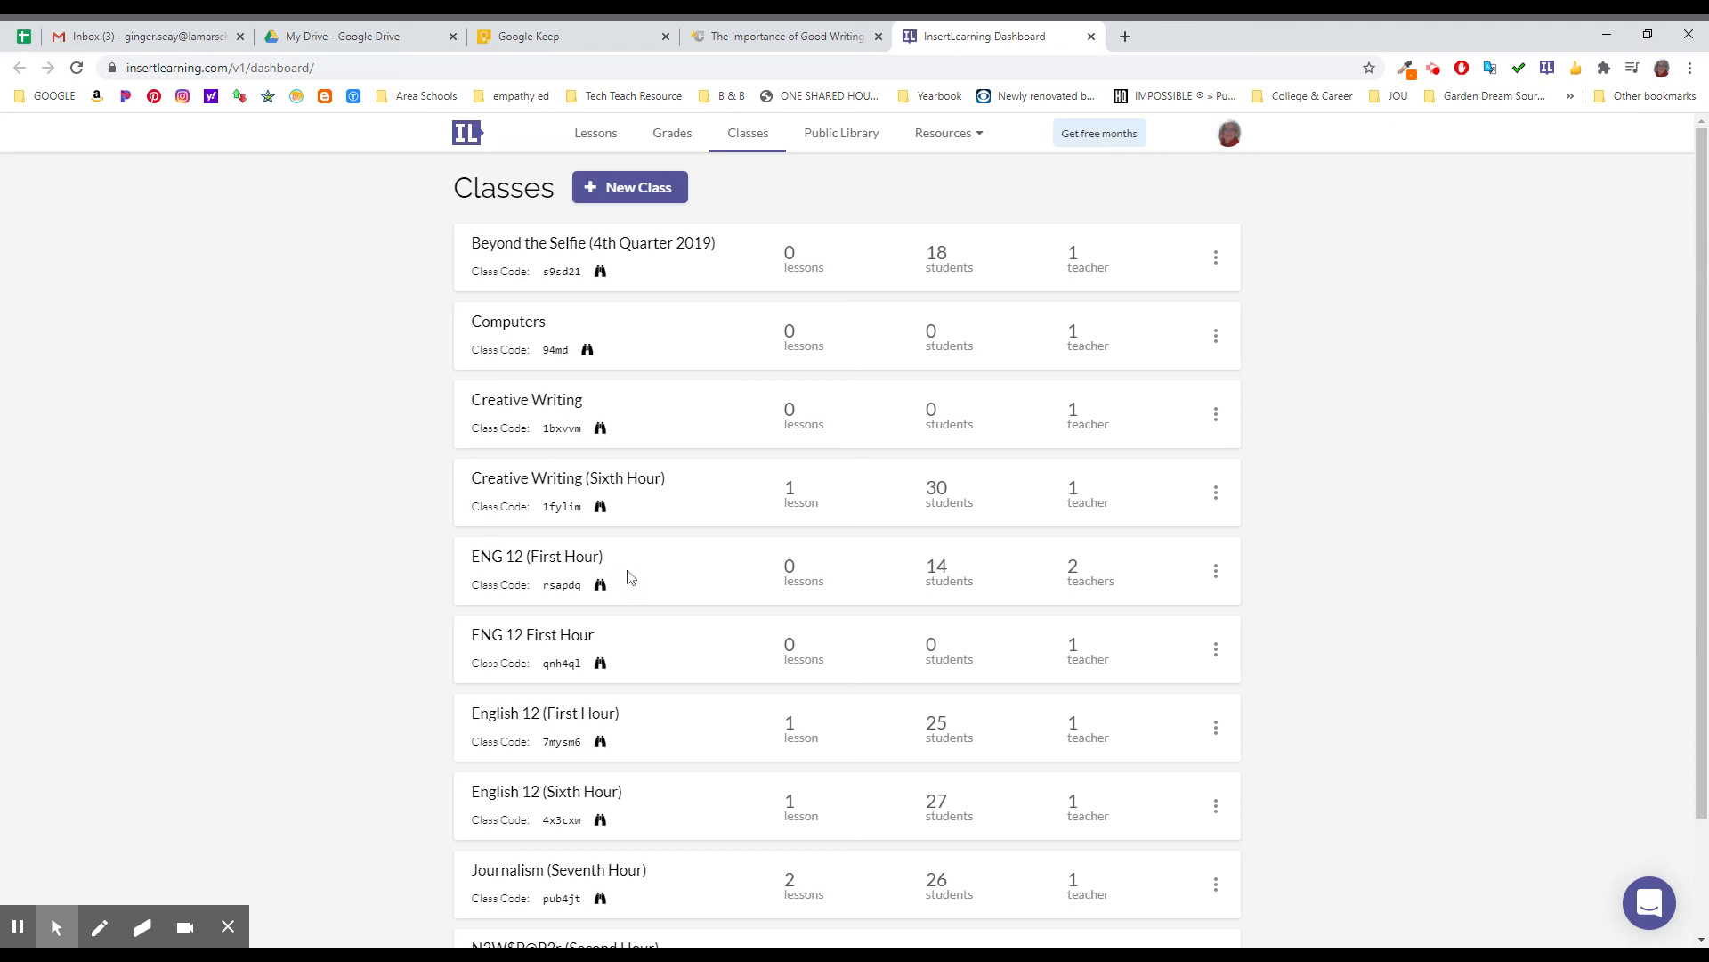
mouse_move(667, 588)
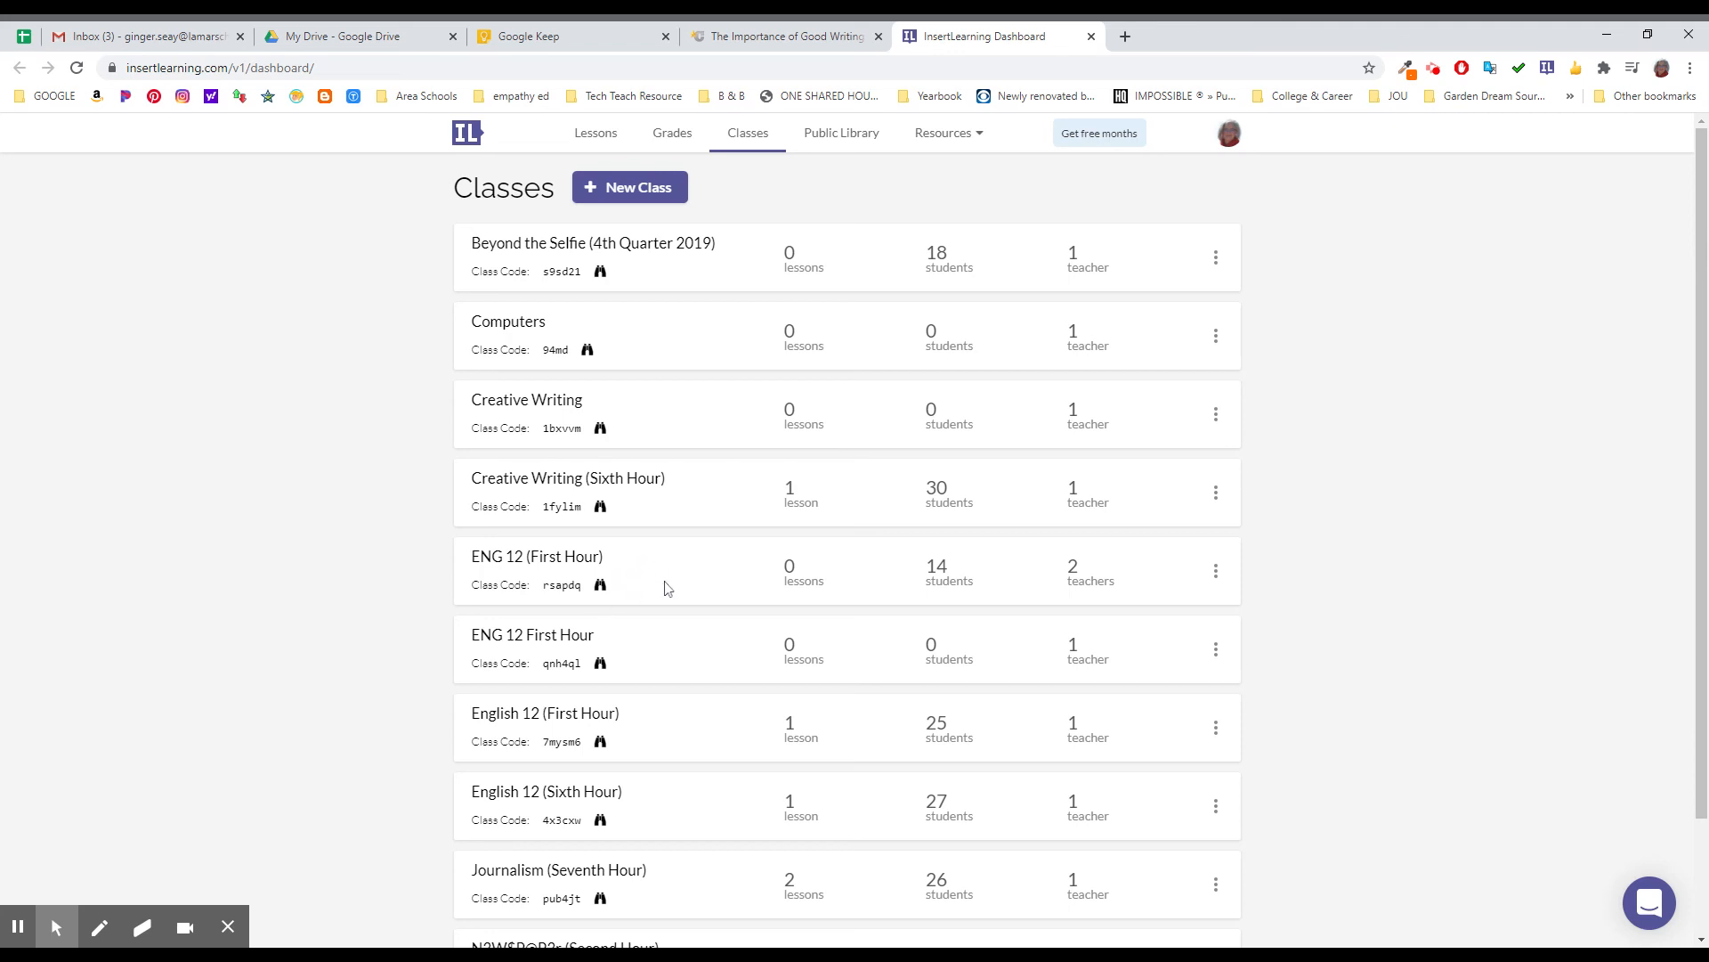
mouse_move(650, 645)
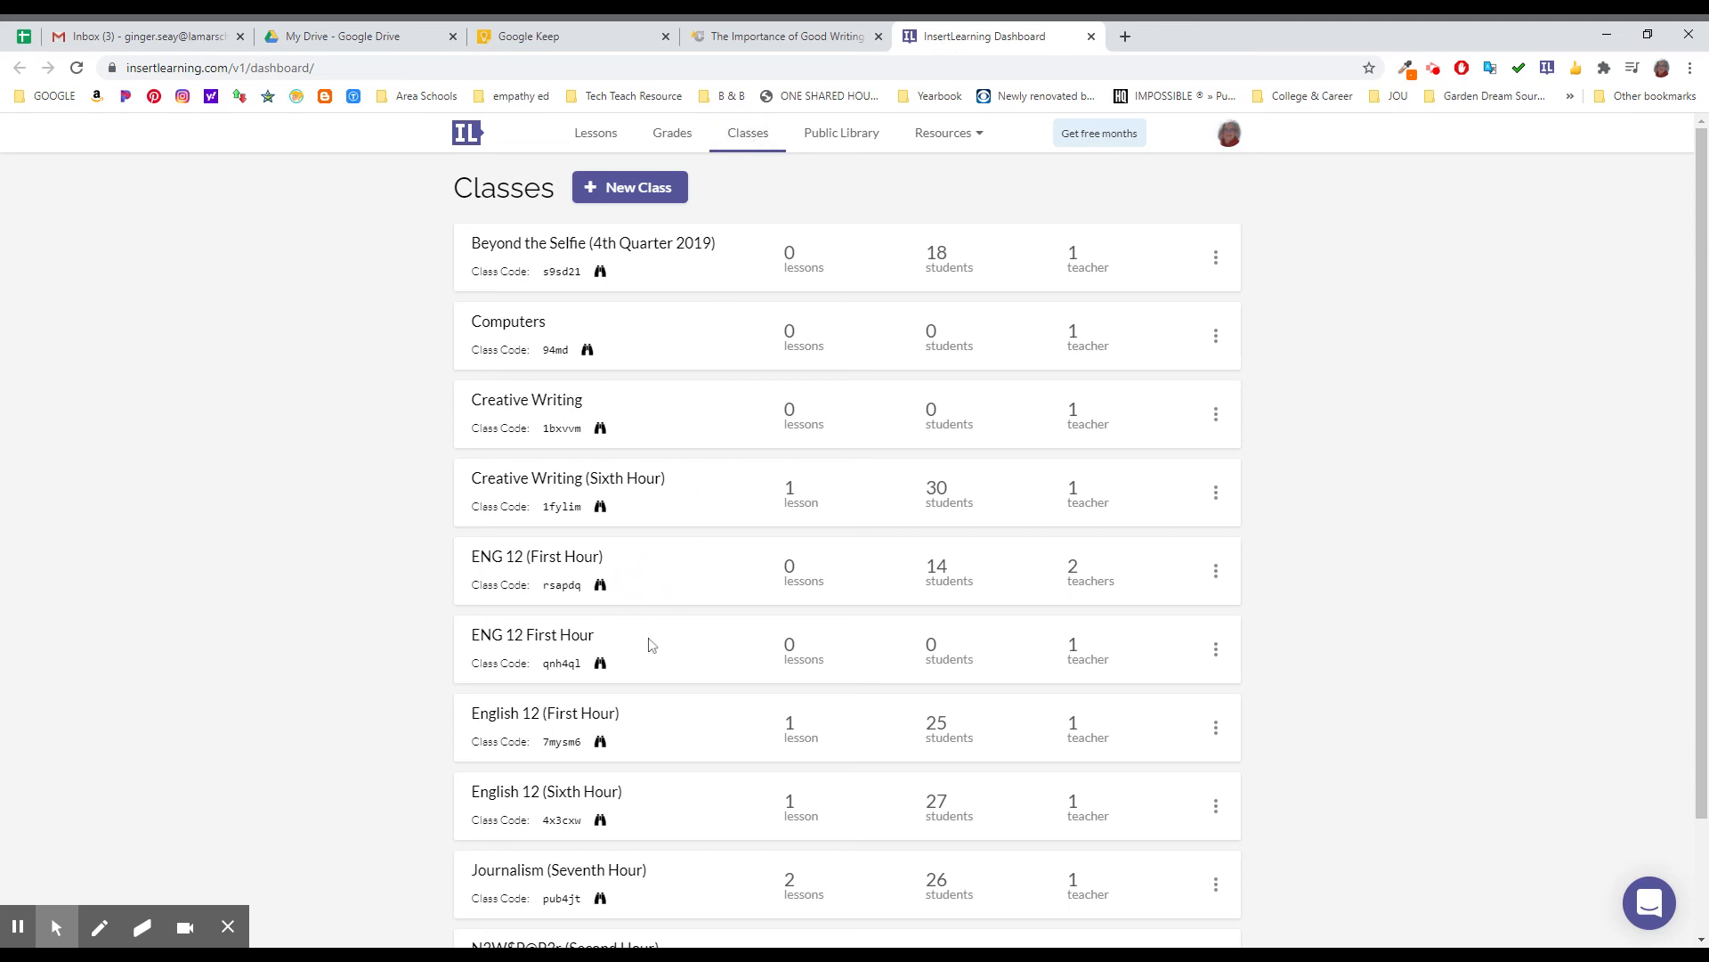
mouse_move(839, 693)
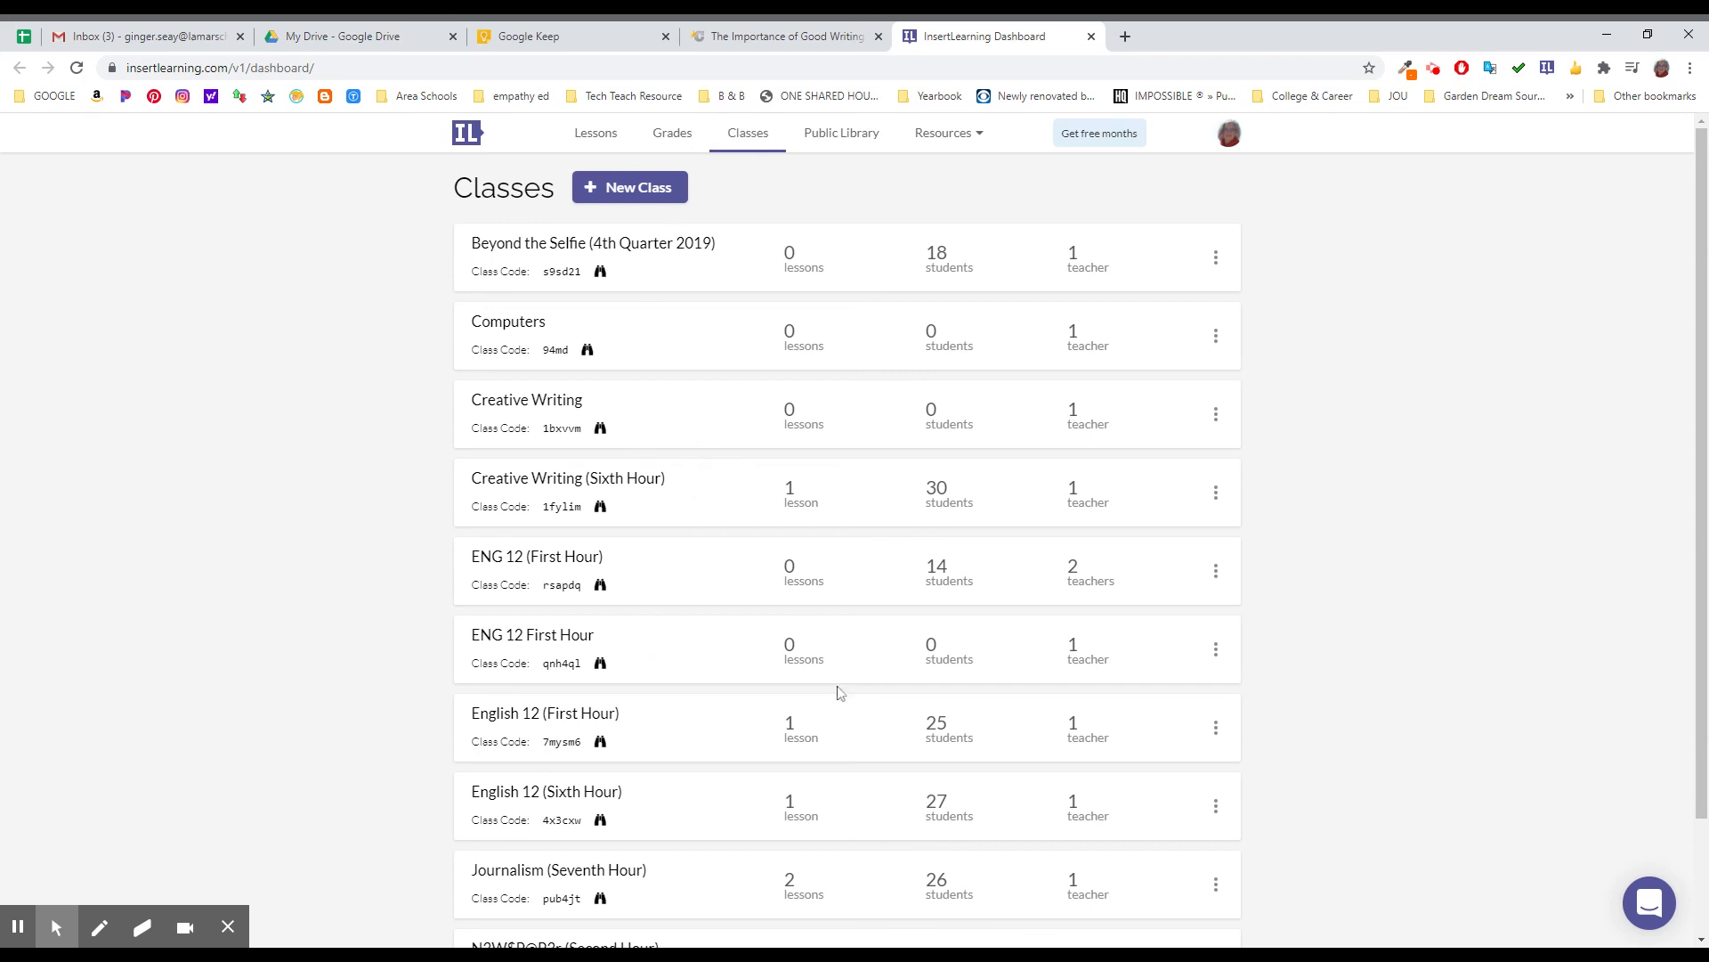
mouse_move(698, 594)
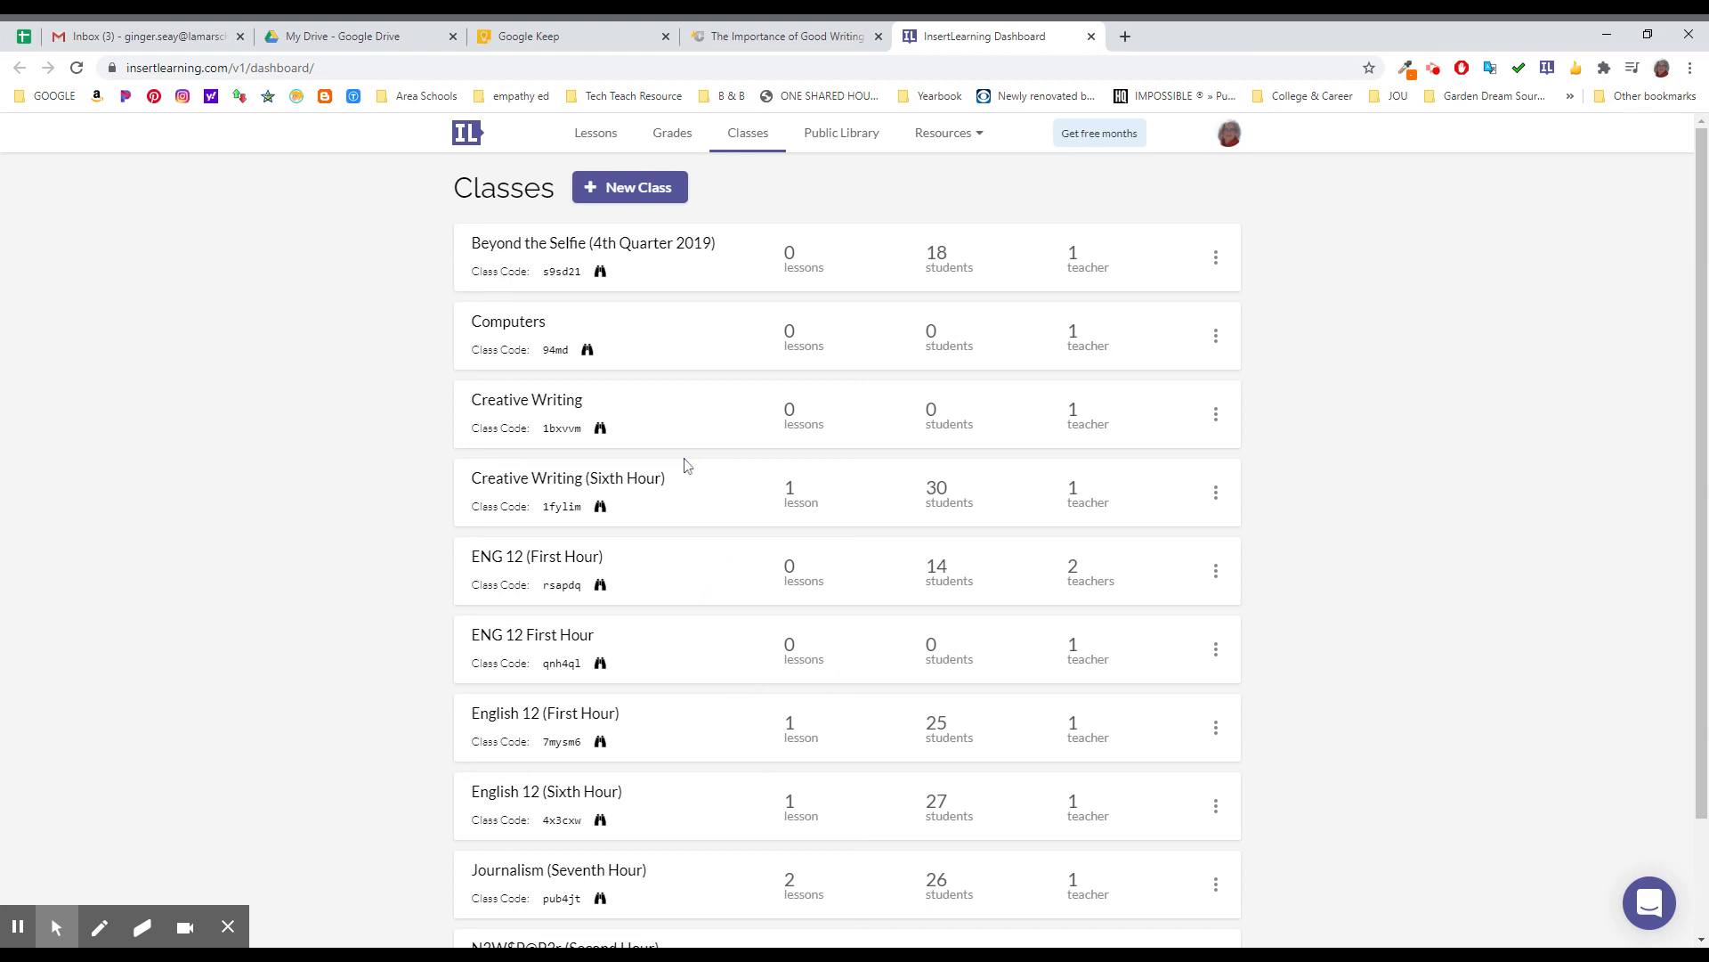
mouse_move(928, 143)
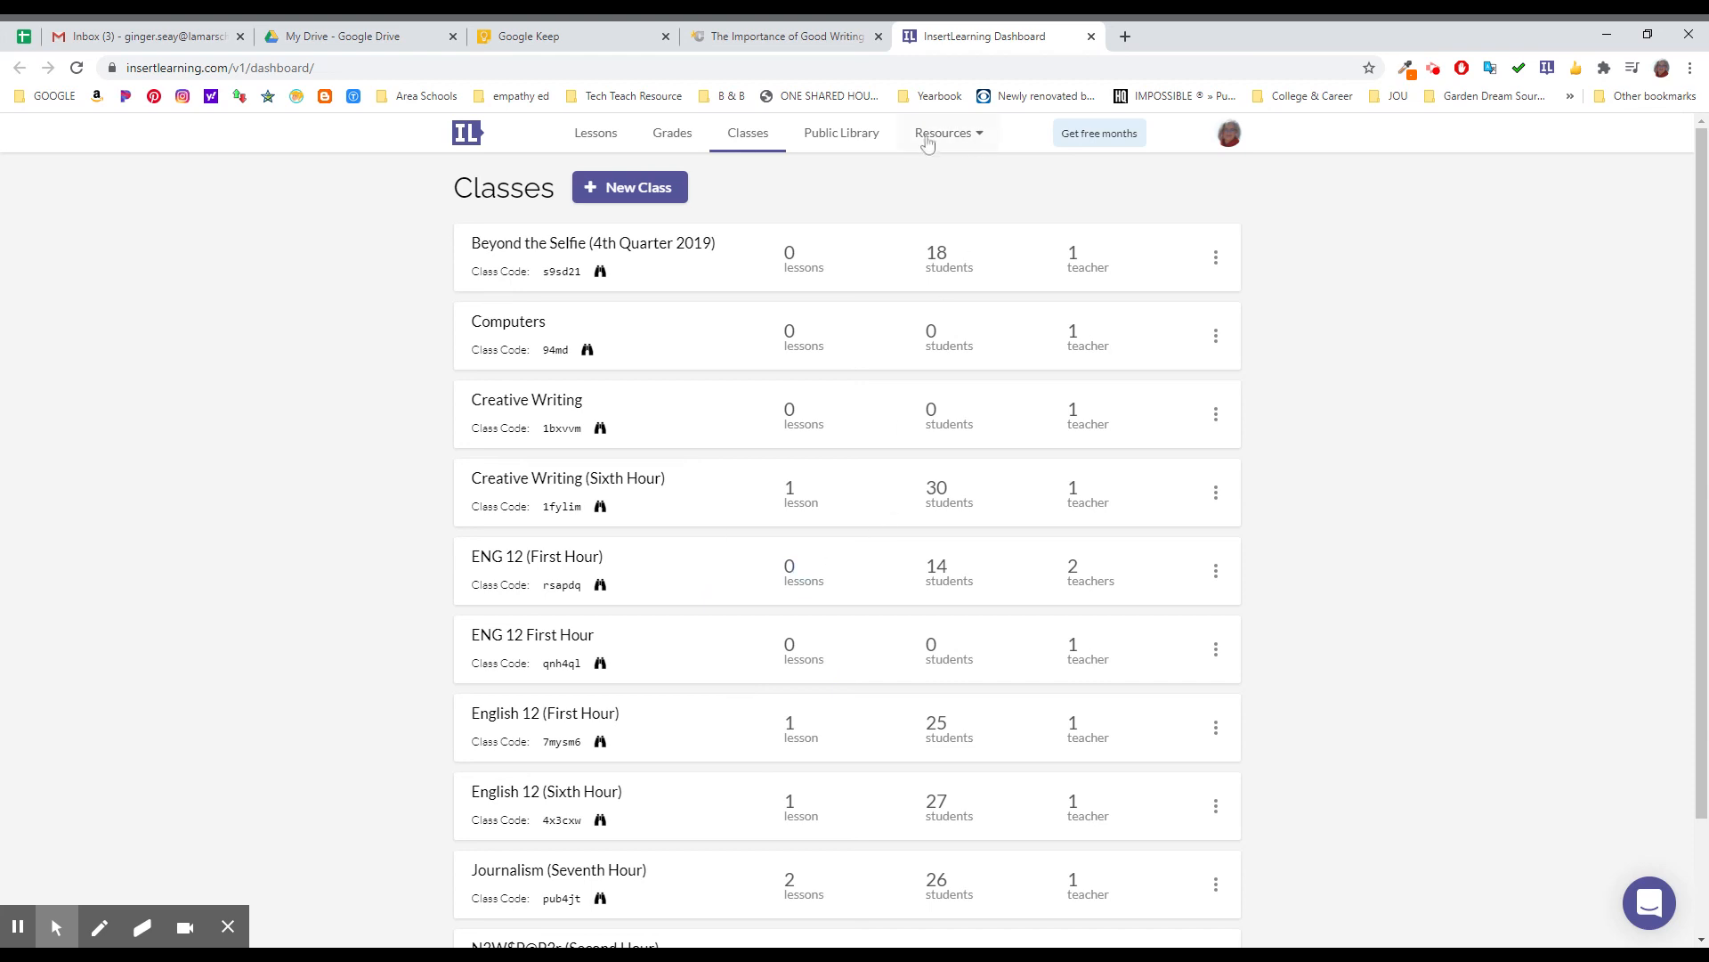
mouse_move(740, 593)
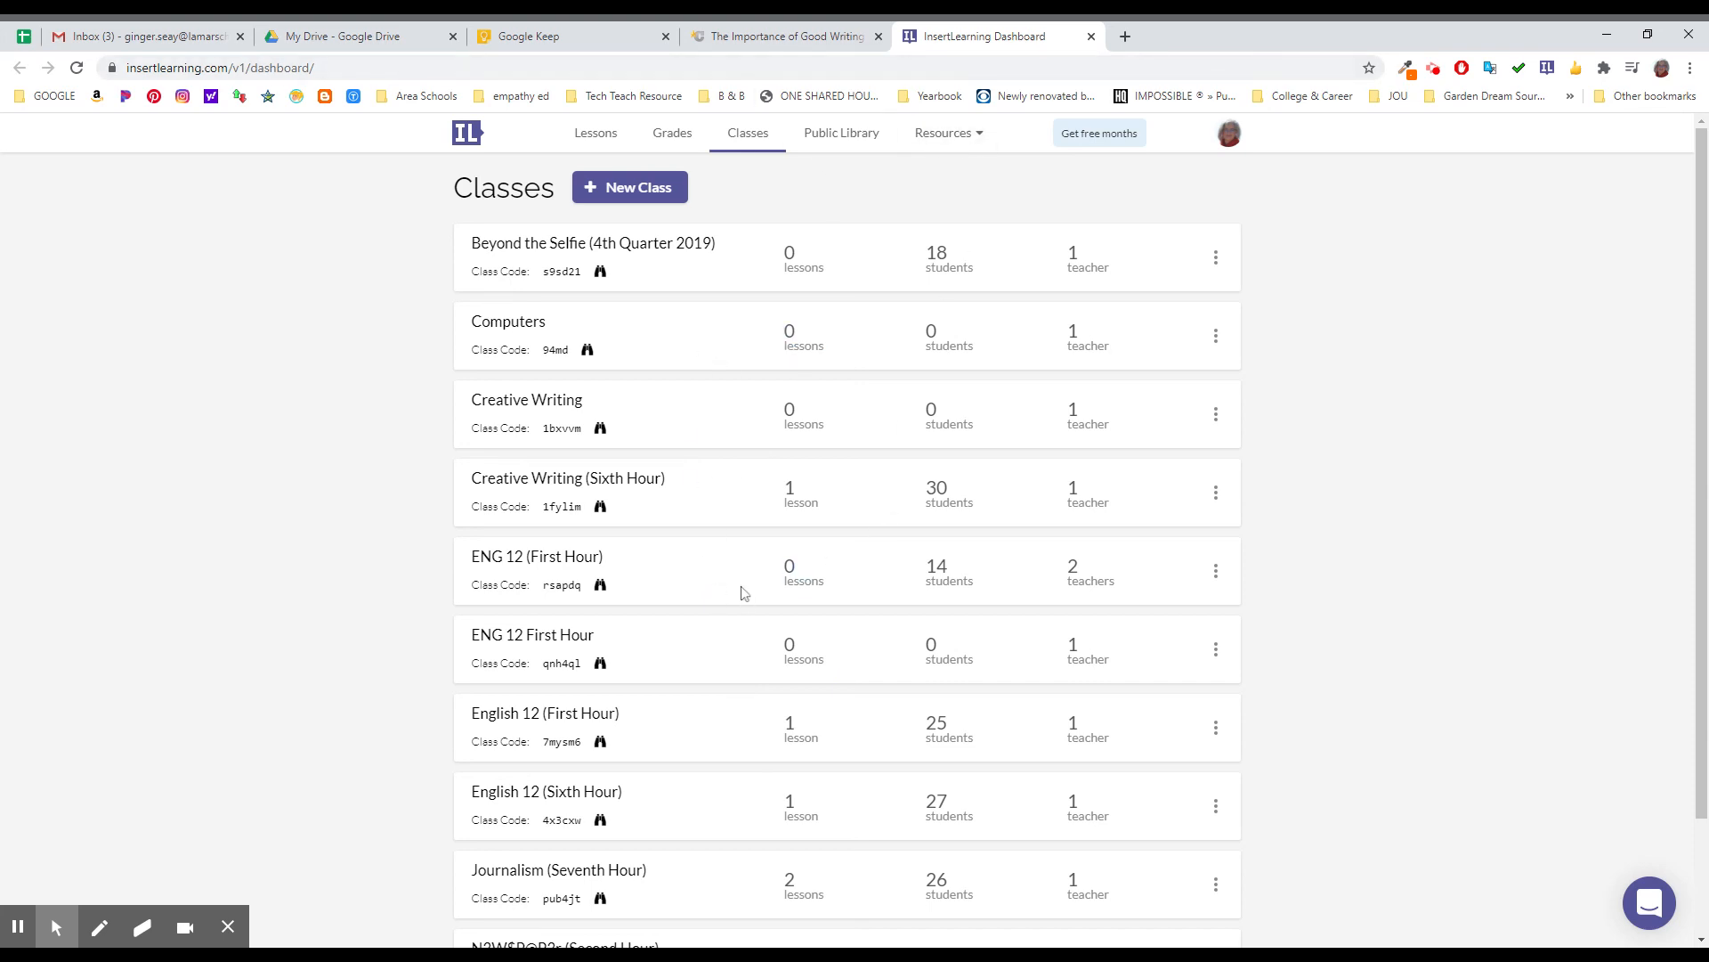
mouse_move(792, 641)
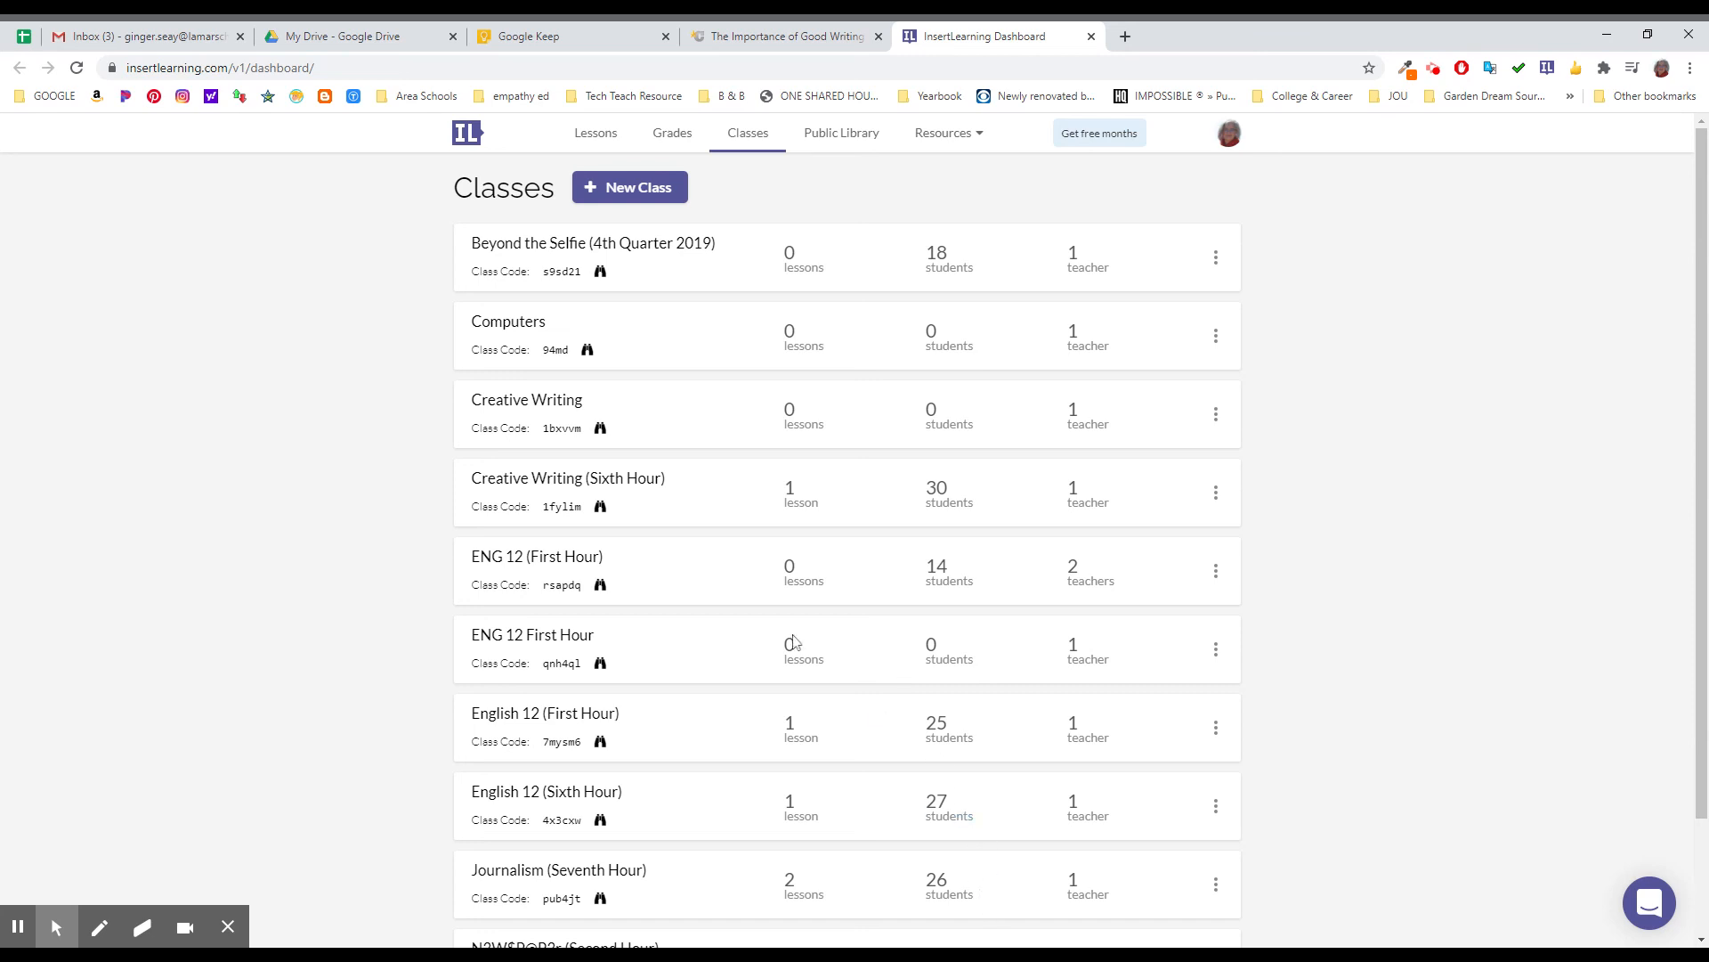